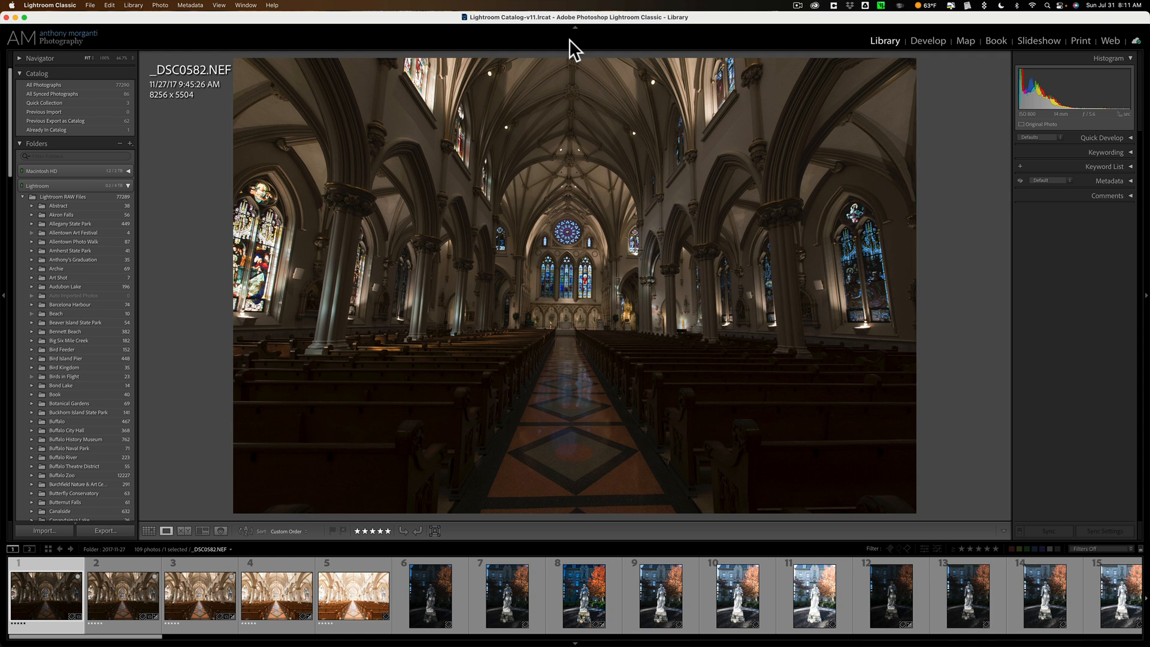
{"action": "mouse_move", "coordinate": [387, 289]}
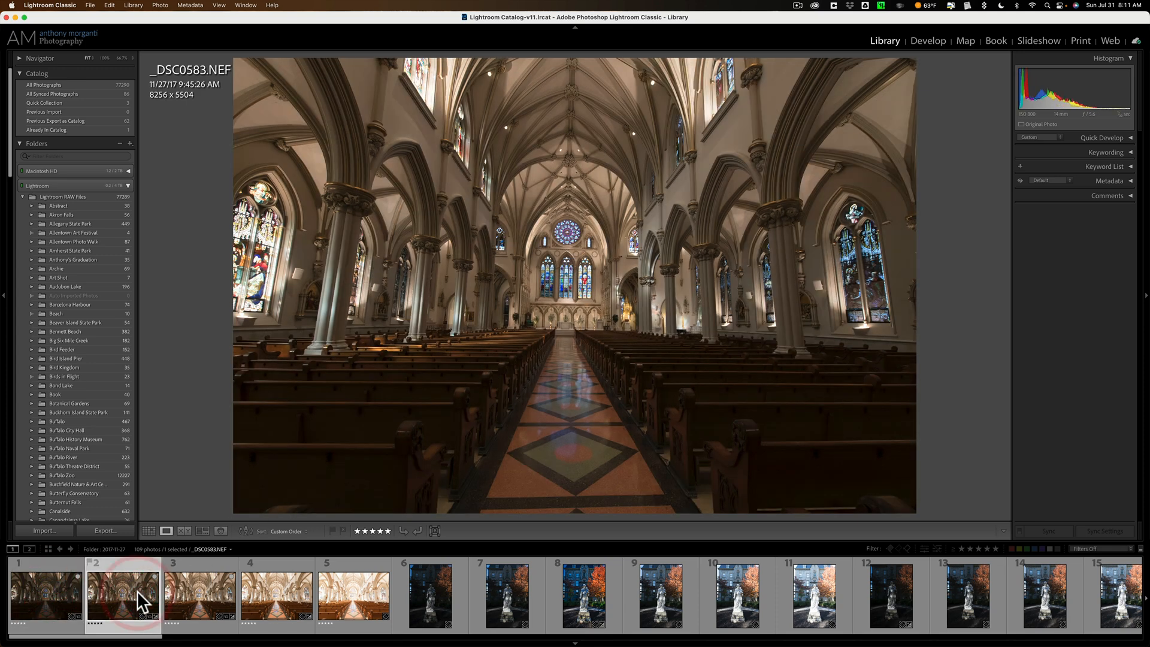
Step: Preview the bracketed church exposures in turn and select the brackets to merge
{"action": "left_click", "coordinate": [200, 594]}
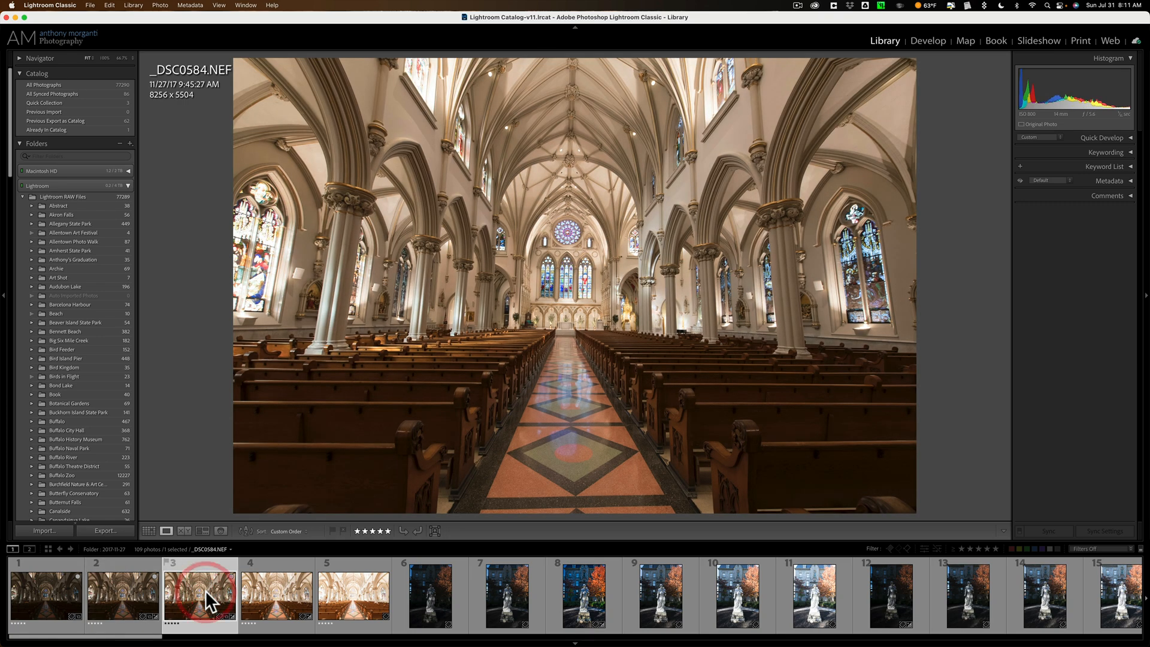
{"action": "mouse_move", "coordinate": [267, 601]}
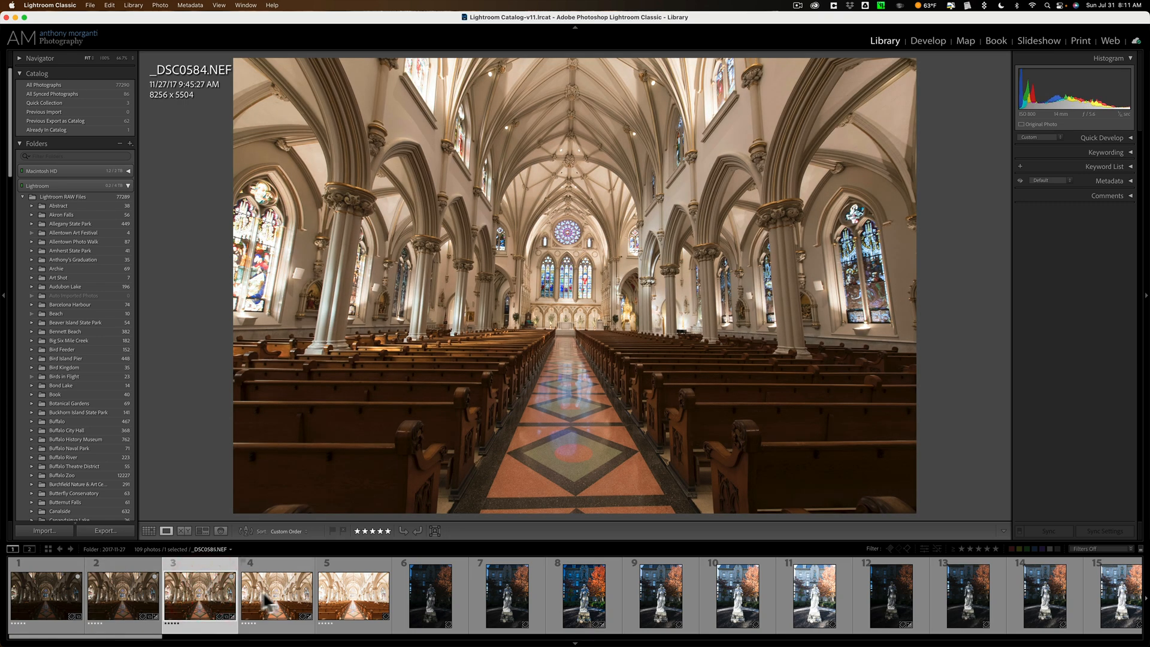
{"action": "left_click", "coordinate": [354, 594]}
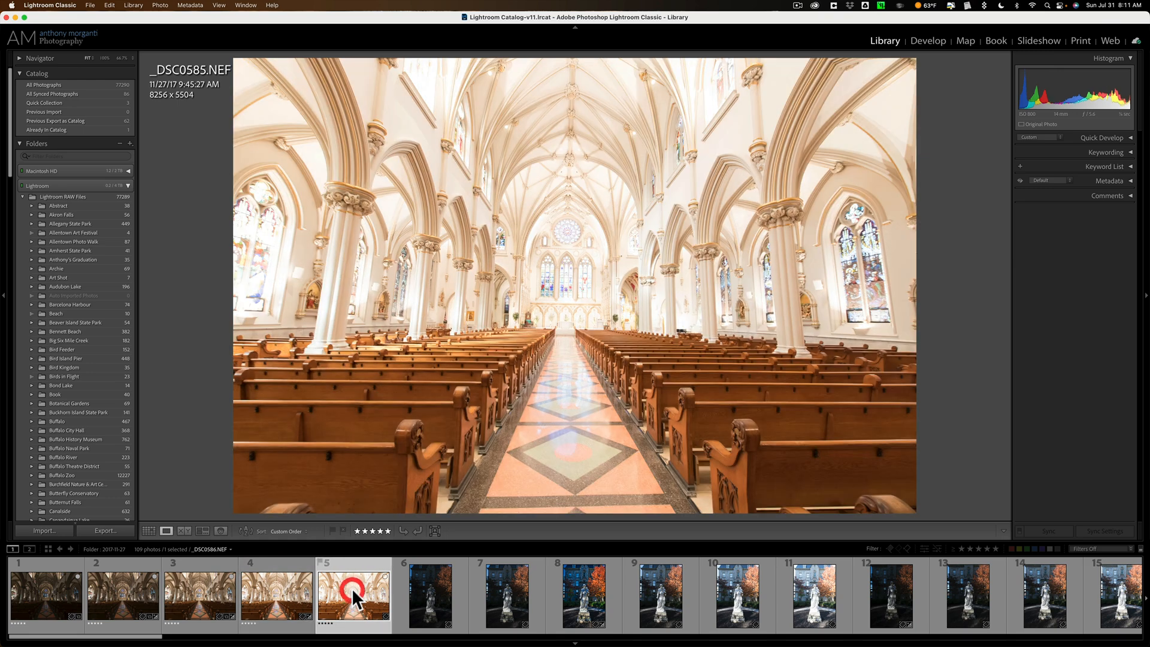
{"action": "left_click", "coordinate": [276, 595]}
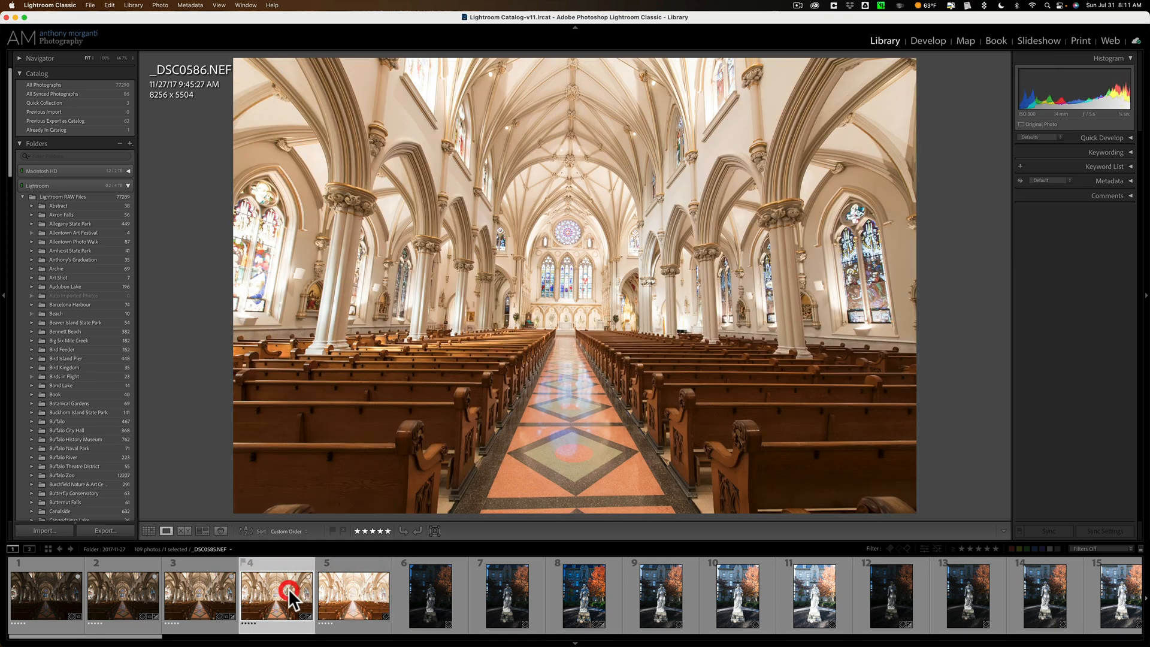
{"action": "left_click", "coordinate": [198, 594]}
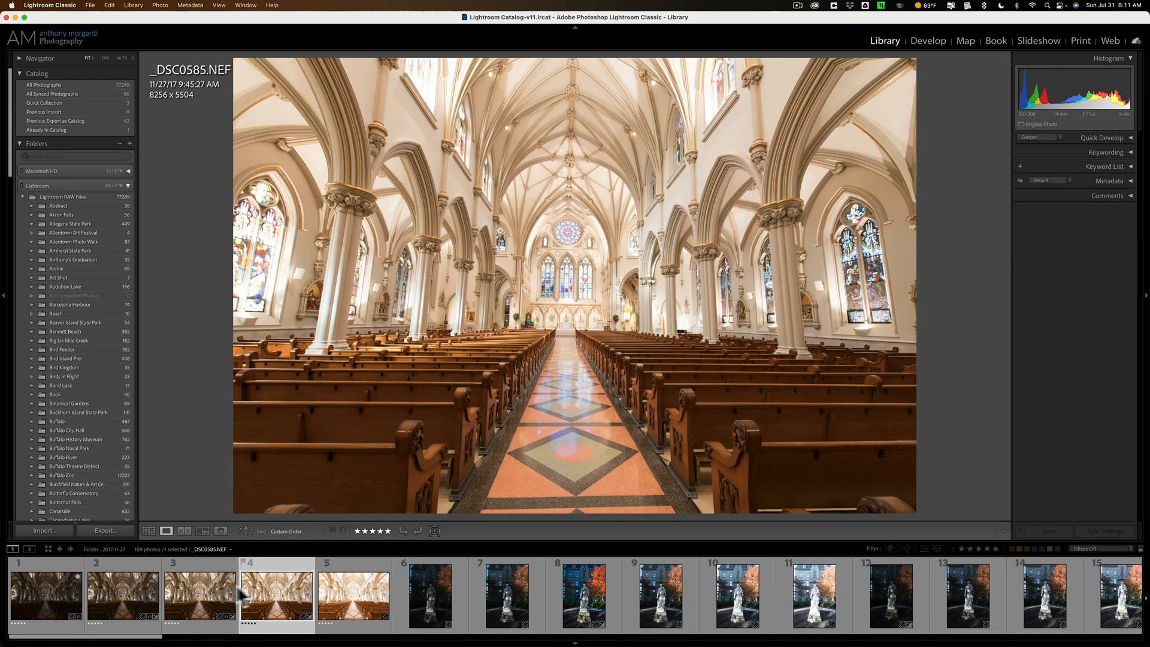
{"action": "left_click", "coordinate": [200, 595]}
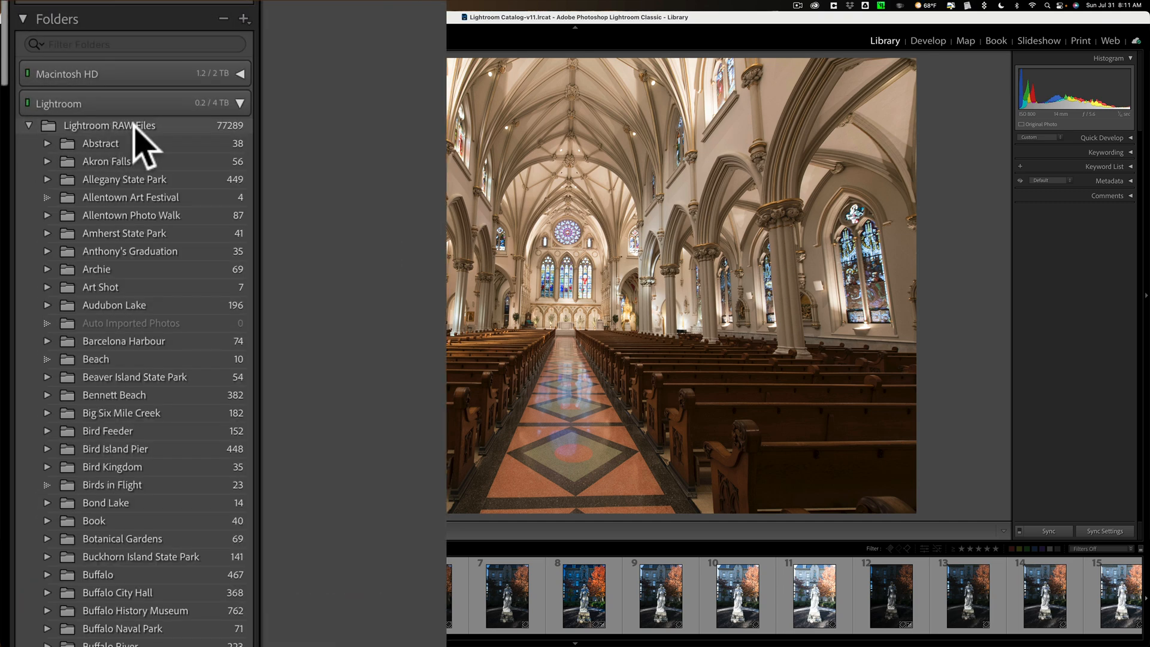
{"action": "mouse_move", "coordinate": [109, 126]}
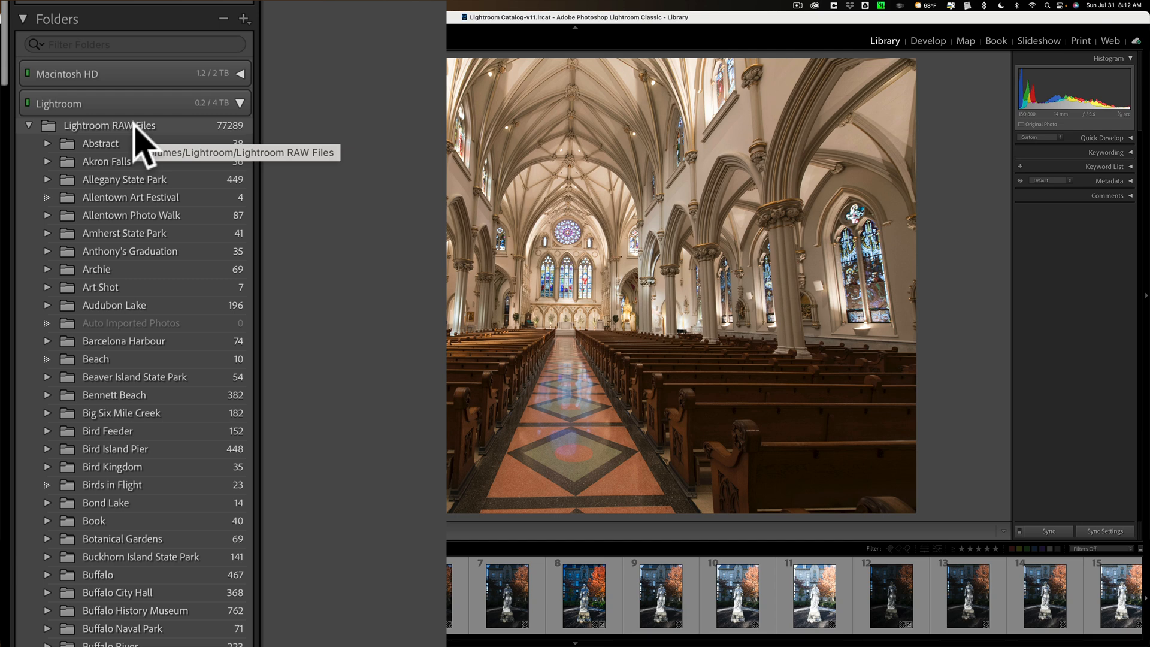
Step: Create 'Working Folder' inside Lightroom RAW Files, including the selected church photos
{"action": "right_click", "coordinate": [109, 126]}
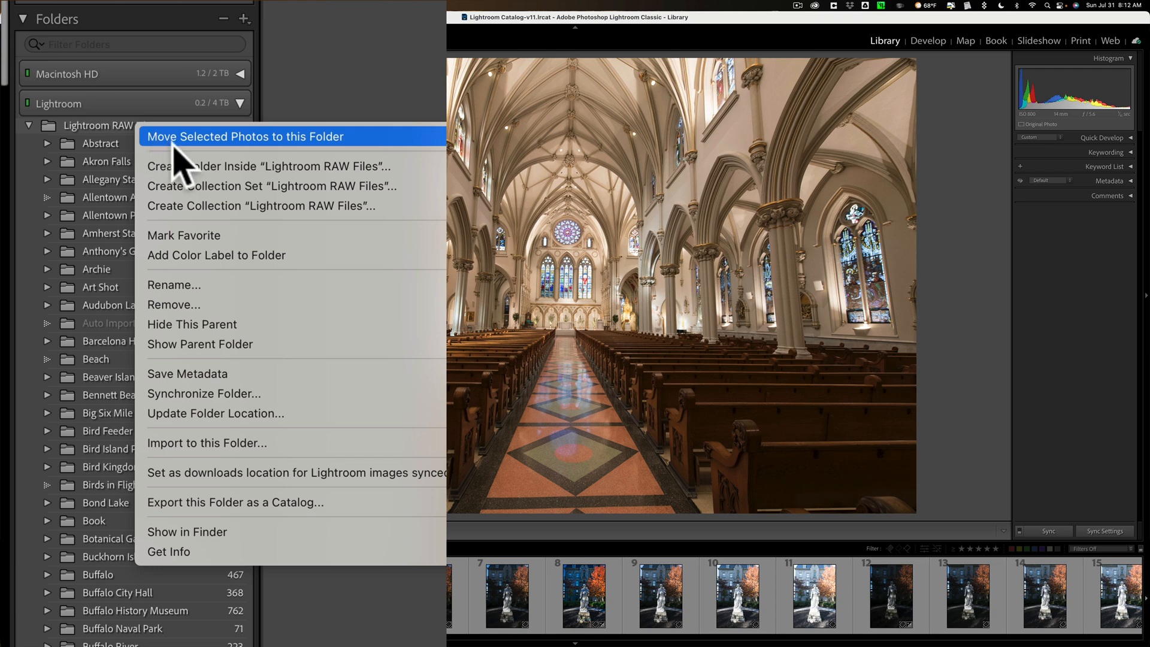
{"action": "mouse_move", "coordinate": [205, 176]}
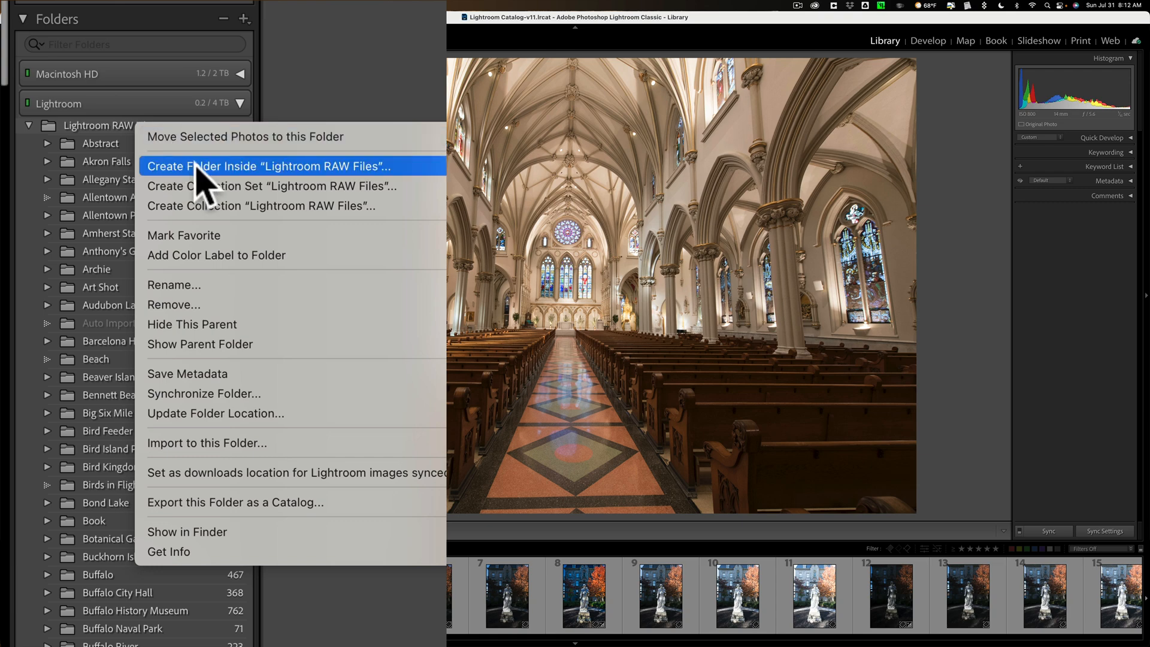
{"action": "left_click", "coordinate": [267, 165]}
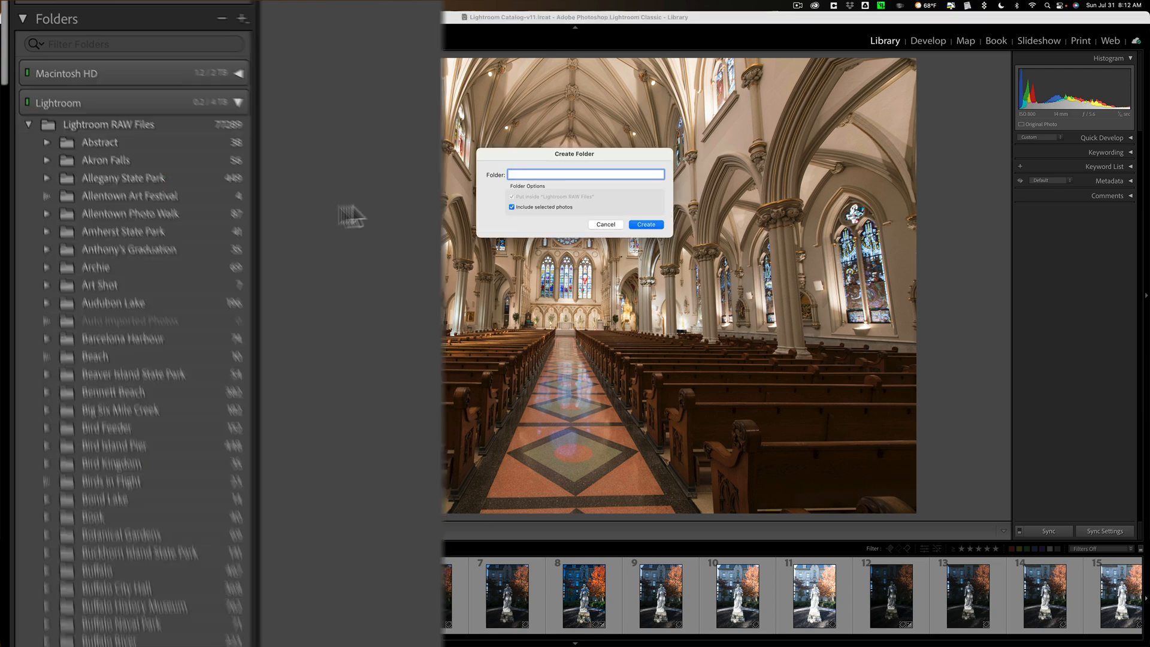
{"action": "type", "text": "W"}
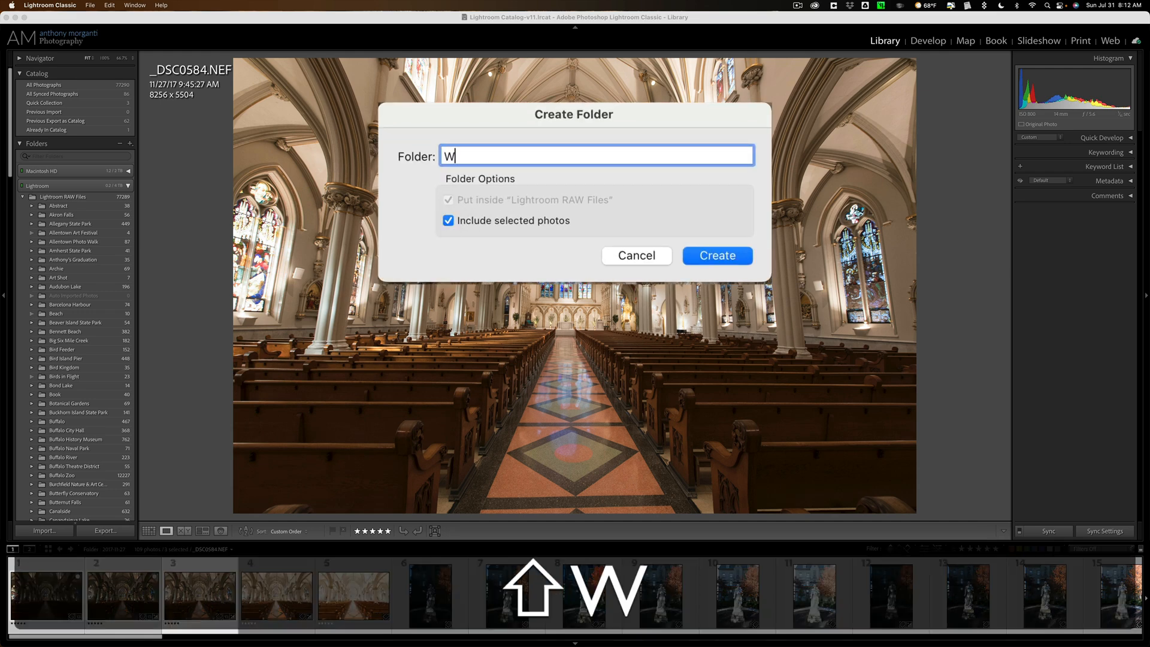
{"action": "type", "text": "orking Fol"}
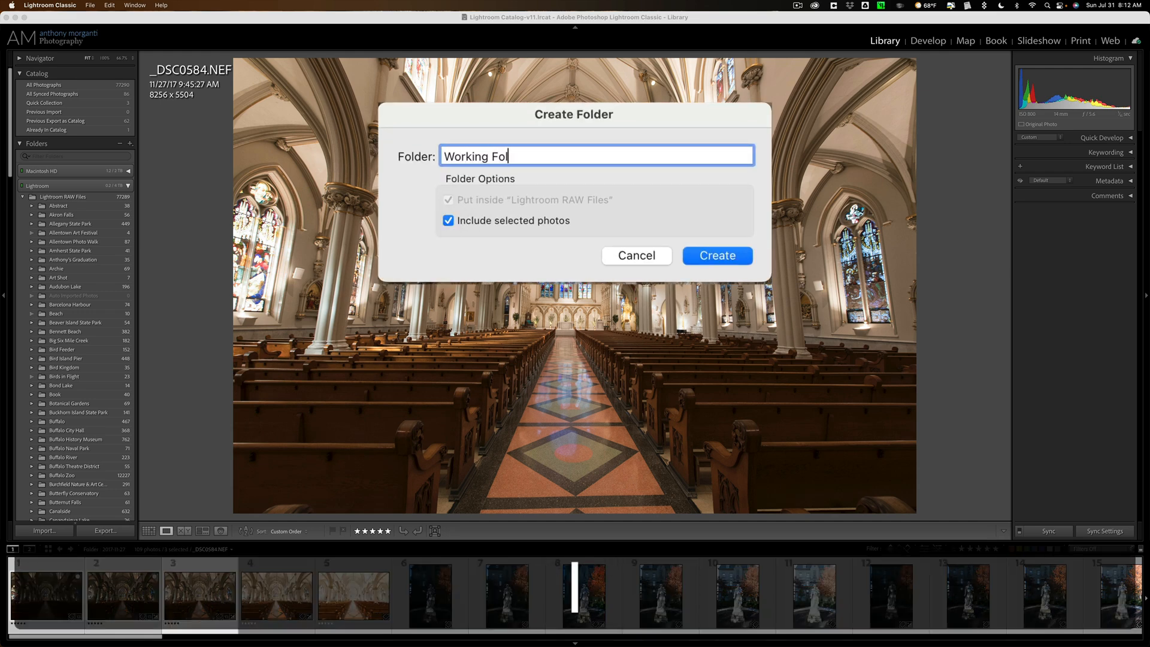
{"action": "type", "text": "der"}
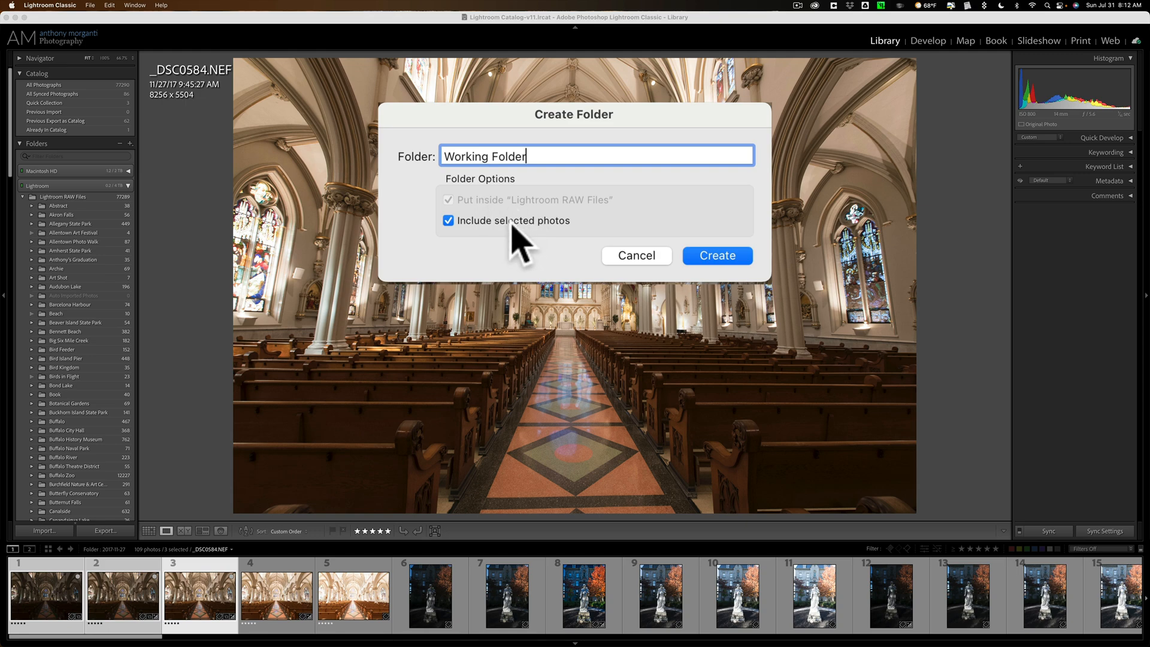
{"action": "mouse_move", "coordinate": [532, 249]}
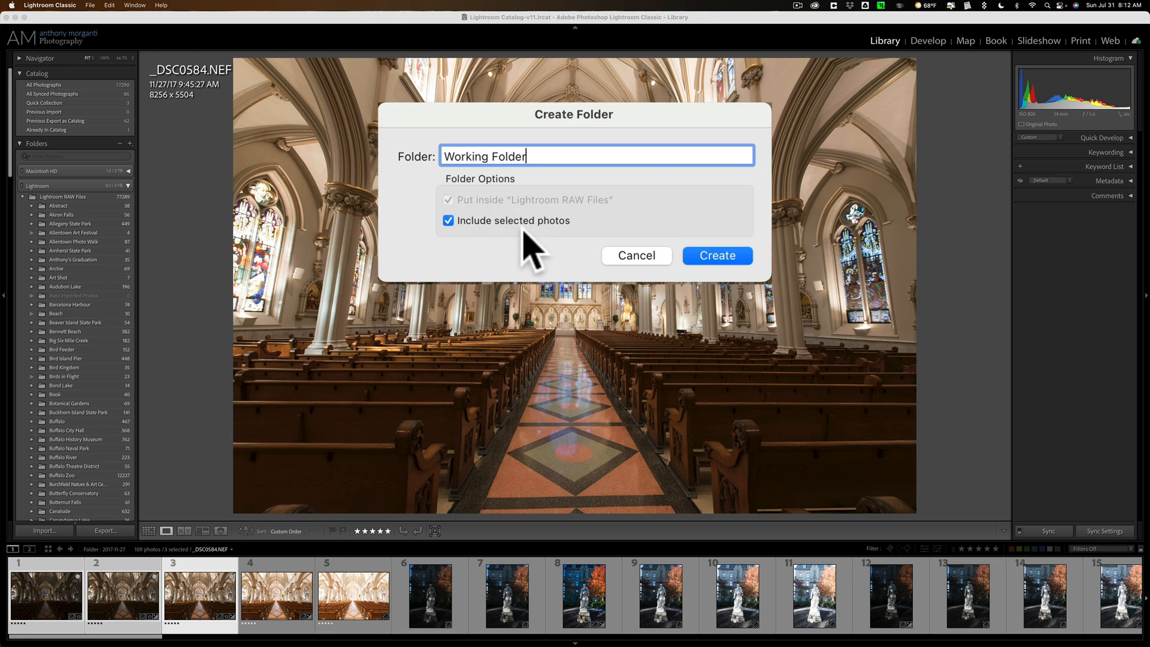
{"action": "left_click", "coordinate": [716, 255]}
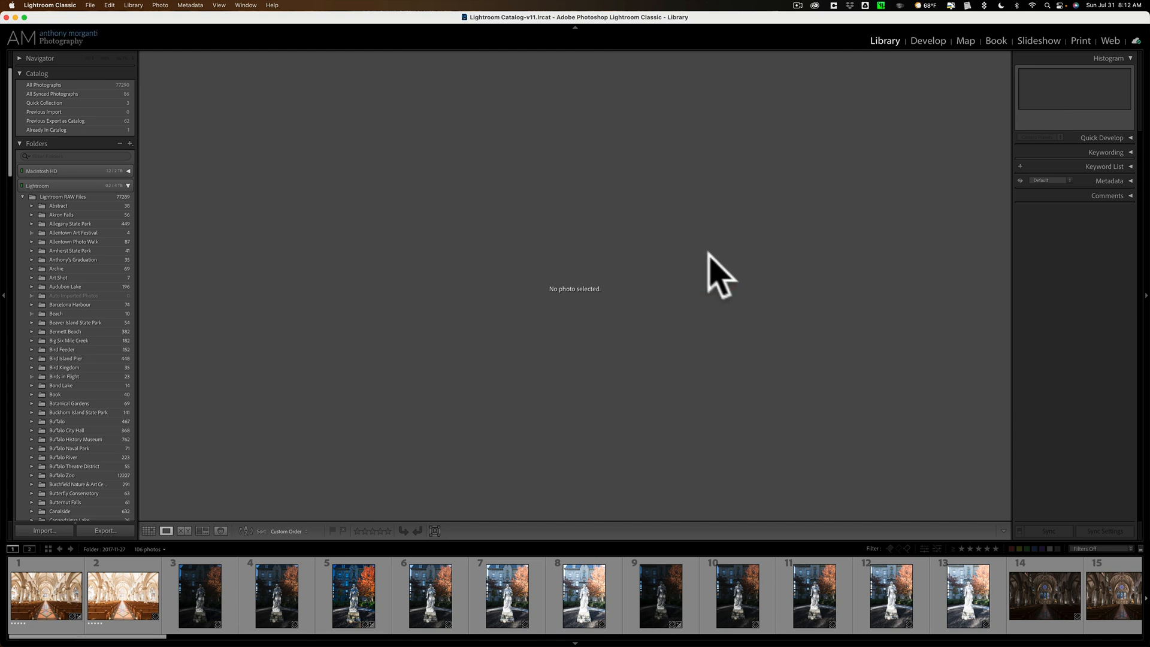
{"action": "mouse_move", "coordinate": [647, 234]}
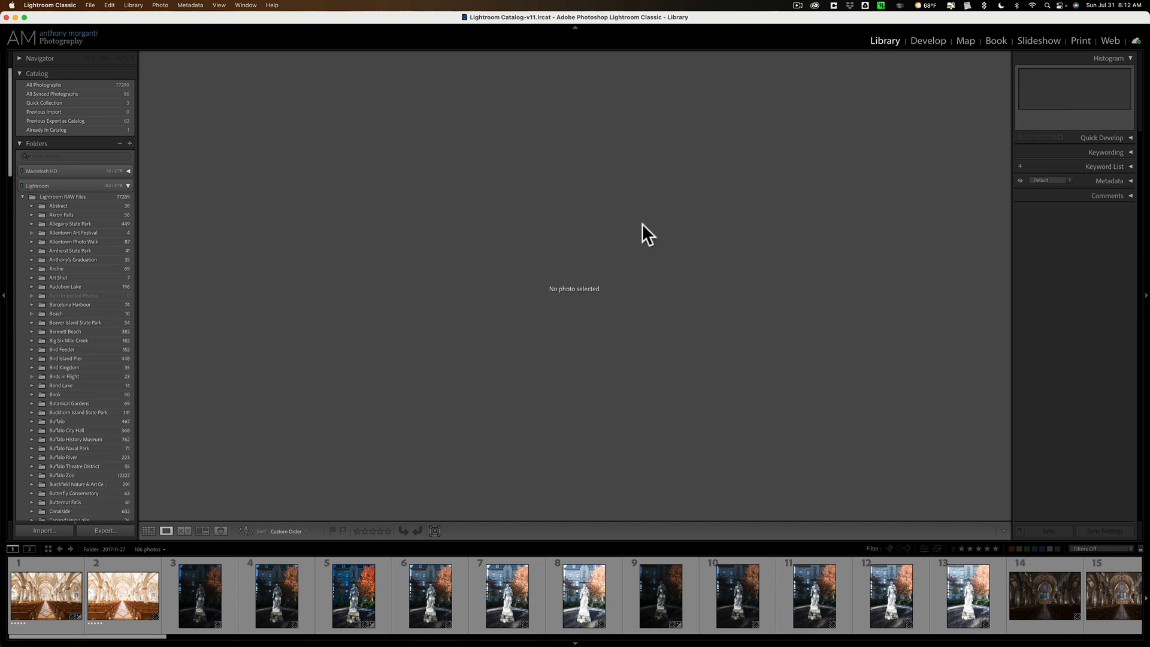
{"action": "mouse_move", "coordinate": [25, 319]}
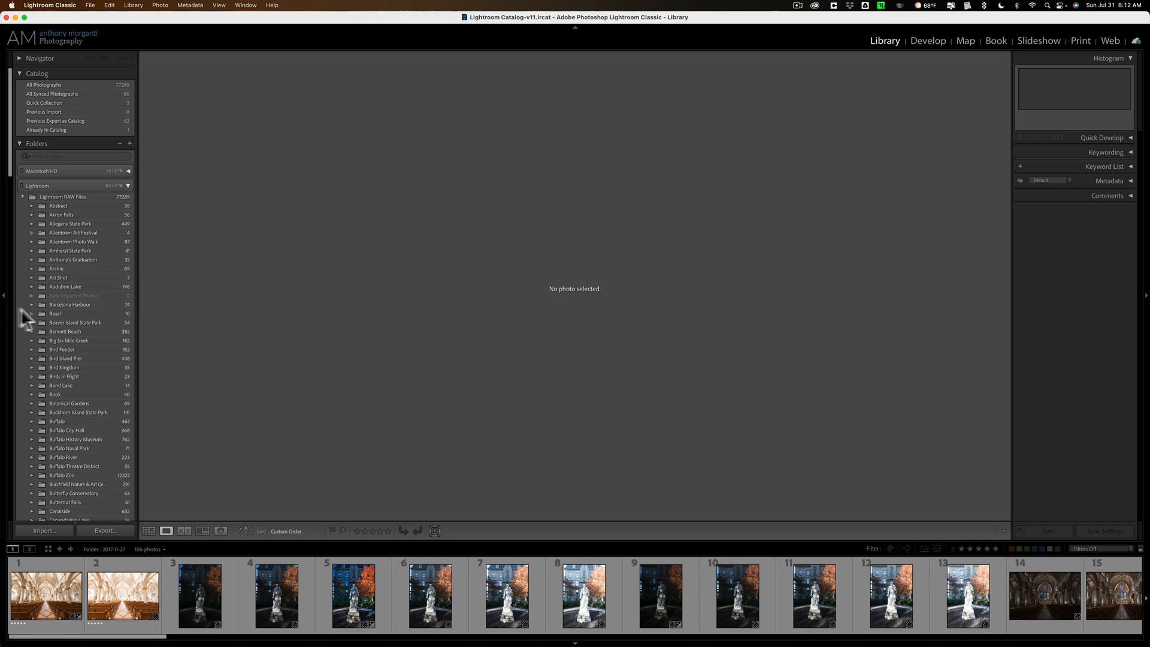
Step: Switch to Working Folder and preview its second and third church exposures
{"action": "scroll", "scroll_direction": "down", "scroll_amount": 3}
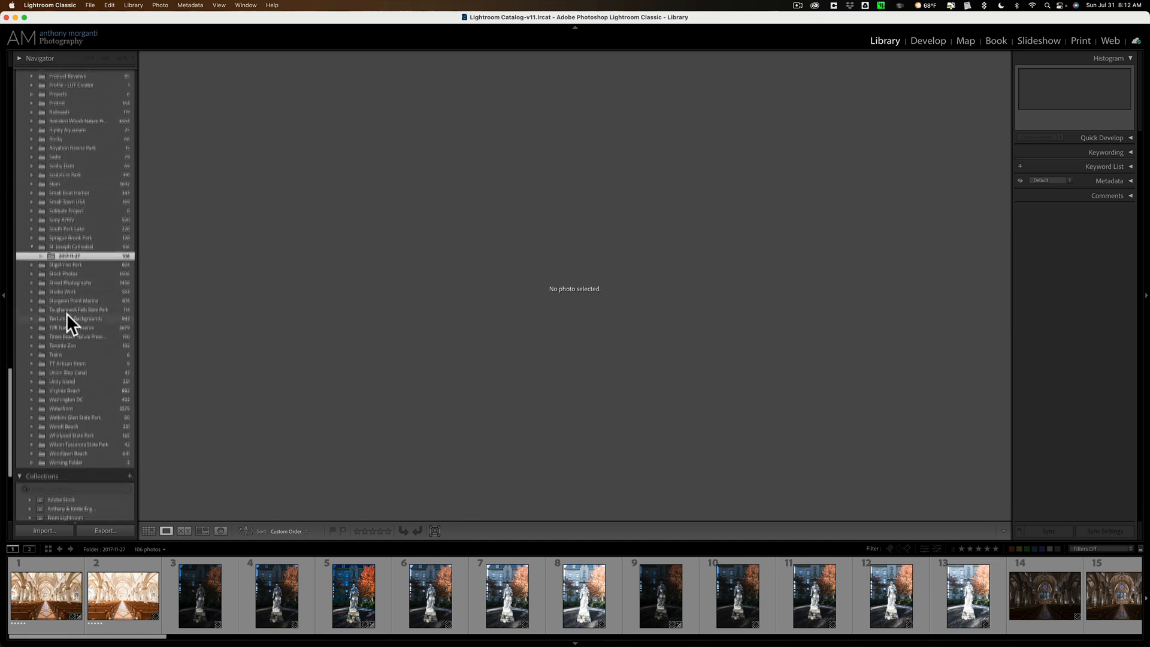
{"action": "left_click", "coordinate": [66, 356]}
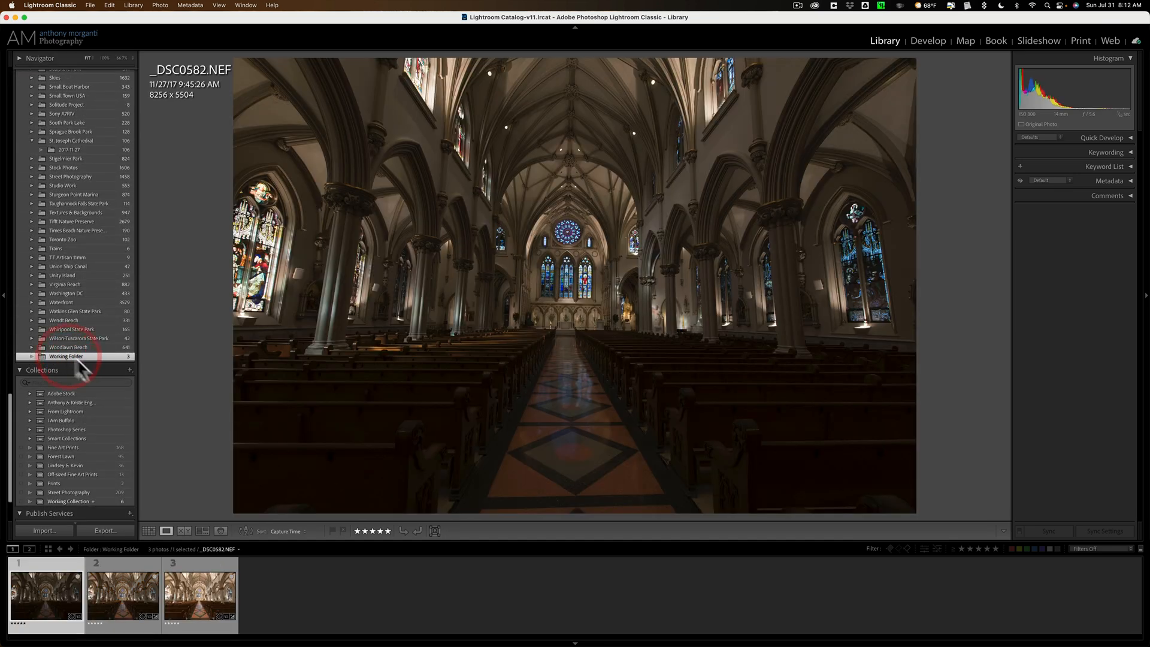
{"action": "left_click", "coordinate": [200, 594]}
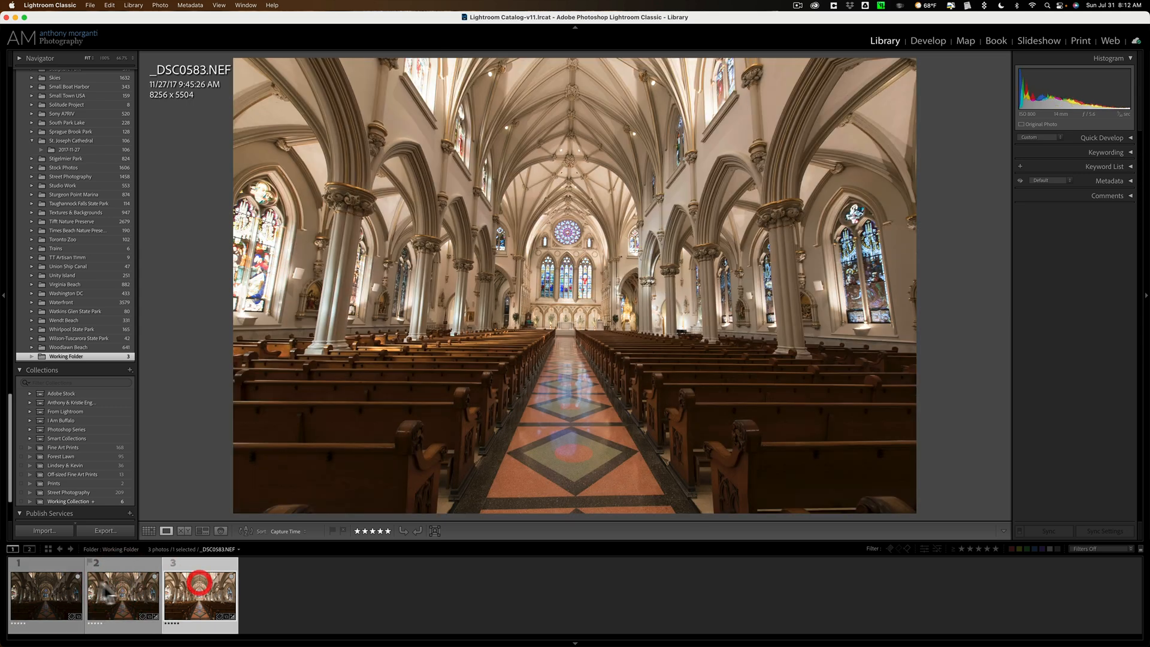
{"action": "left_click", "coordinate": [45, 594]}
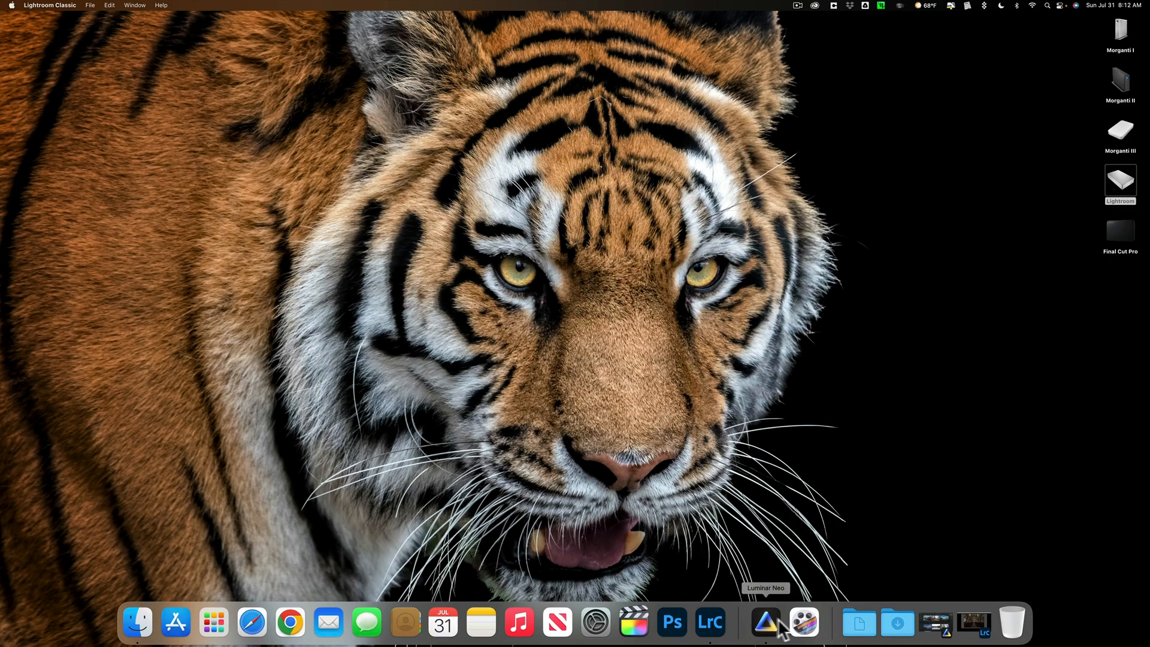
Step: Launch Luminar Neo and add Working Folder from Lightroom RAW Files to its catalog
{"action": "left_click", "coordinate": [765, 623]}
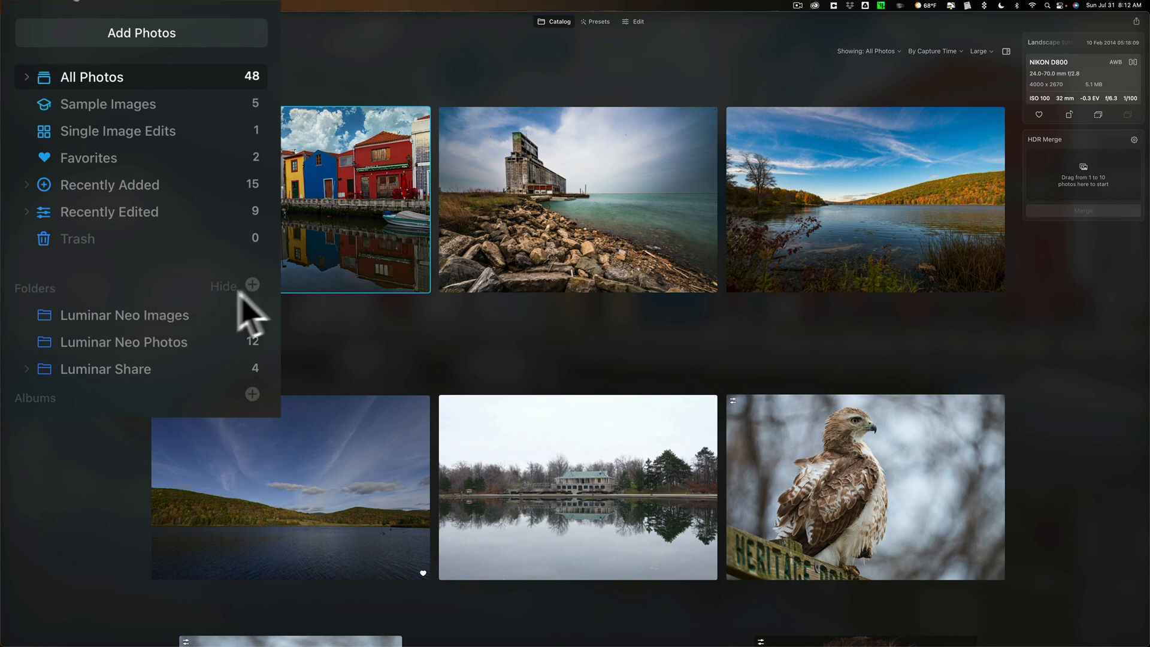
{"action": "mouse_move", "coordinate": [260, 304]}
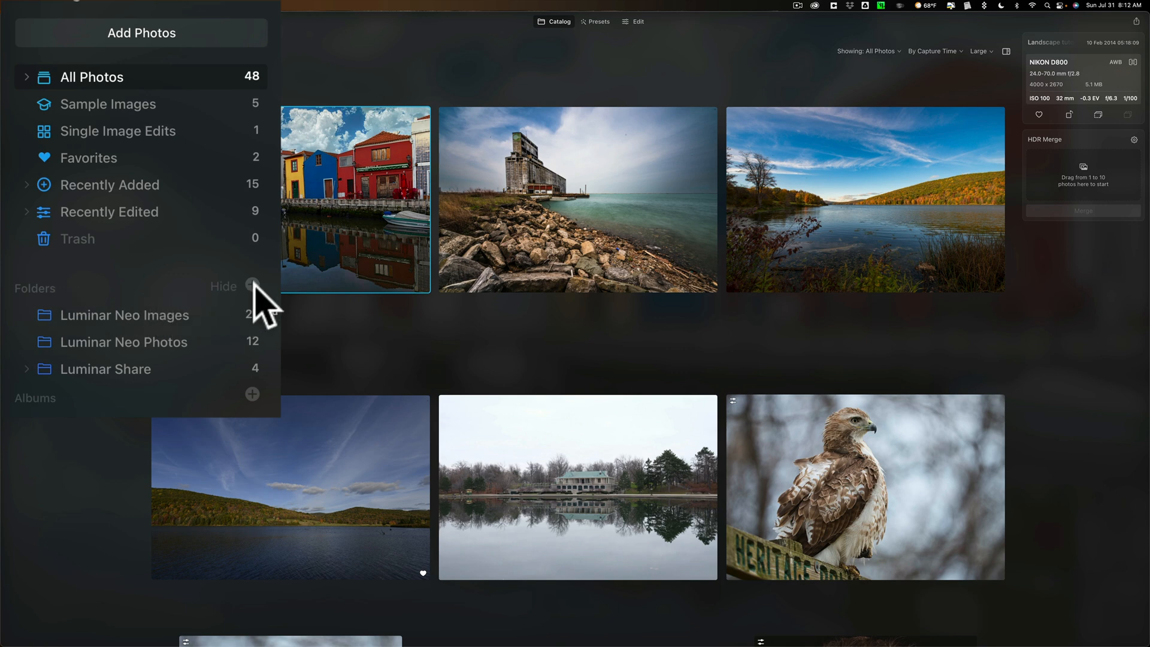
{"action": "left_click", "coordinate": [142, 32]}
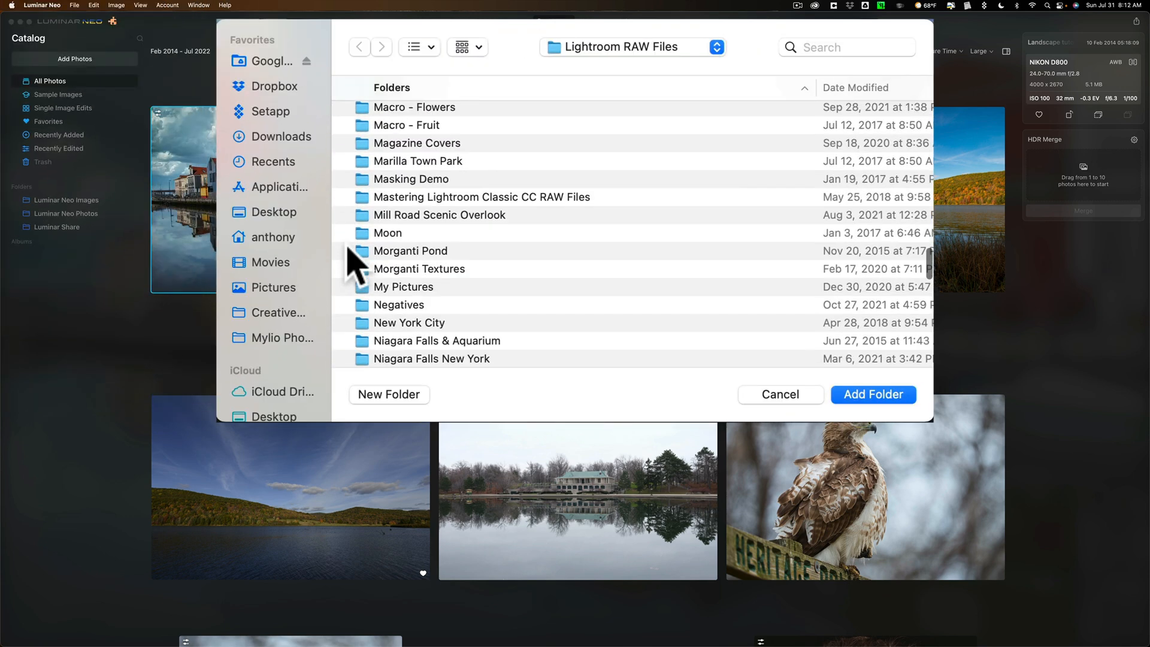
{"action": "scroll", "scroll_direction": "down", "scroll_amount": 3}
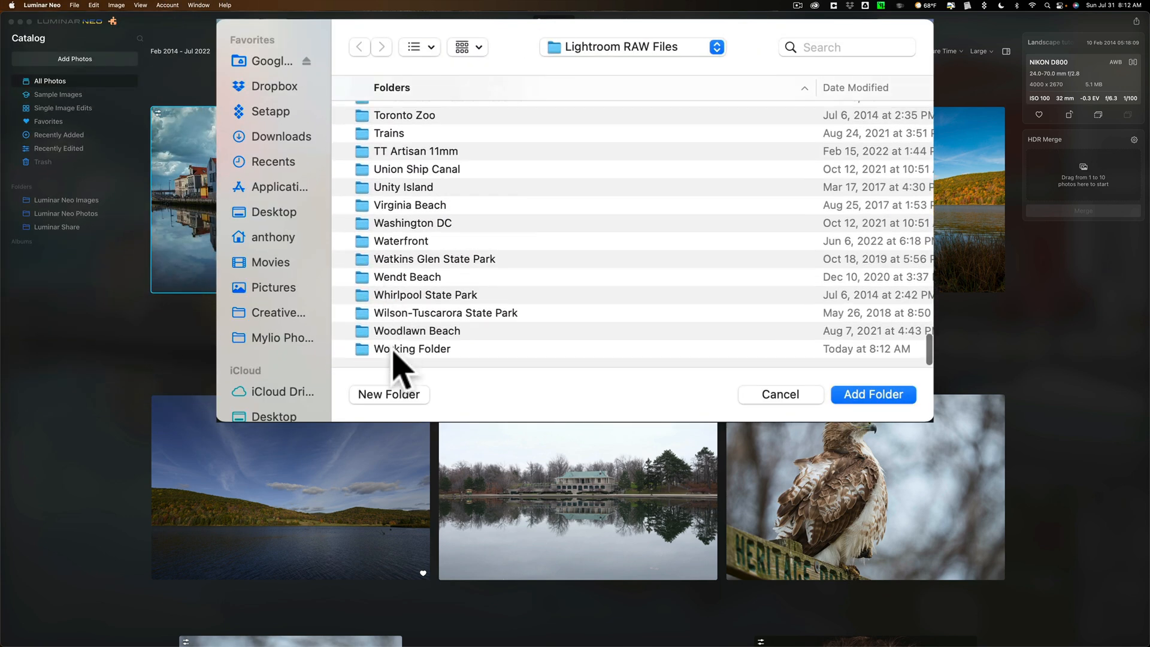
{"action": "left_click", "coordinate": [872, 394]}
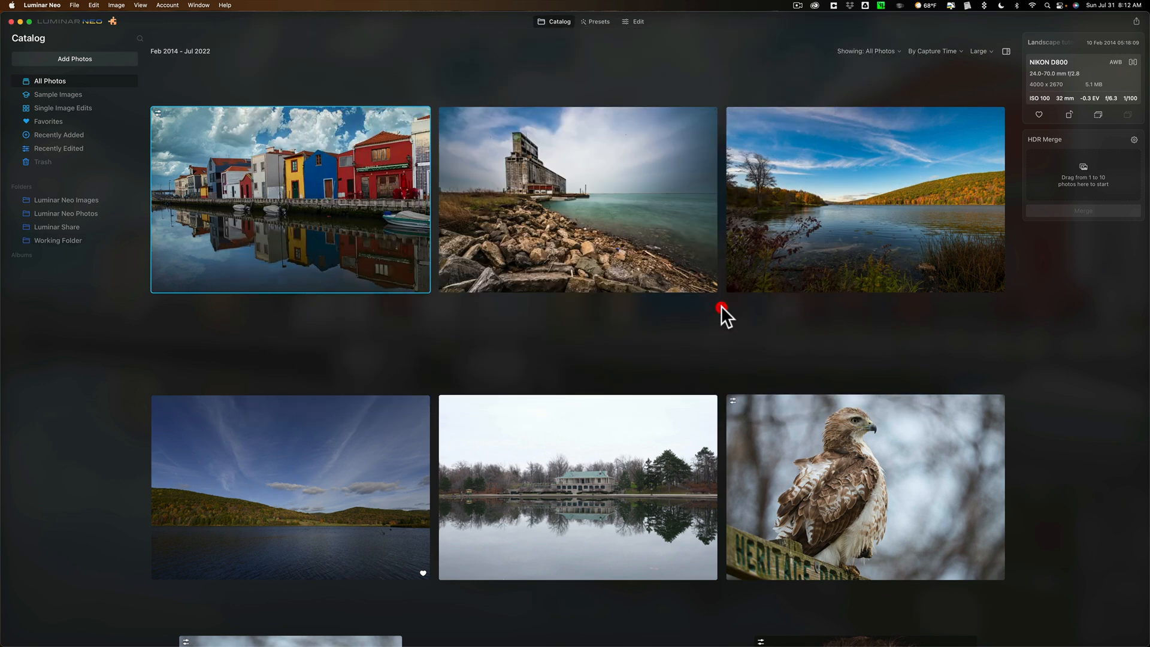
{"action": "left_click", "coordinate": [57, 240]}
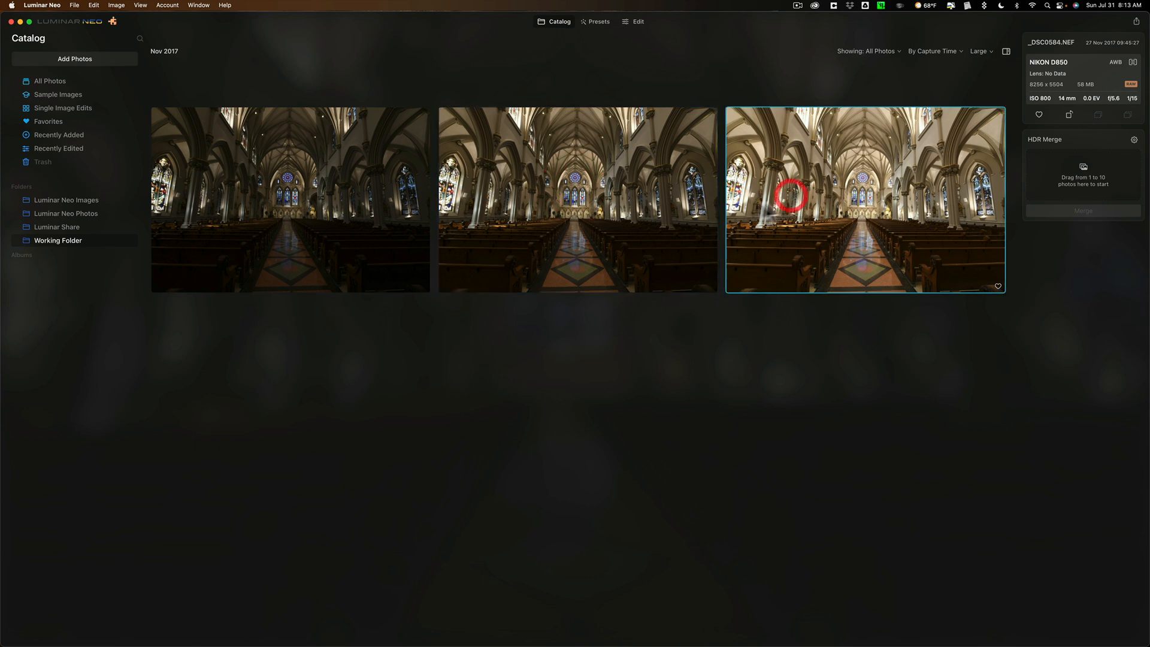
Step: Select the three brackets and enable Auto Alignment in the HDR Merge settings
{"action": "left_click", "coordinate": [290, 198]}
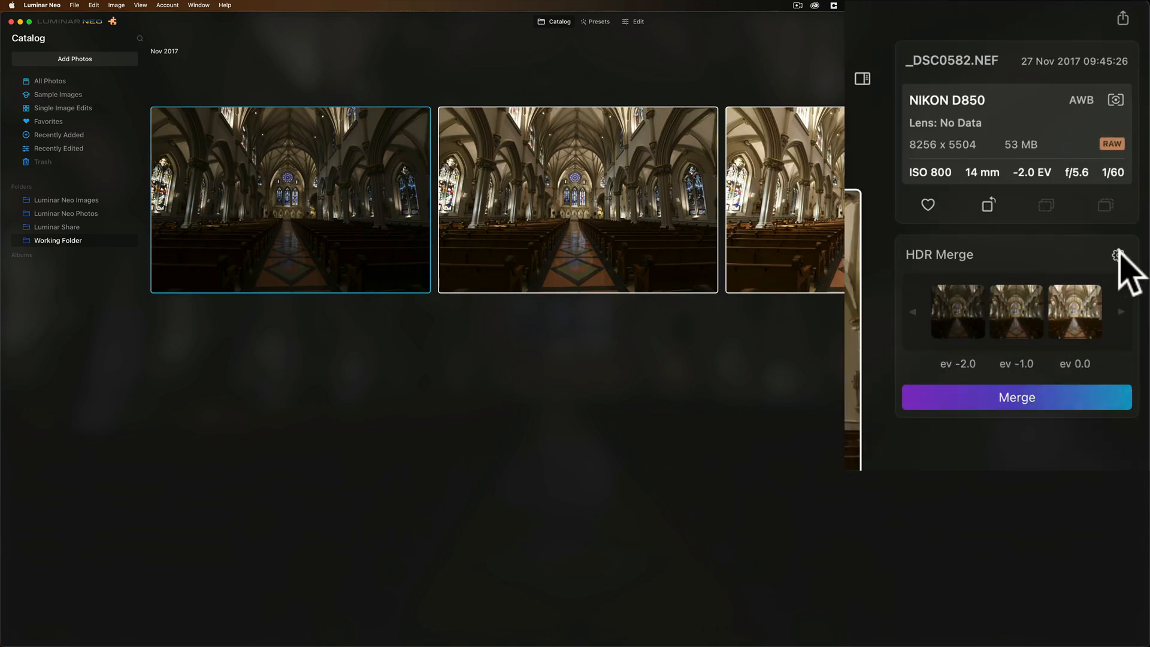
{"action": "left_click", "coordinate": [1119, 255]}
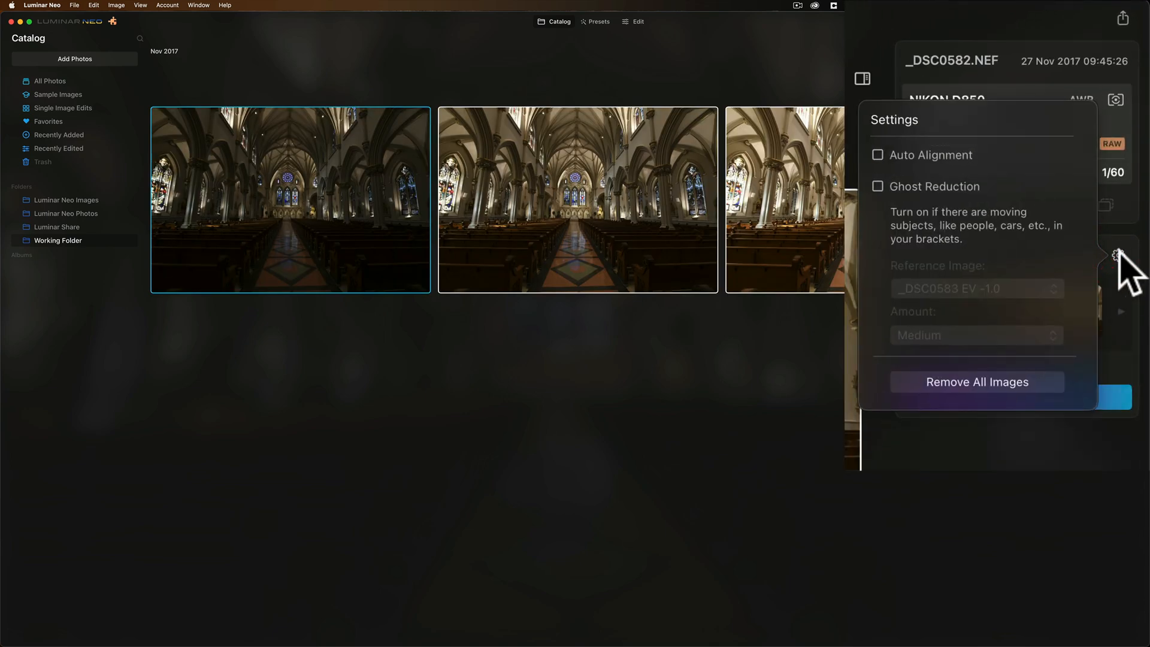
{"action": "mouse_move", "coordinate": [902, 165]}
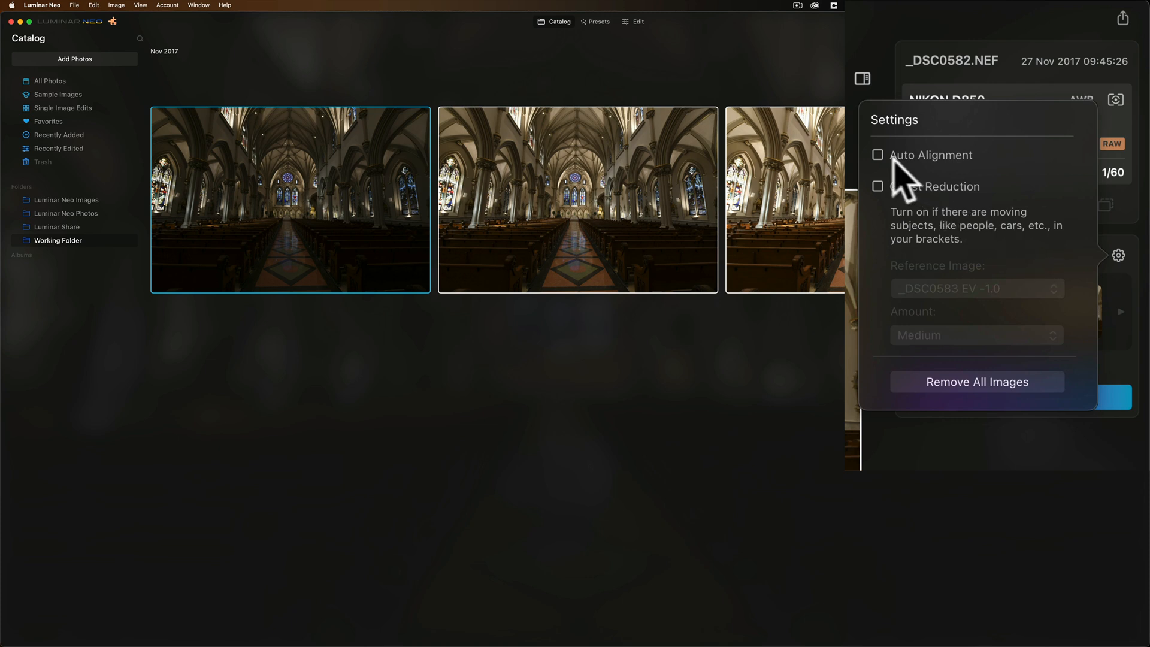
{"action": "left_click", "coordinate": [876, 155]}
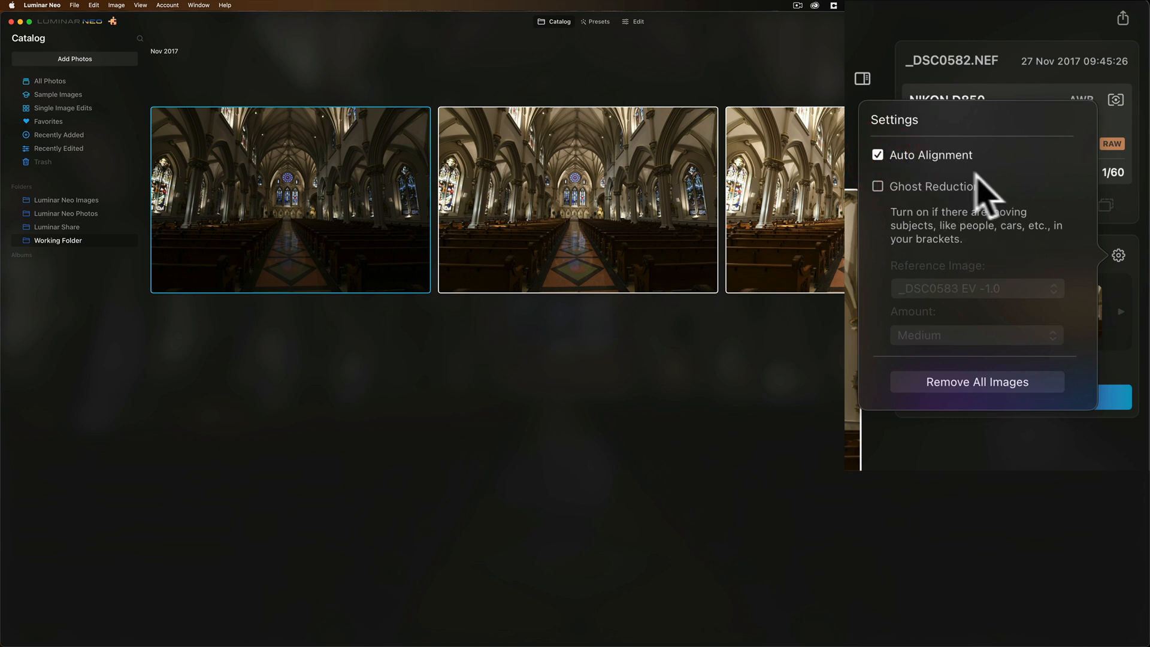
{"action": "mouse_move", "coordinate": [933, 223]}
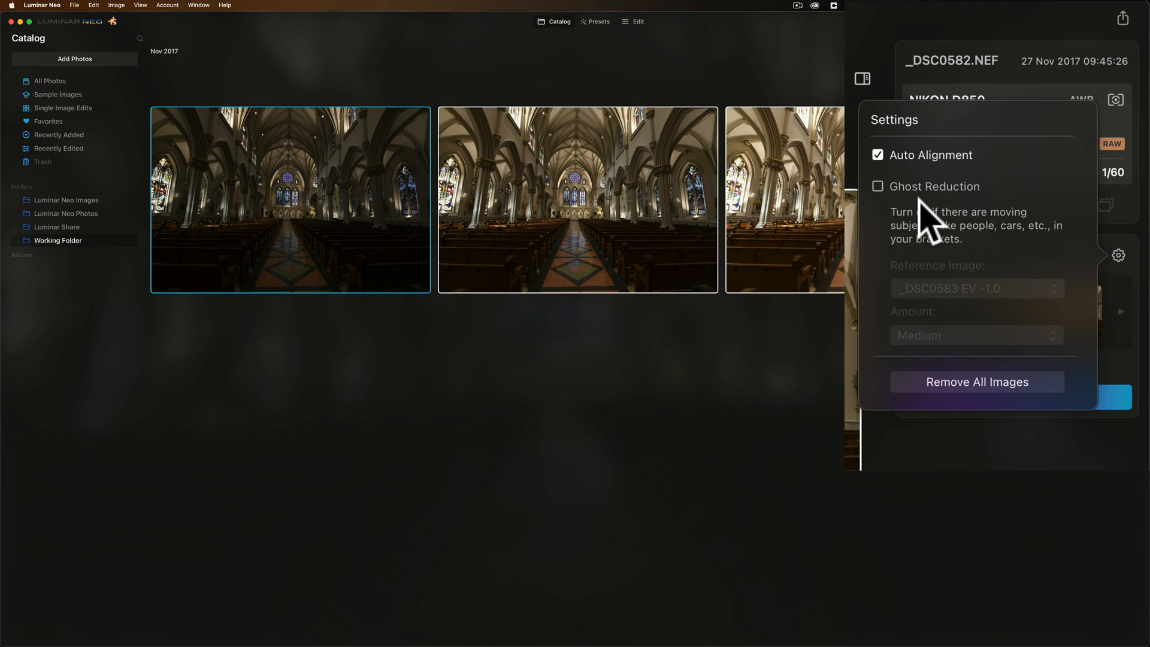
{"action": "mouse_move", "coordinate": [1144, 366]}
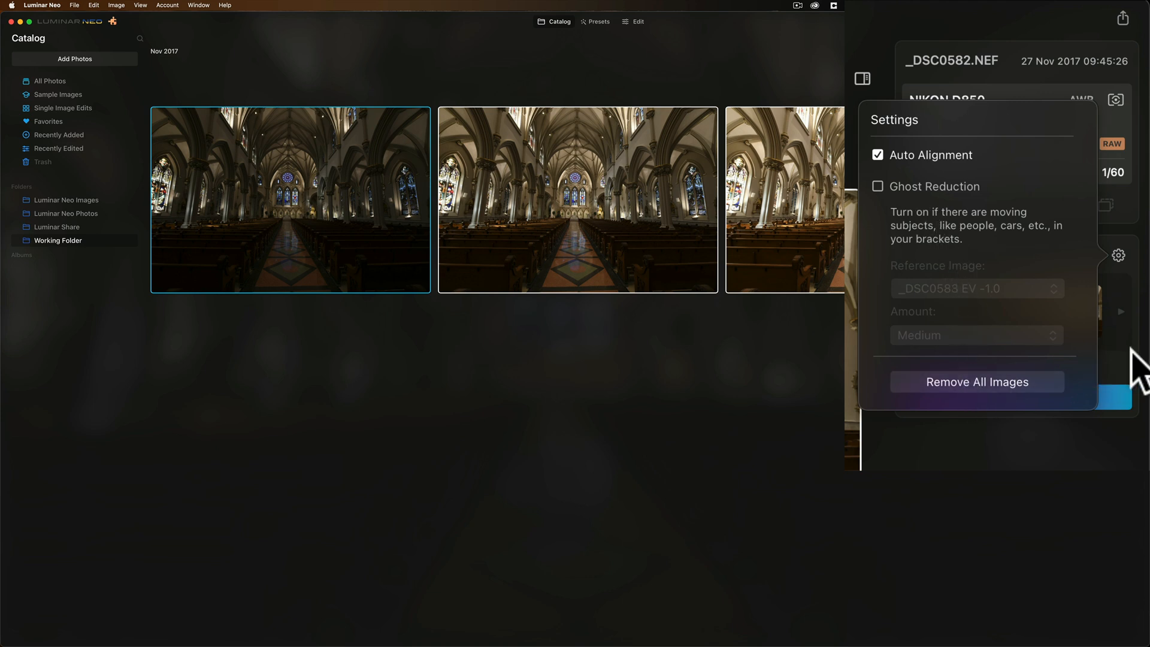
{"action": "left_click", "coordinate": [1119, 255]}
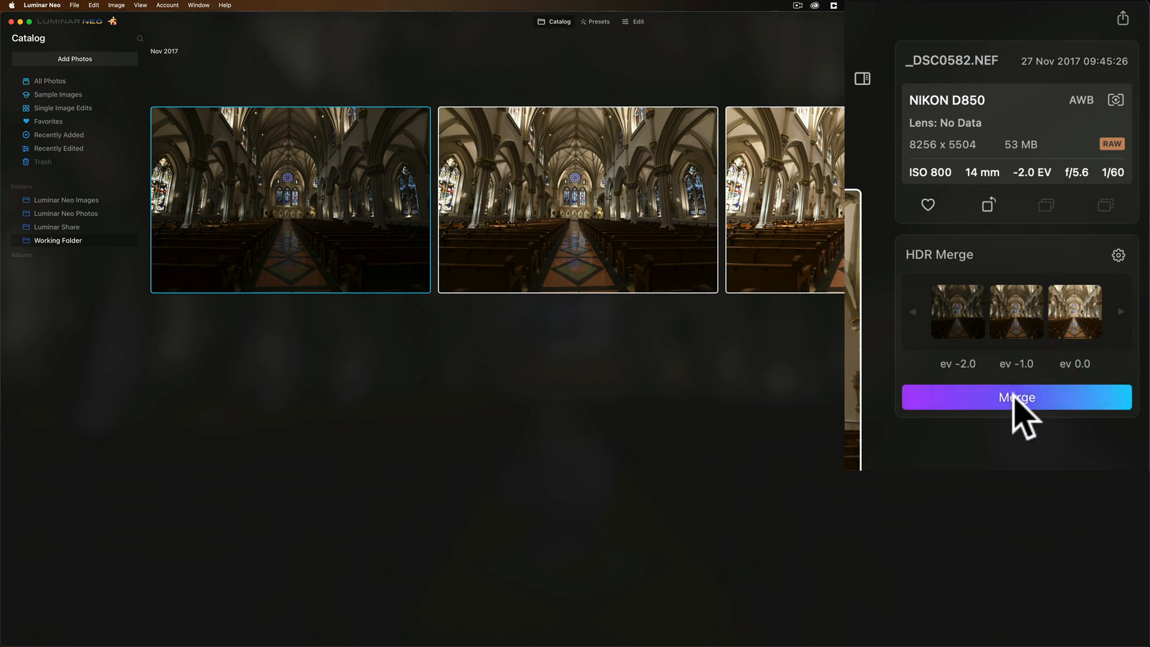
Step: Merge the three brackets into one HDR image shown in the HDR Merge folder
{"action": "left_click", "coordinate": [1016, 398]}
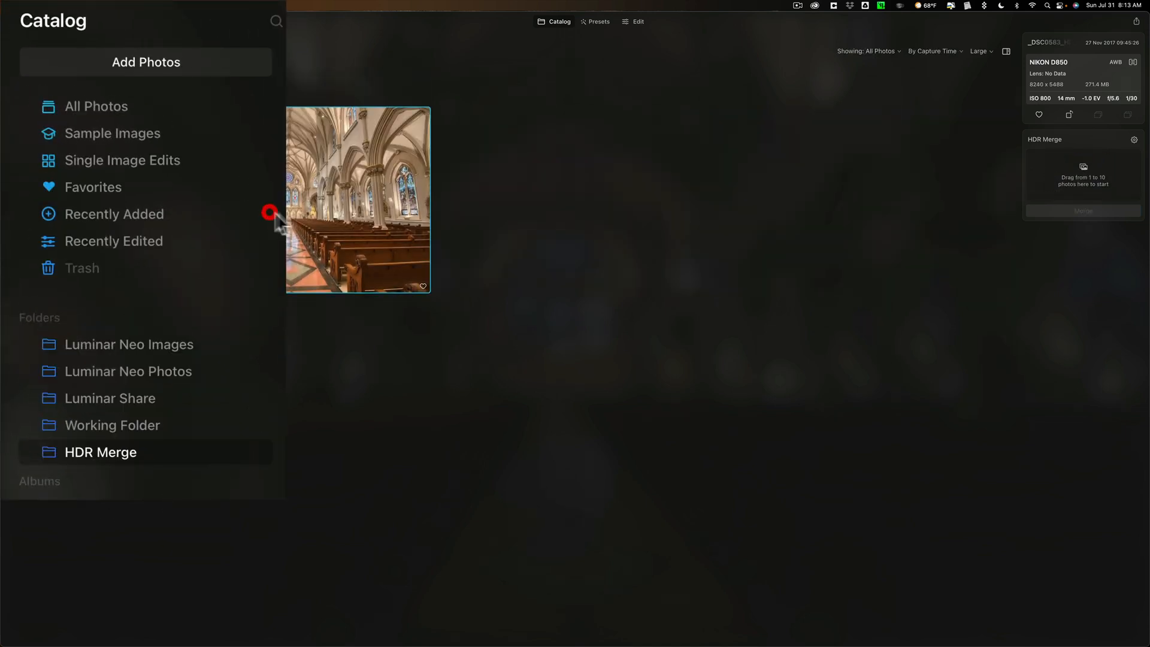
{"action": "left_click", "coordinate": [358, 199]}
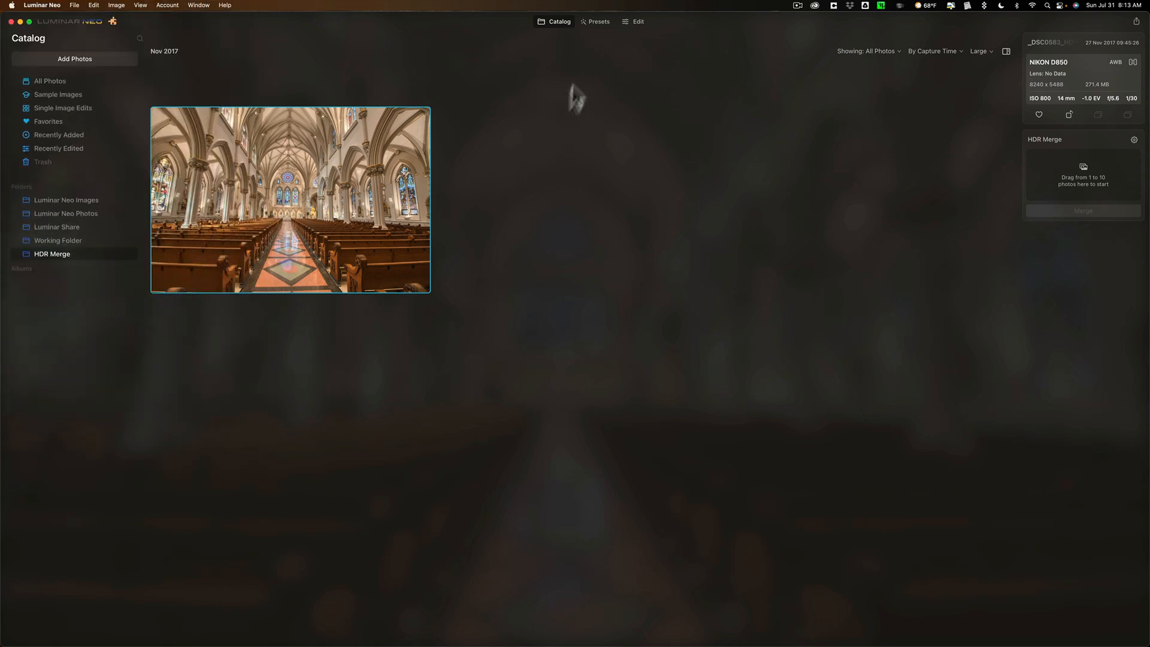
Step: Edit the merged HDR image, raising Enhance's Accent to about 73
{"action": "left_click", "coordinate": [635, 22]}
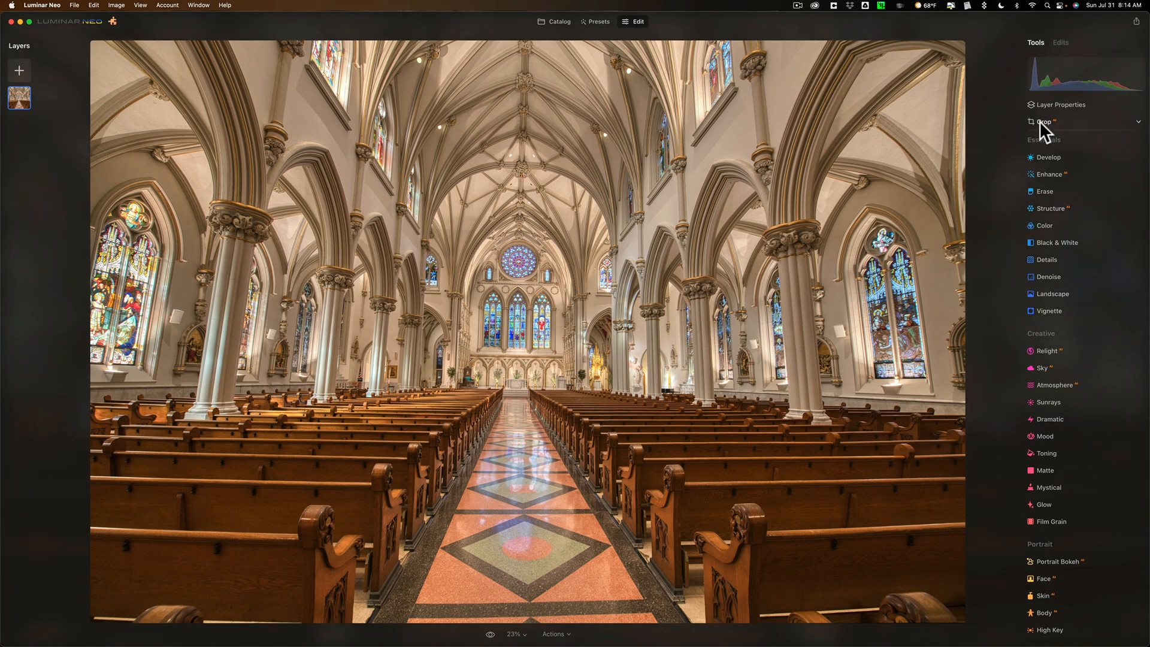
{"action": "left_click", "coordinate": [1043, 121]}
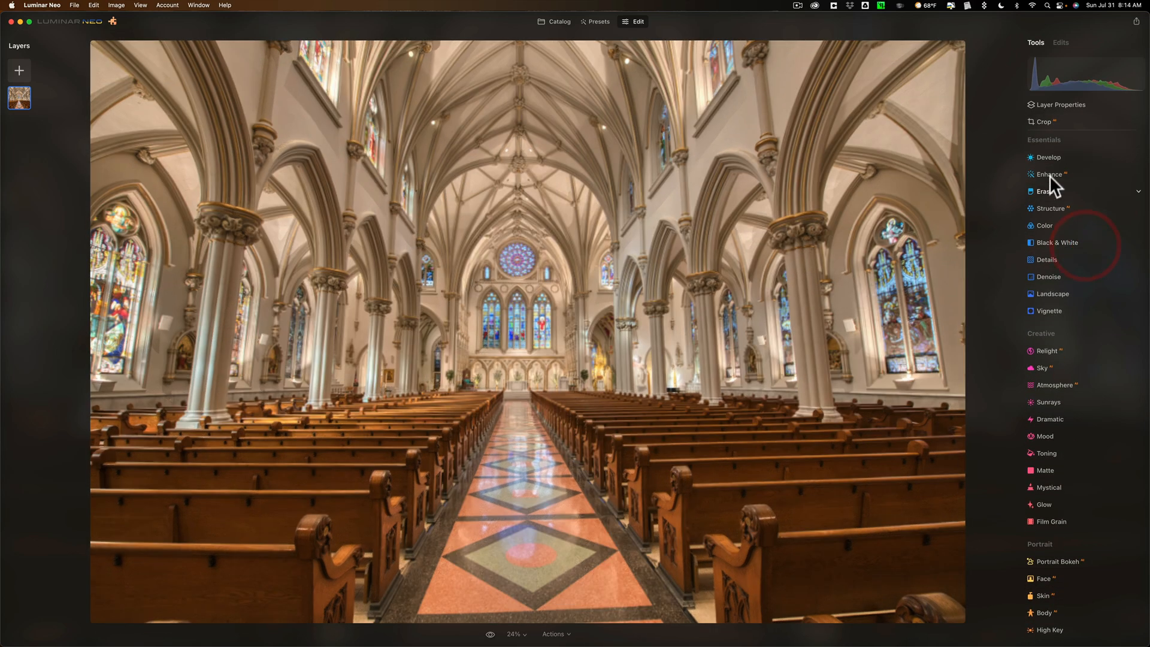
{"action": "left_click", "coordinate": [1048, 175]}
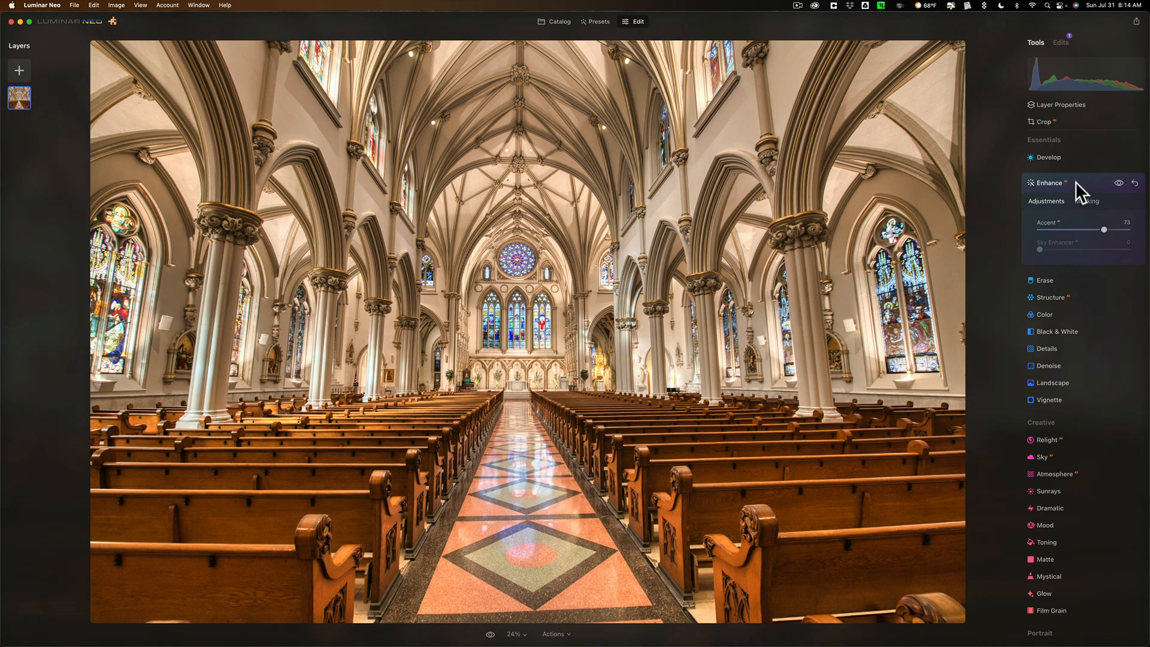
{"action": "left_click", "coordinate": [1050, 182]}
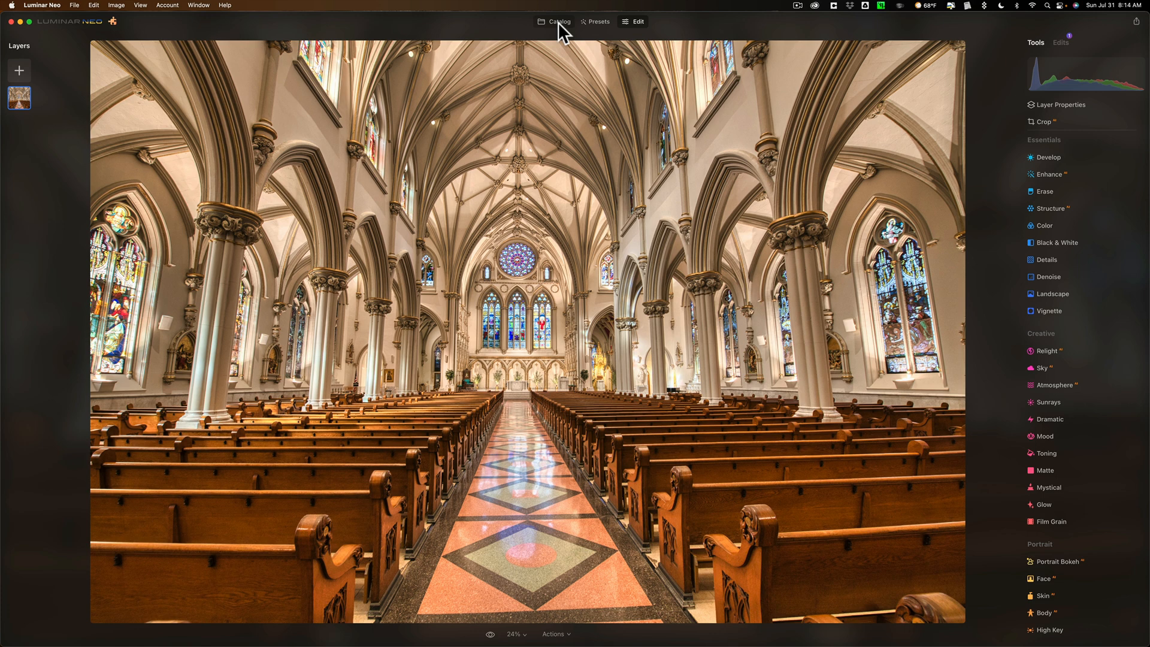
Step: Return to the catalog and start Export to Disk for the merged image
{"action": "left_click", "coordinate": [560, 21]}
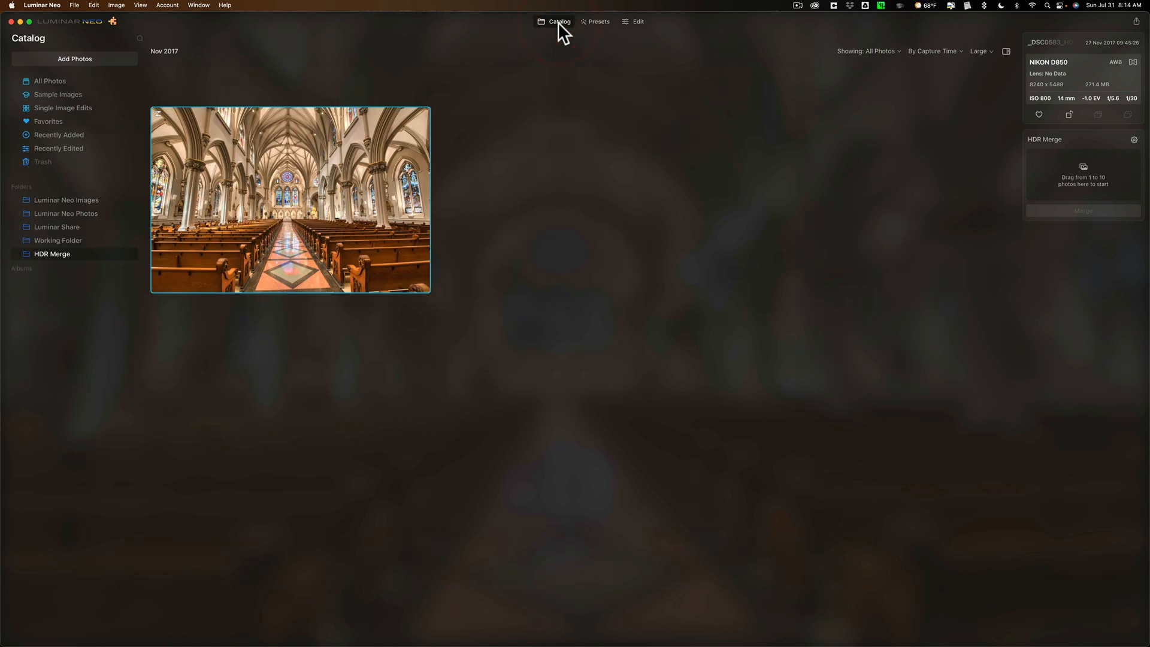
{"action": "mouse_move", "coordinate": [335, 139]}
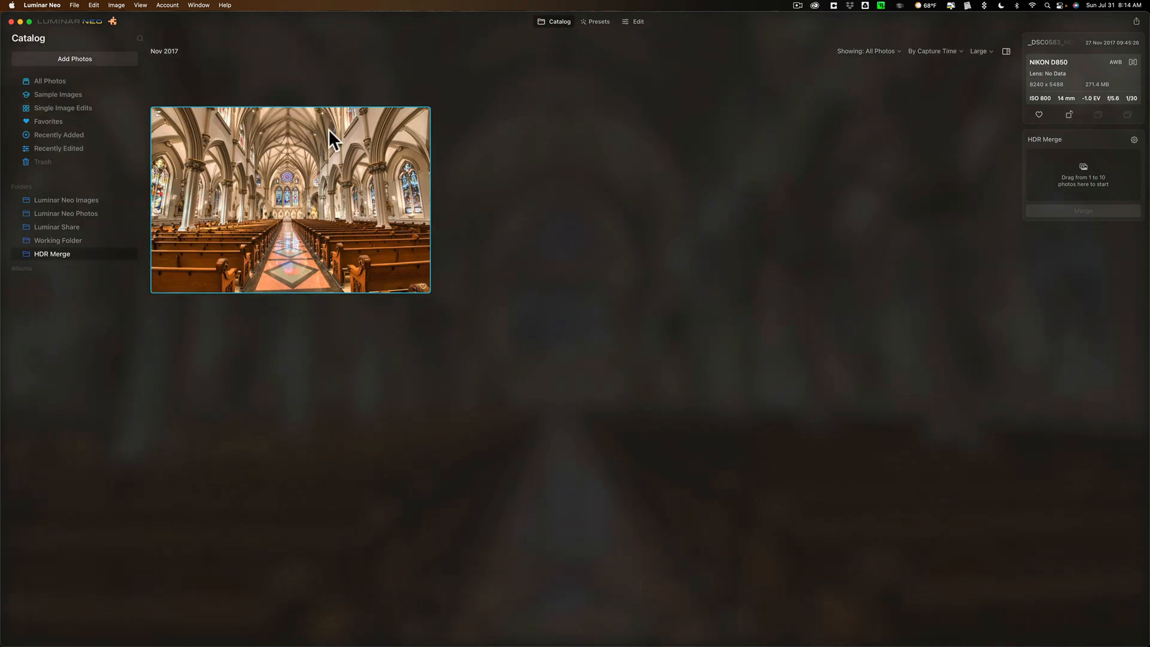
{"action": "mouse_move", "coordinate": [330, 139]}
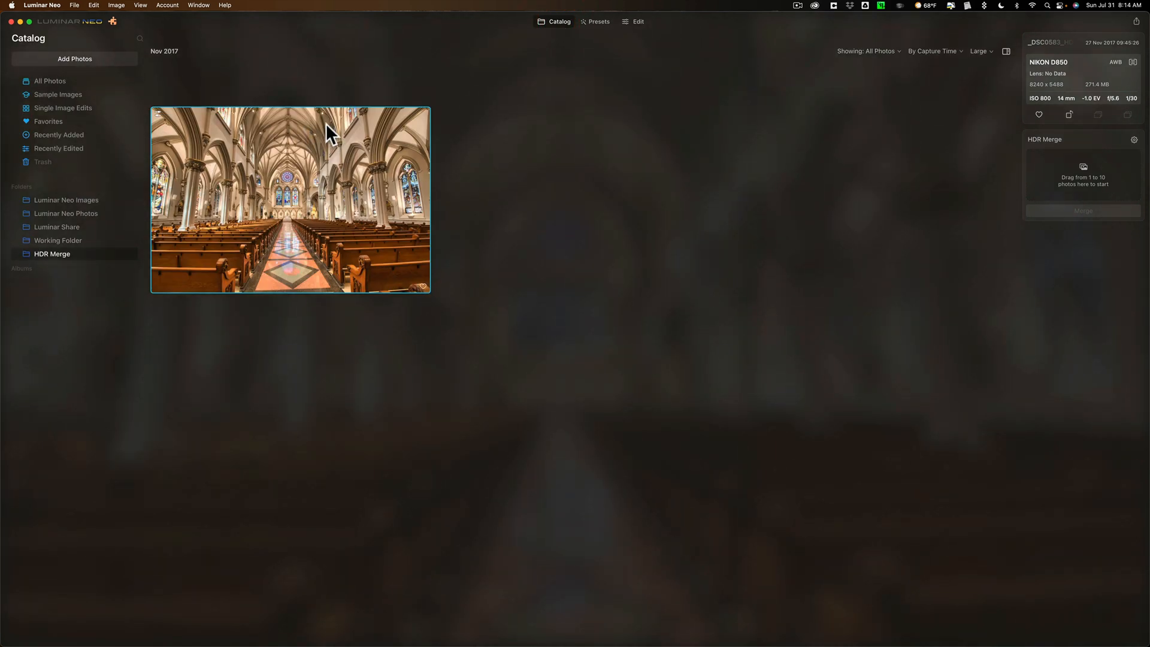
{"action": "mouse_move", "coordinate": [326, 152]}
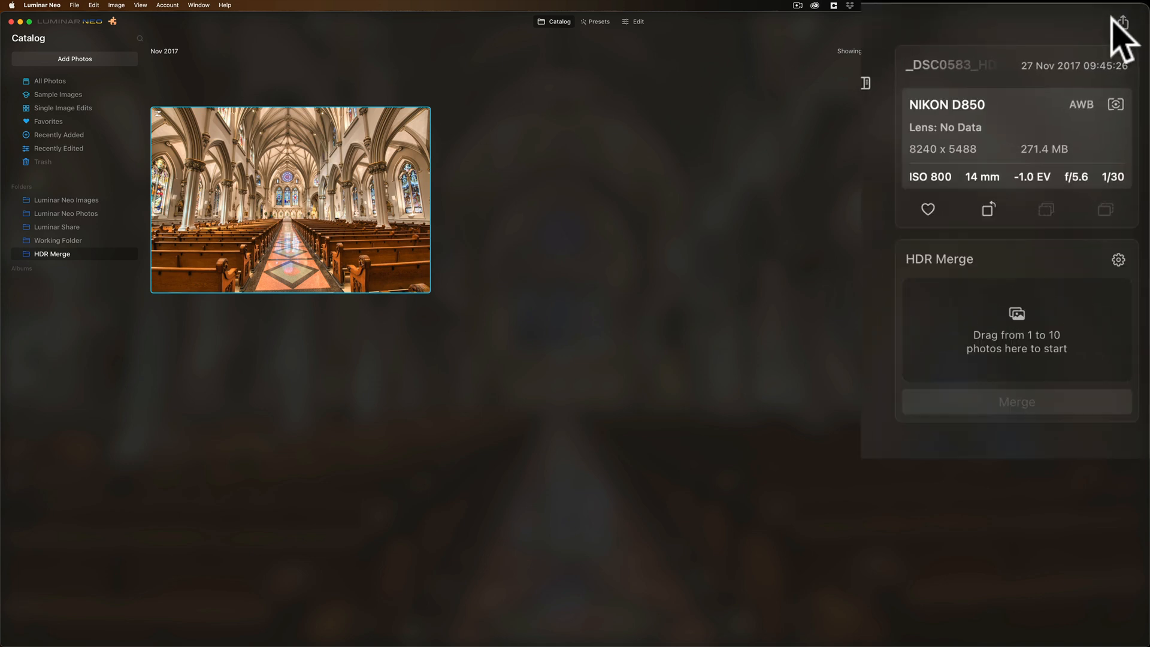
{"action": "left_click", "coordinate": [1122, 20]}
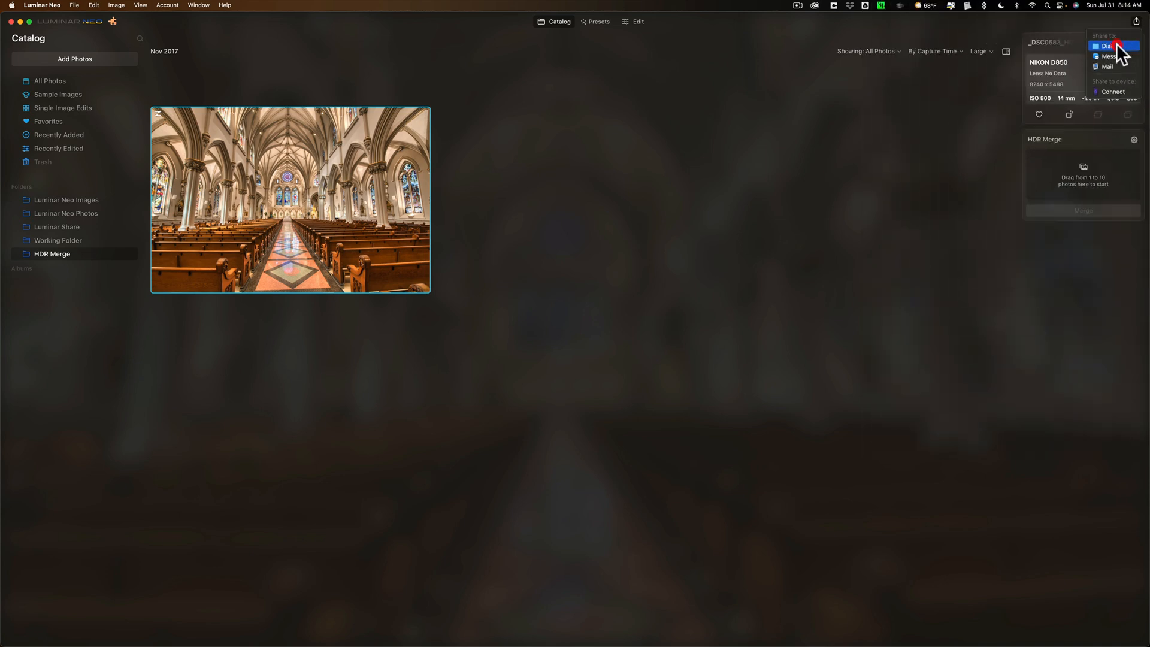
{"action": "left_click", "coordinate": [1107, 46]}
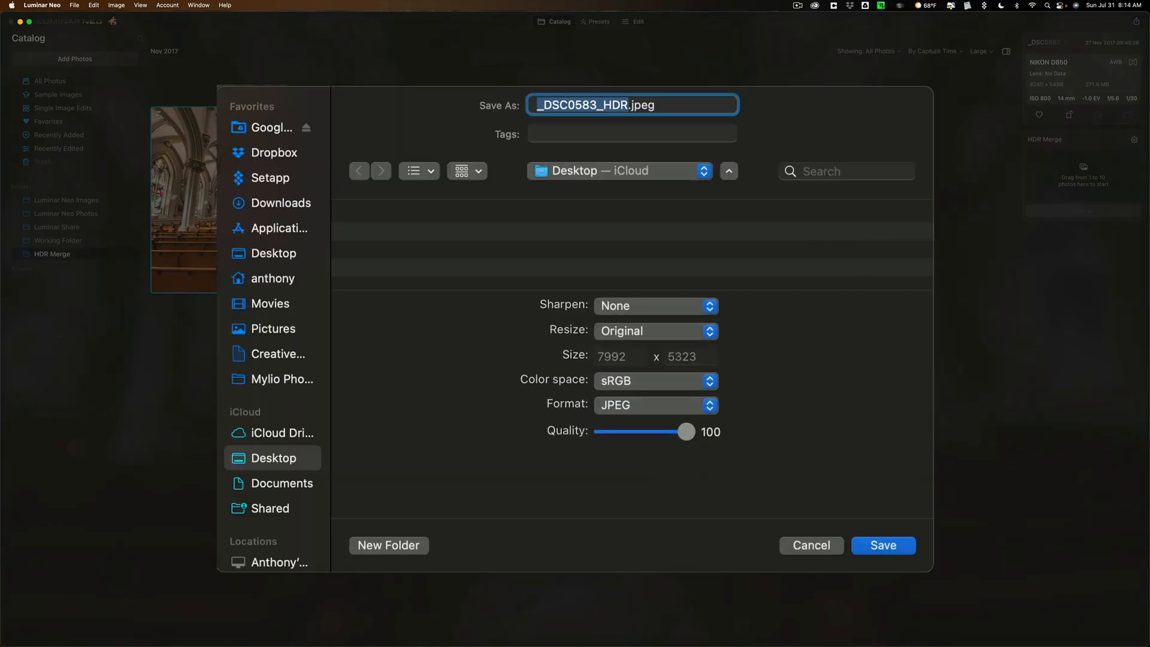
{"action": "mouse_move", "coordinate": [308, 300]}
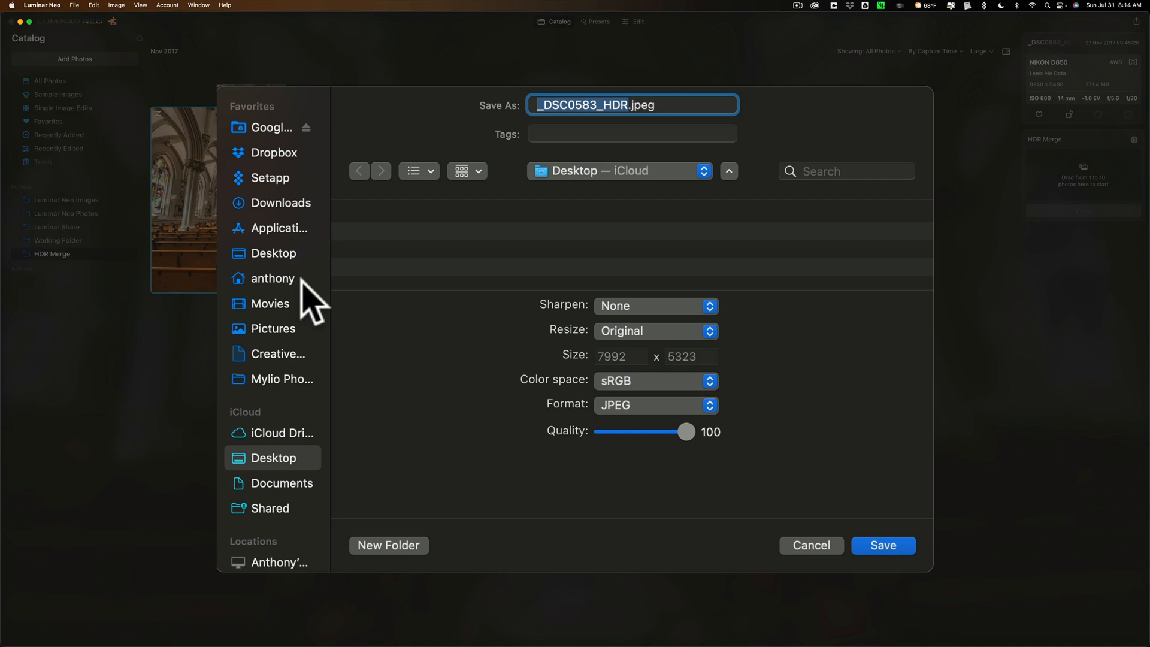
Step: Choose Lightroom > Lightroom RAW Files > Working Folder as the export destination
{"action": "scroll", "scroll_direction": "down", "scroll_amount": 3}
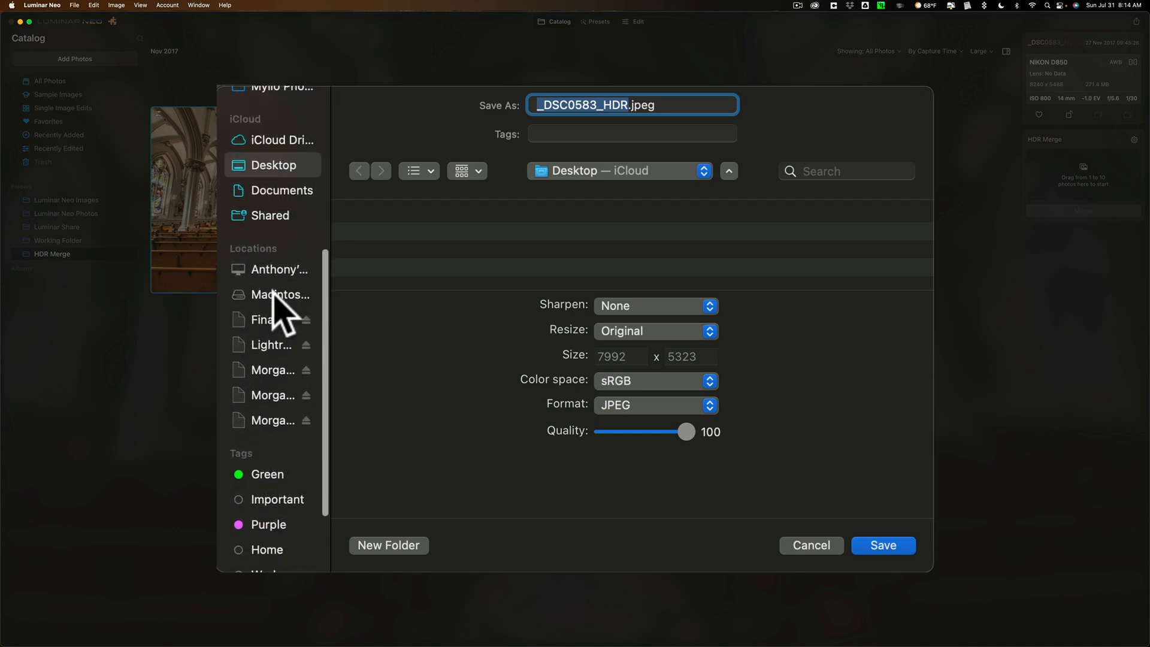
{"action": "scroll", "scroll_direction": "down", "scroll_amount": 3}
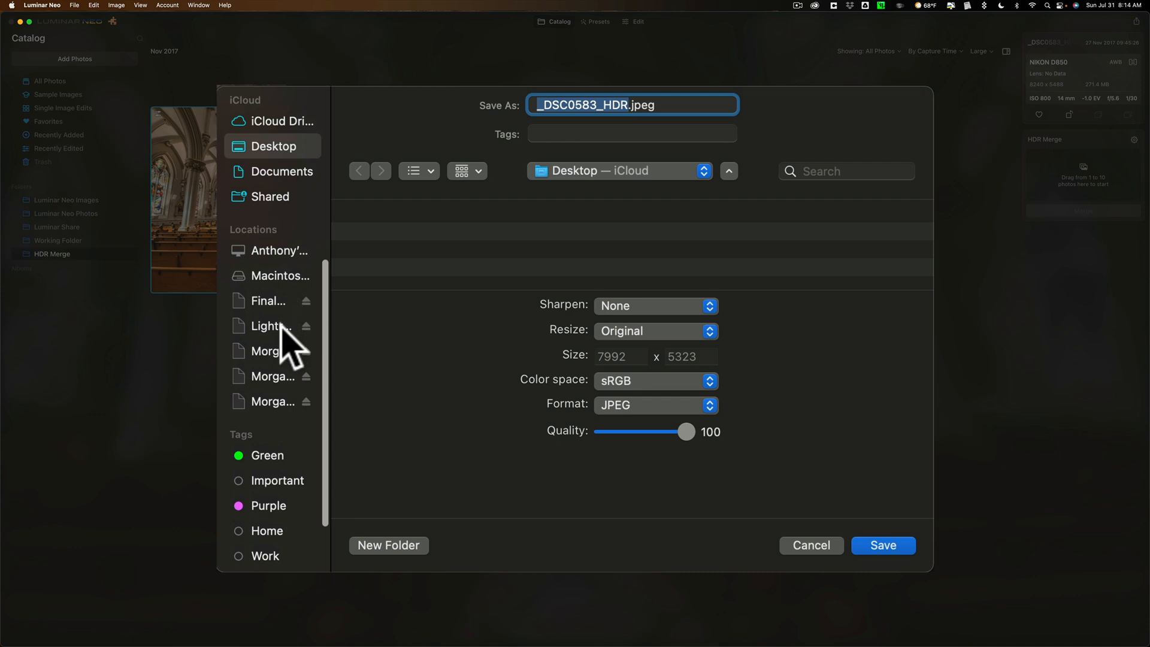
{"action": "left_click", "coordinate": [270, 325]}
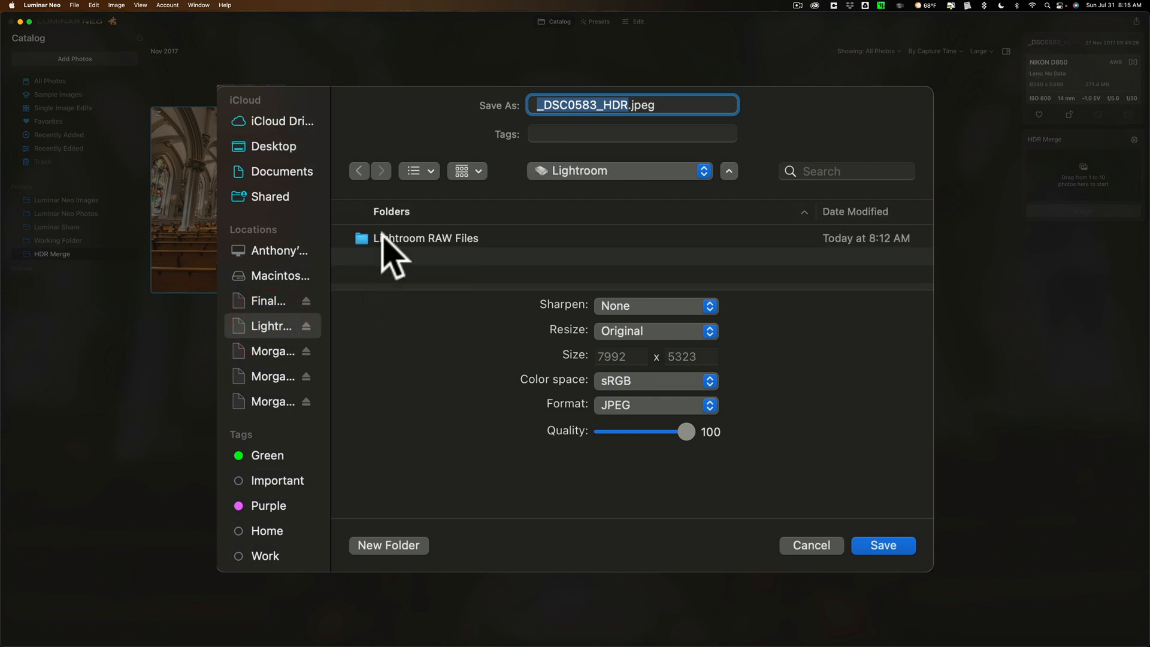
{"action": "double_click", "coordinate": [425, 237]}
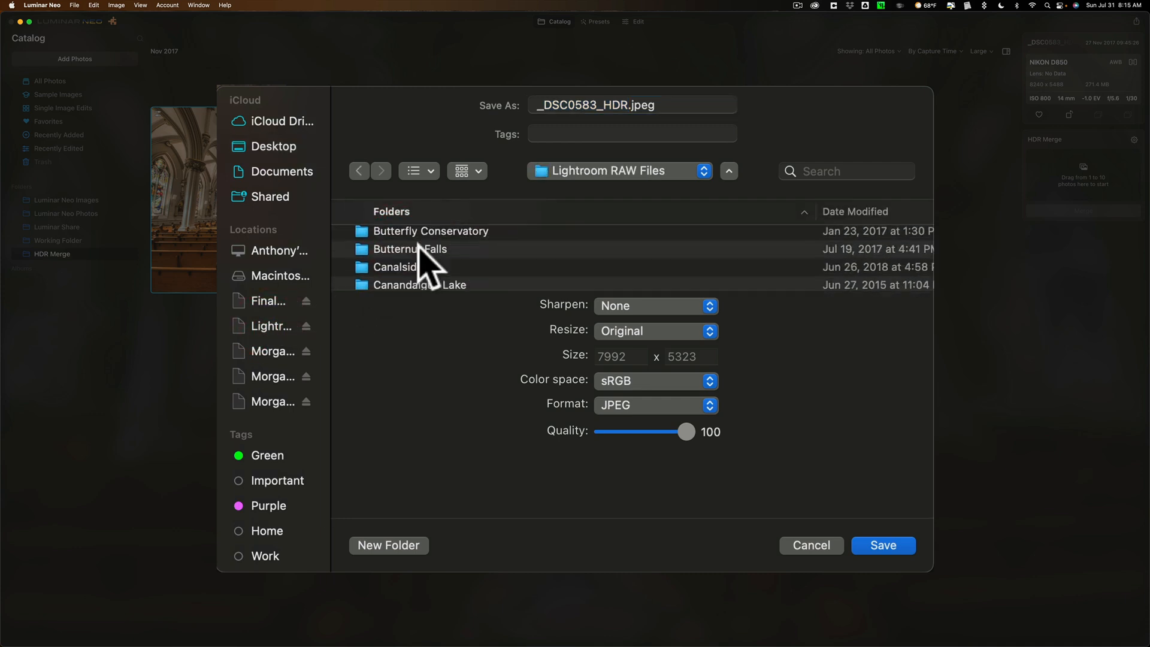
{"action": "scroll", "scroll_direction": "down", "scroll_amount": 3}
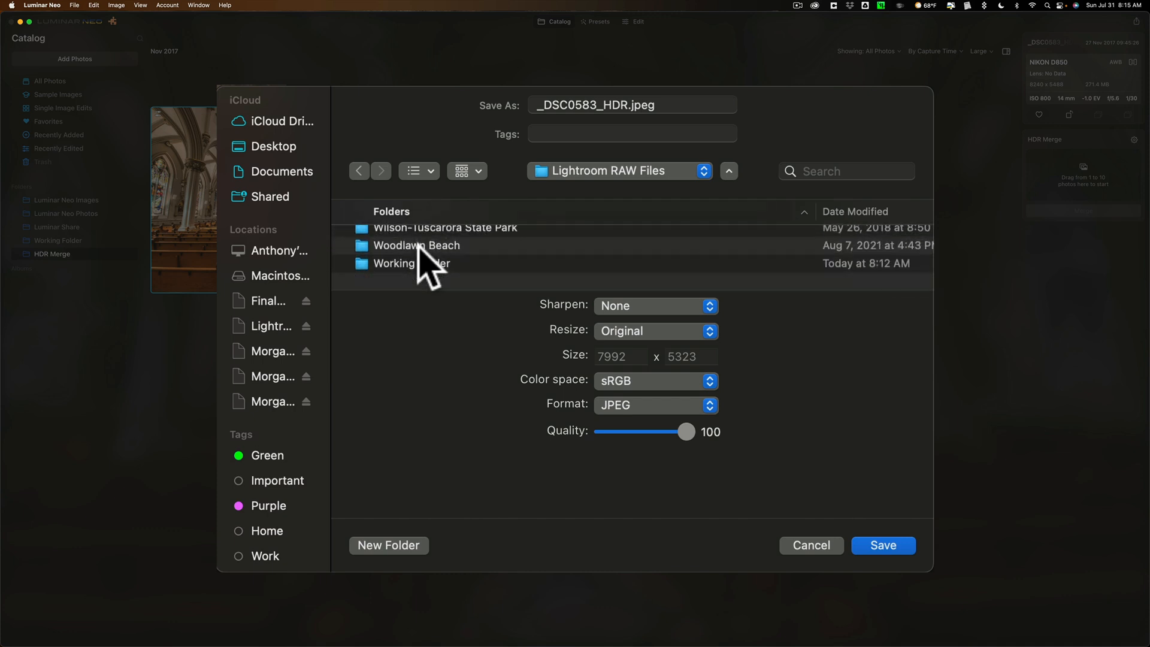
{"action": "left_click", "coordinate": [411, 272]}
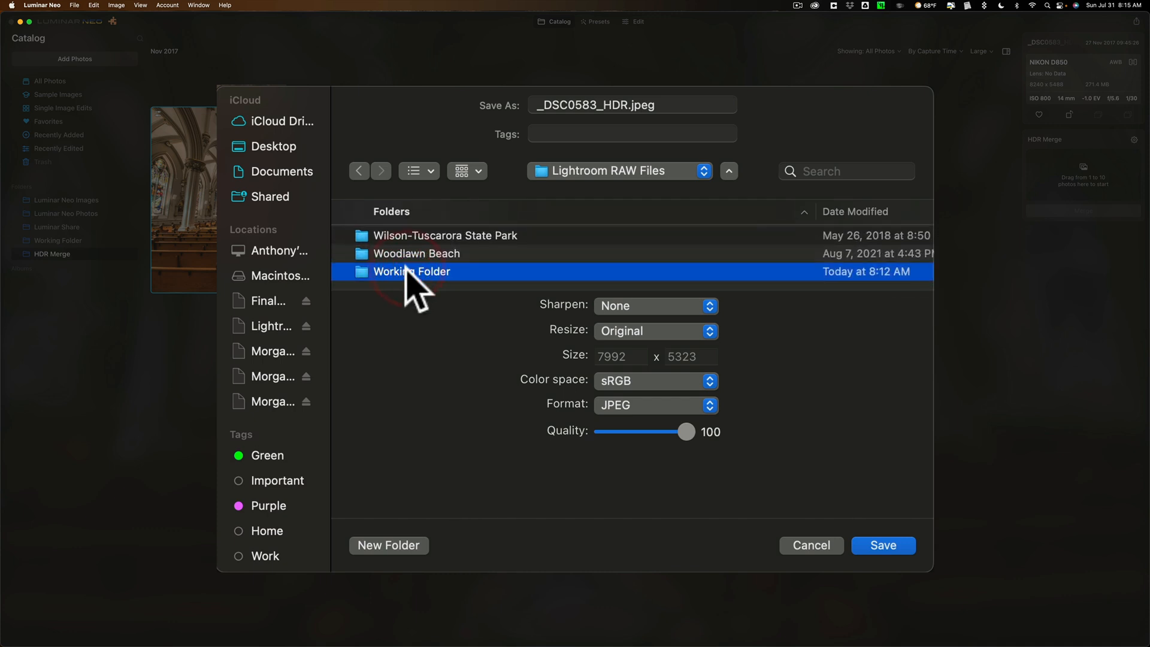
{"action": "double_click", "coordinate": [411, 272]}
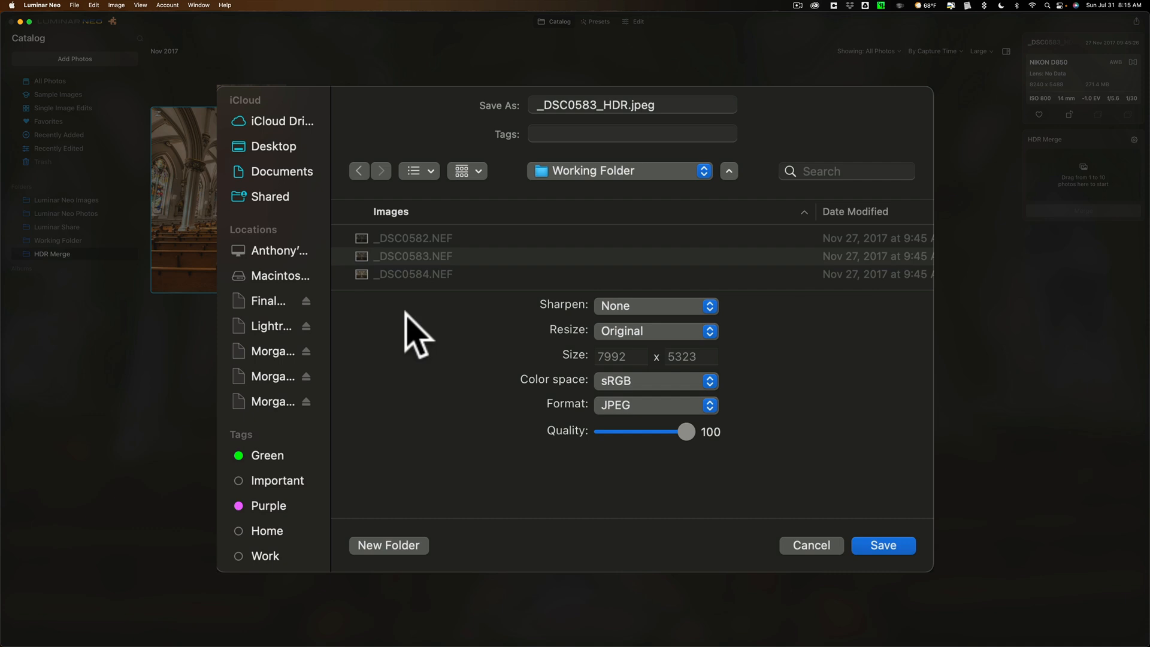
{"action": "mouse_move", "coordinate": [697, 424]}
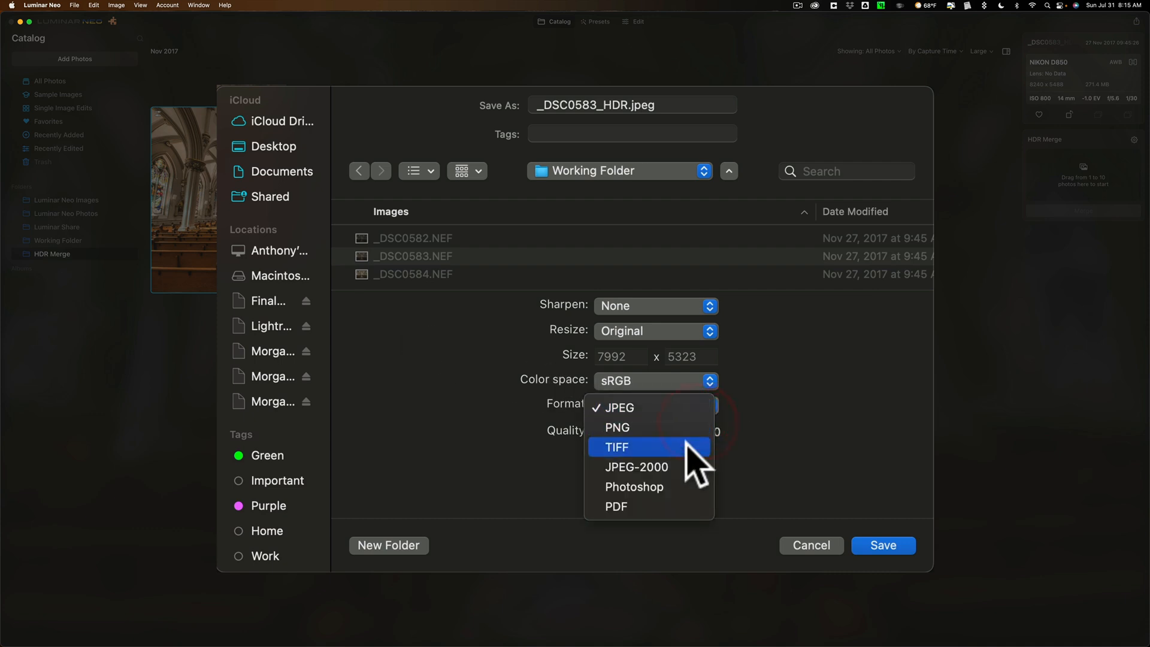
Step: Save _DSC0583_HDR.tiff as an uncompressed 16-bit ProPhoto RGB TIFF without transparency
{"action": "left_click", "coordinate": [618, 447]}
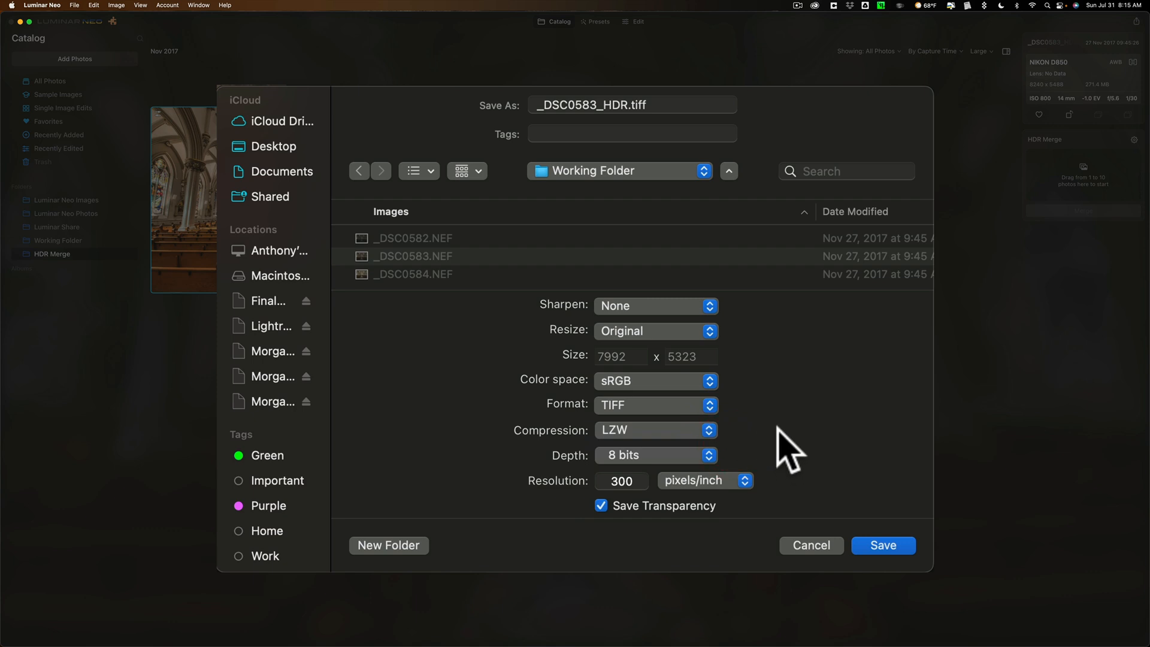
{"action": "mouse_move", "coordinate": [763, 443]}
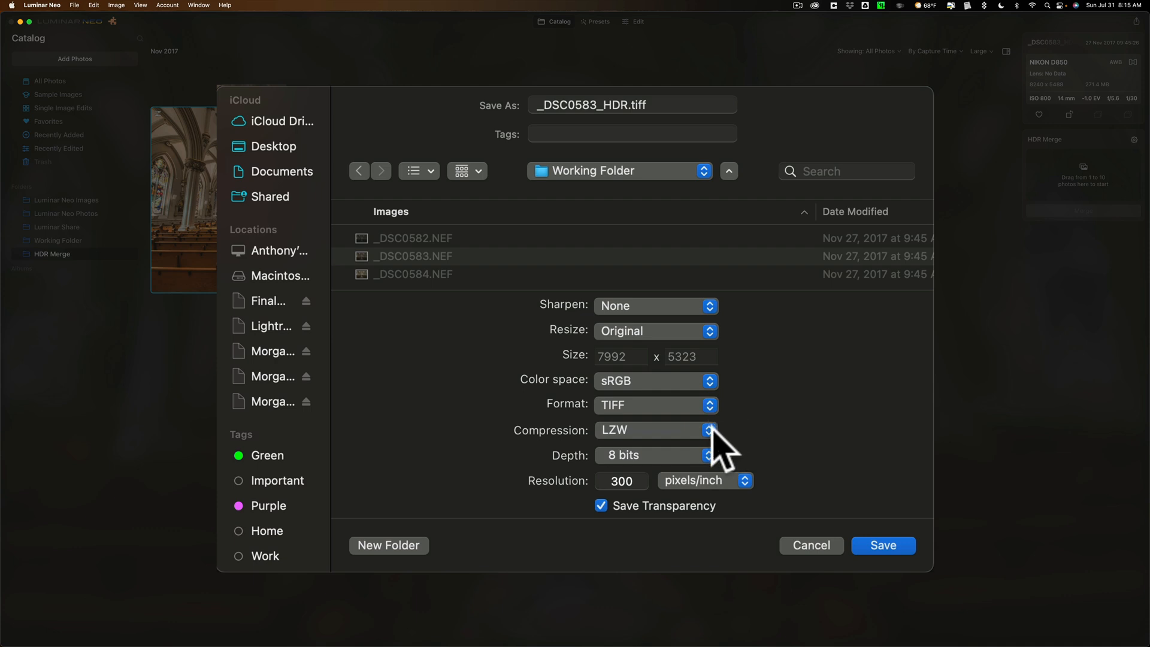
{"action": "left_click", "coordinate": [707, 430]}
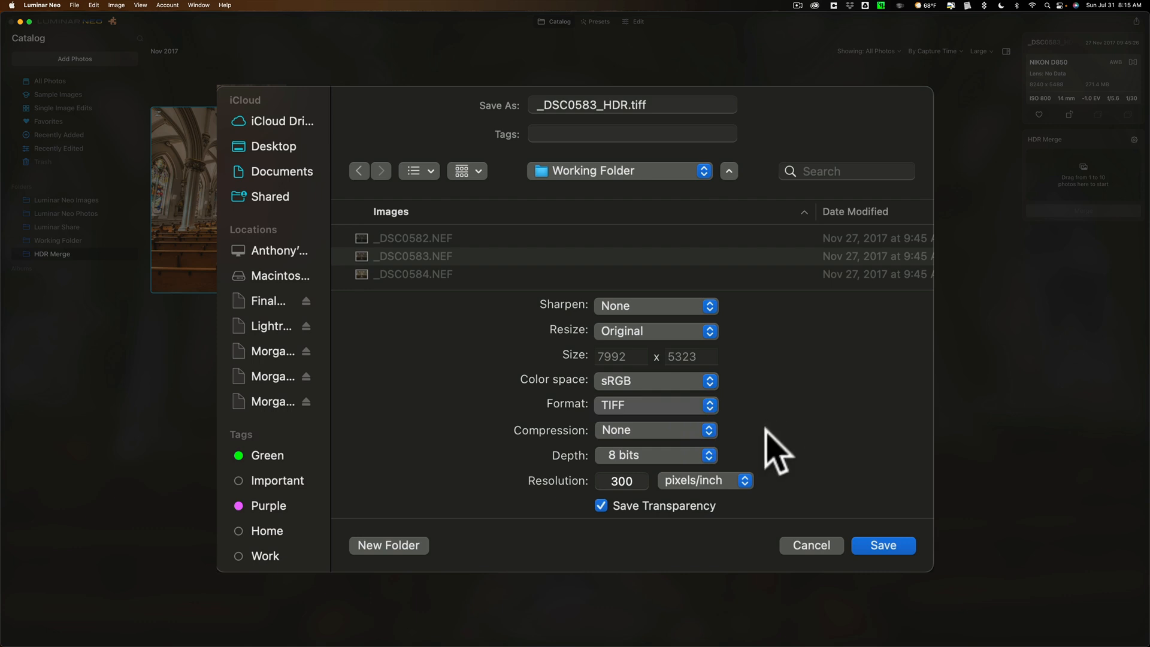
{"action": "left_click", "coordinate": [655, 455]}
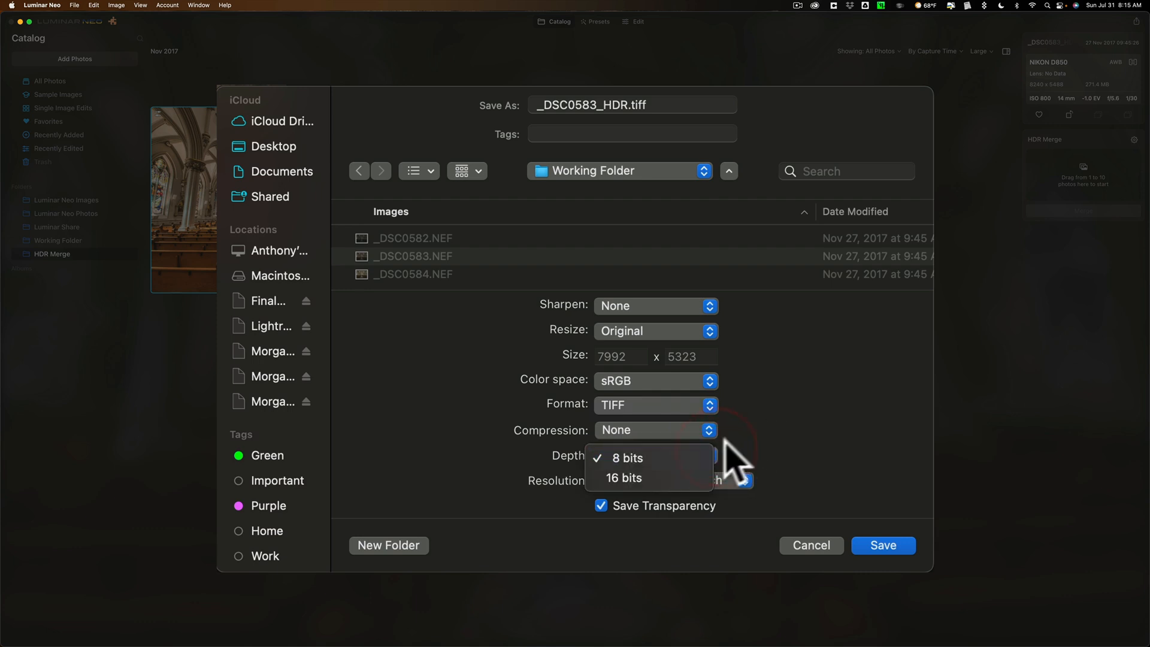
{"action": "left_click", "coordinate": [629, 458]}
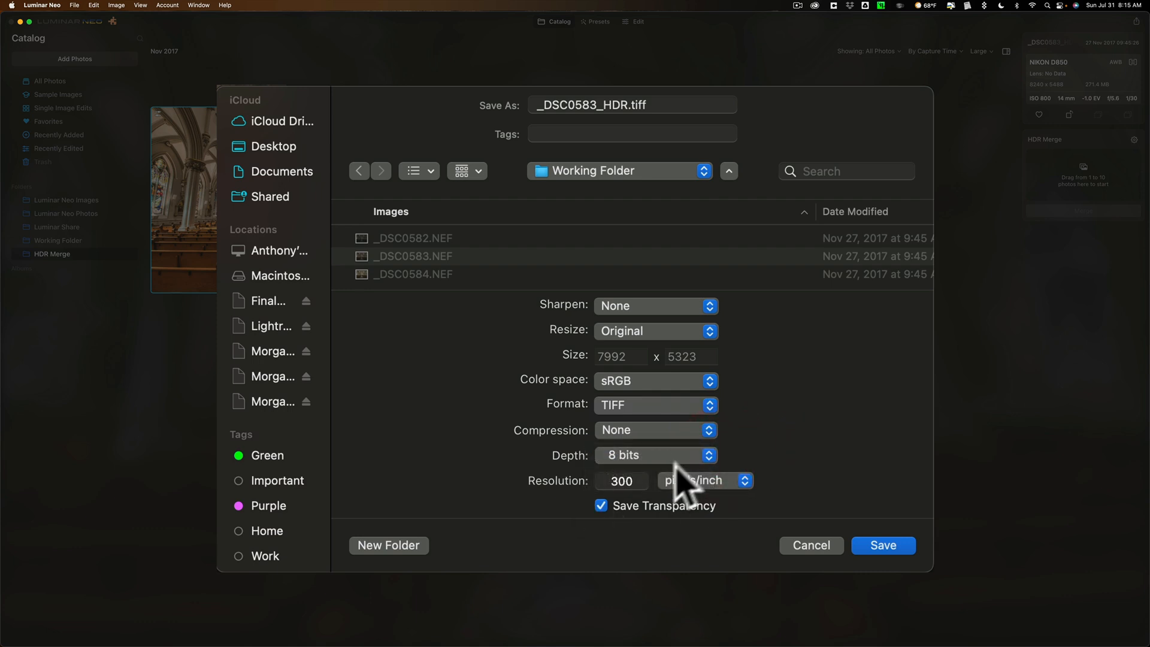
{"action": "left_click", "coordinate": [655, 455]}
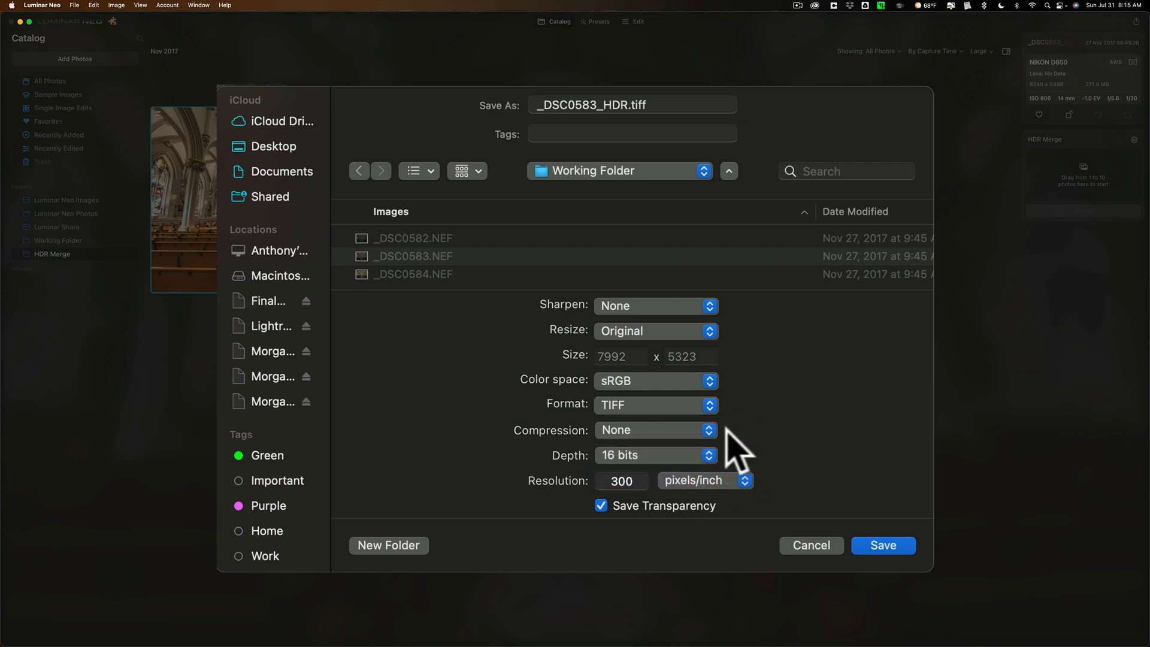
{"action": "mouse_move", "coordinate": [726, 470]}
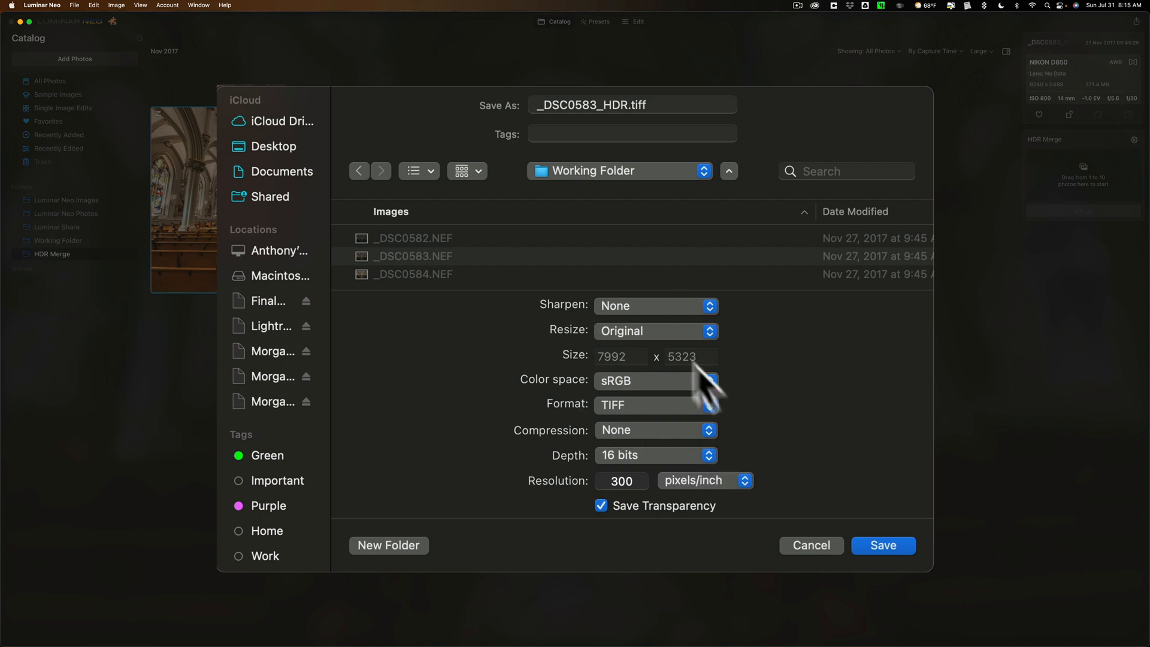
{"action": "mouse_move", "coordinate": [667, 348]}
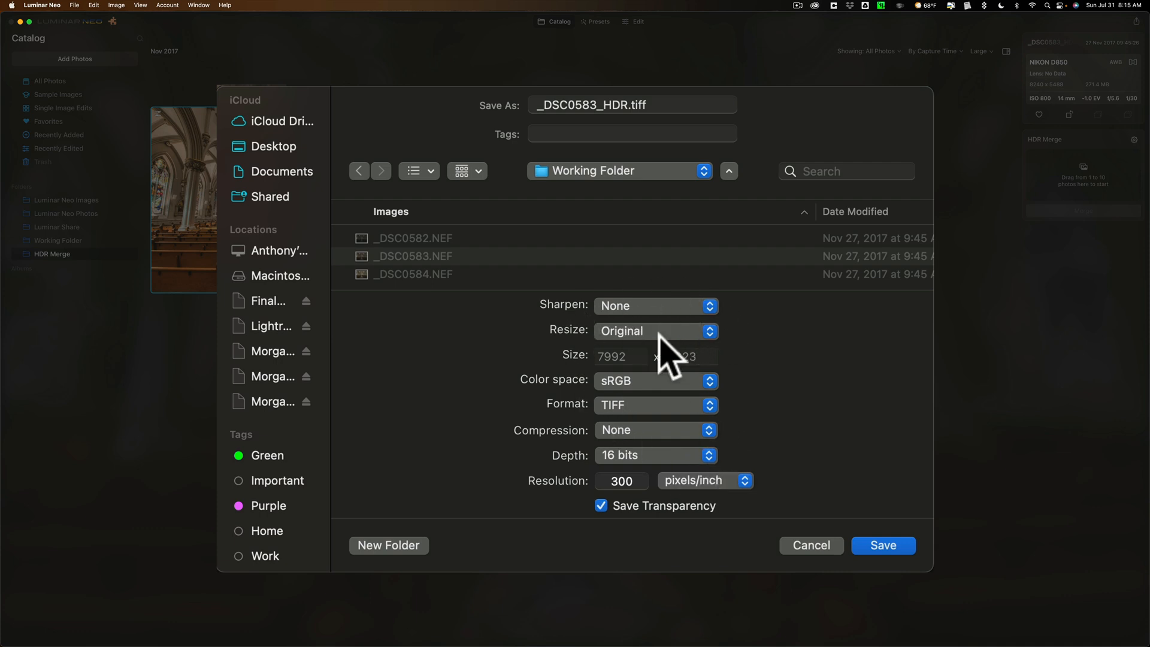
{"action": "mouse_move", "coordinate": [653, 401]}
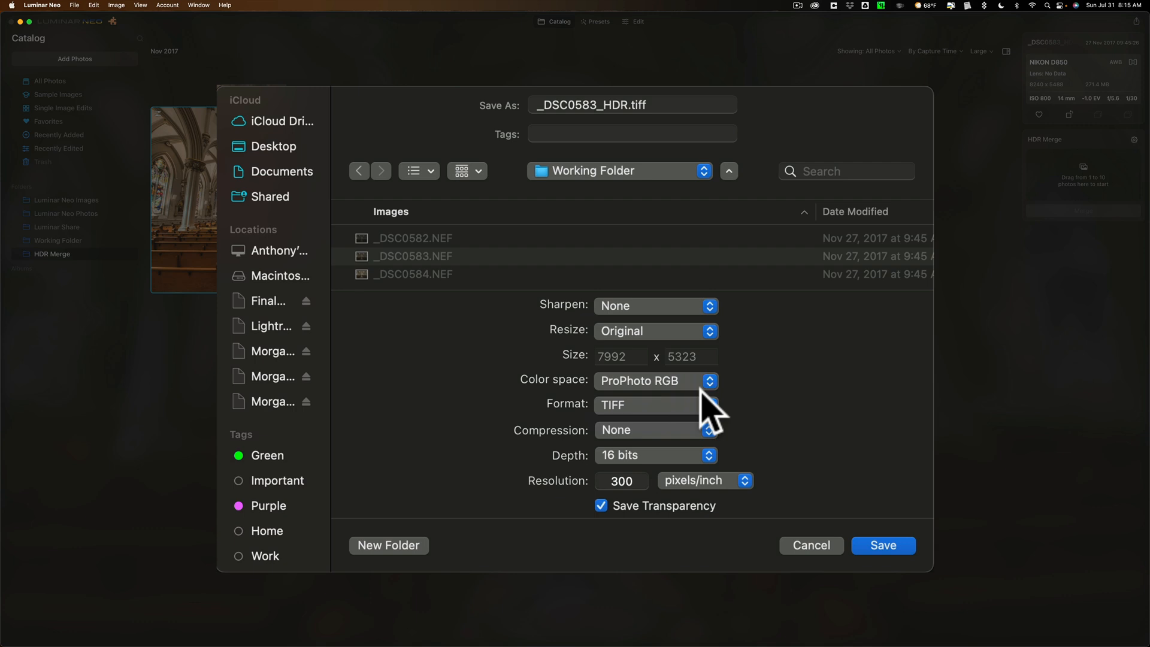
{"action": "mouse_move", "coordinate": [690, 429]}
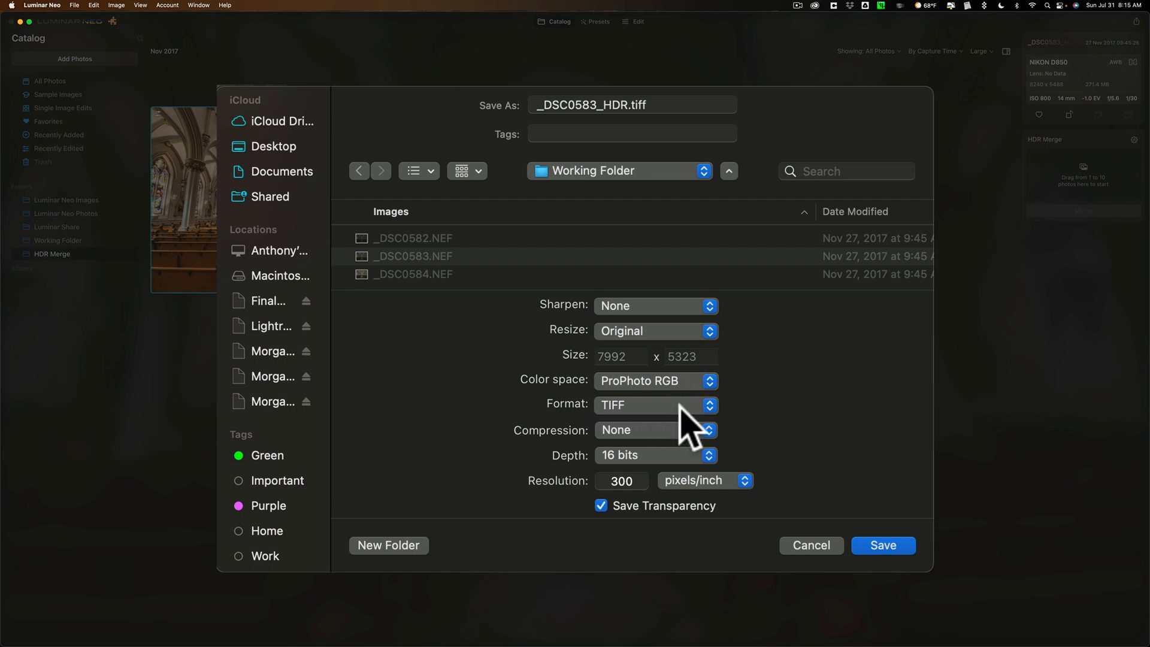
{"action": "mouse_move", "coordinate": [649, 525]}
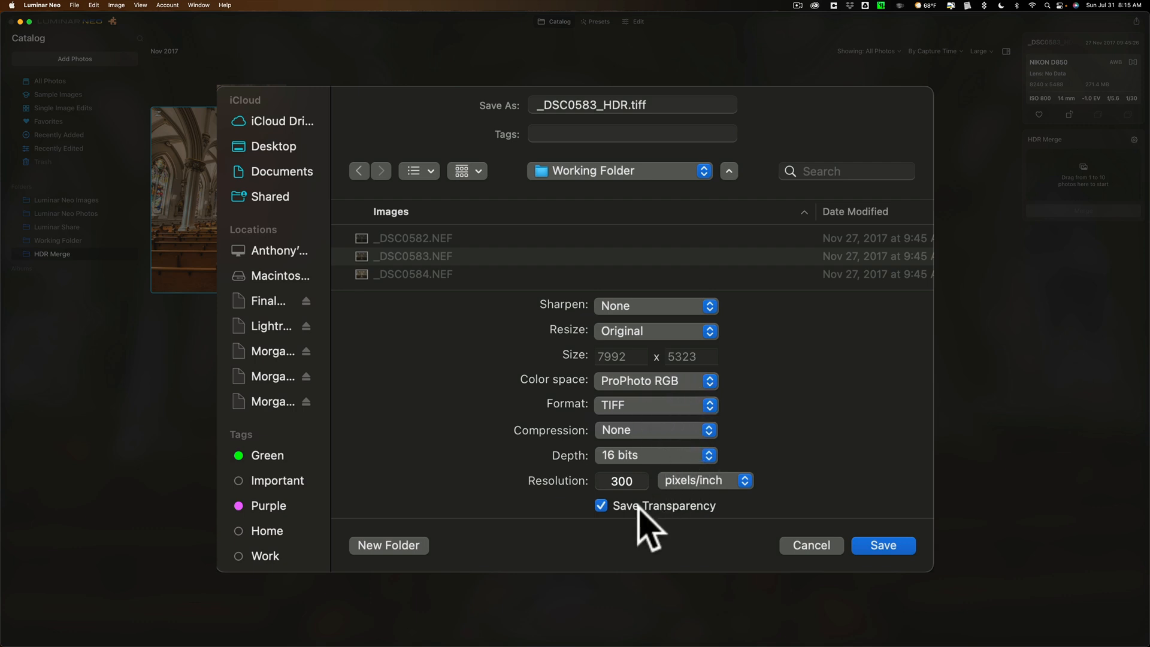
{"action": "left_click", "coordinate": [600, 506]}
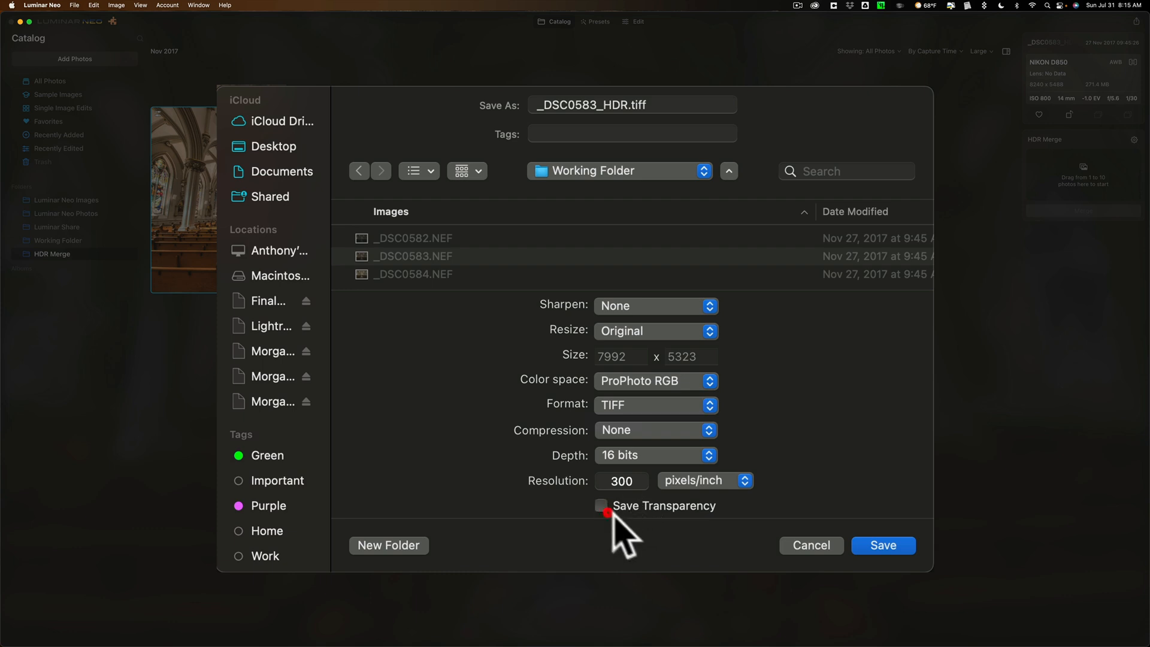
{"action": "mouse_move", "coordinate": [515, 280]}
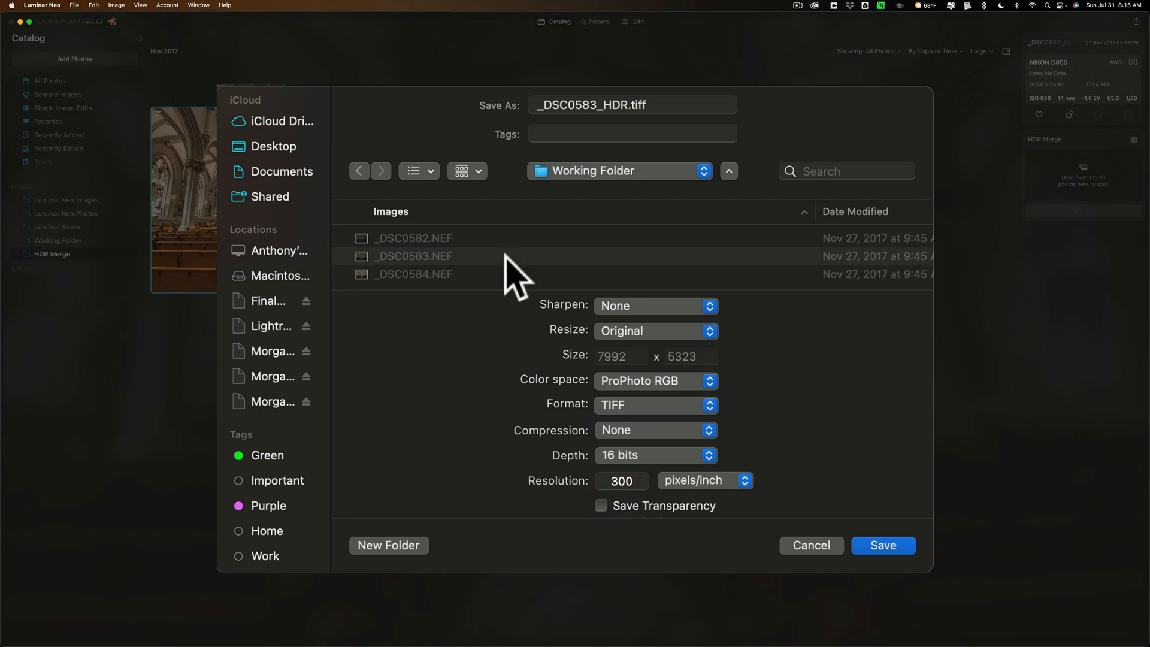
{"action": "mouse_move", "coordinate": [811, 411]}
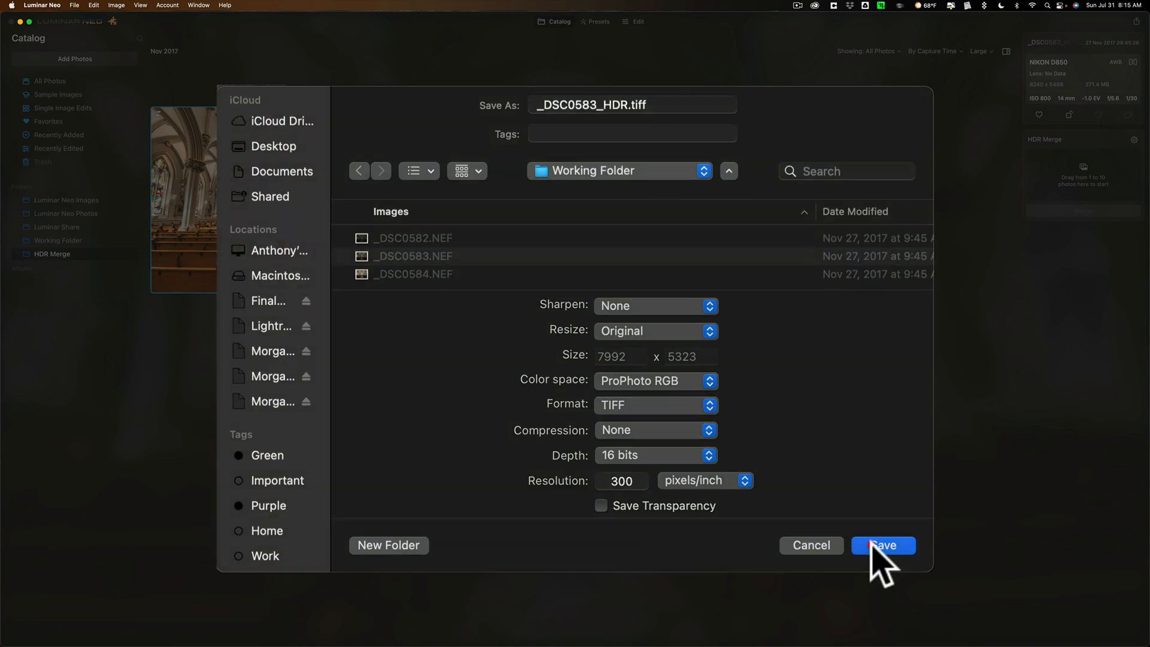
{"action": "left_click", "coordinate": [883, 545]}
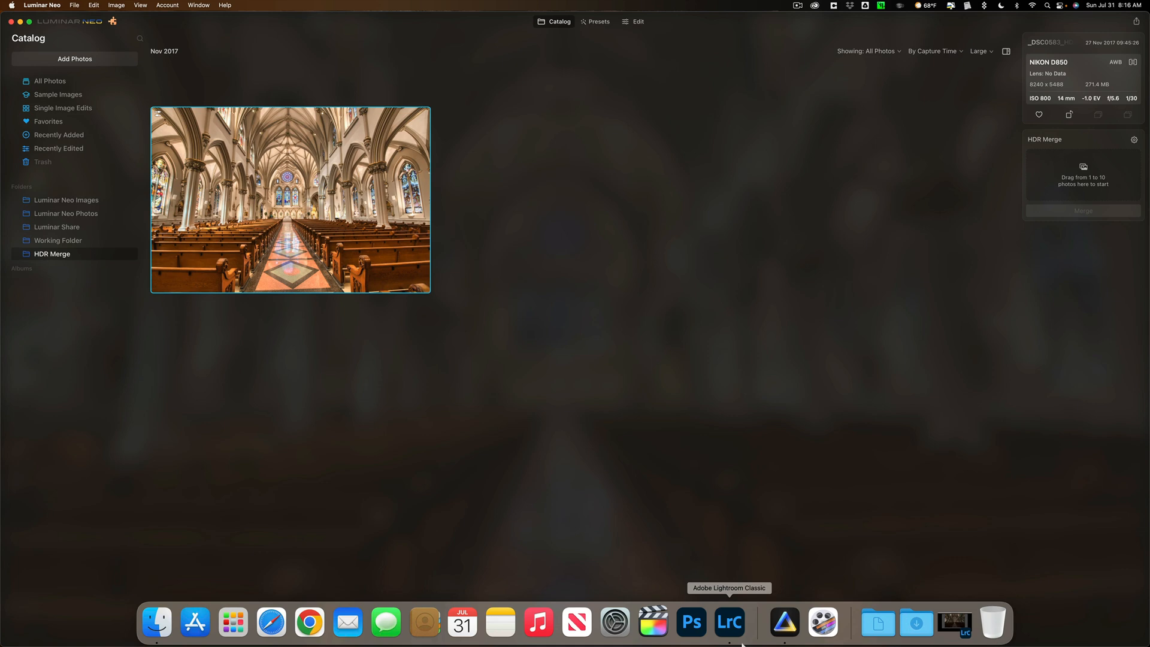
{"action": "mouse_move", "coordinate": [737, 639]}
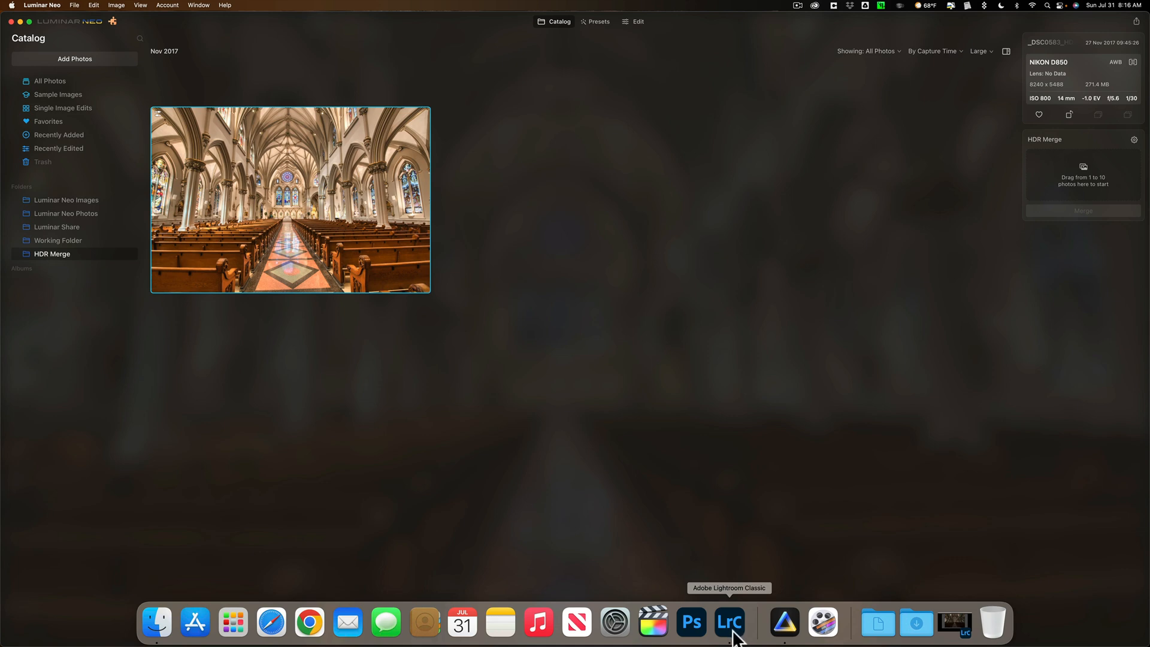
Step: Switch back to Lightroom Classic once the TIFF export completes
{"action": "left_click", "coordinate": [729, 623]}
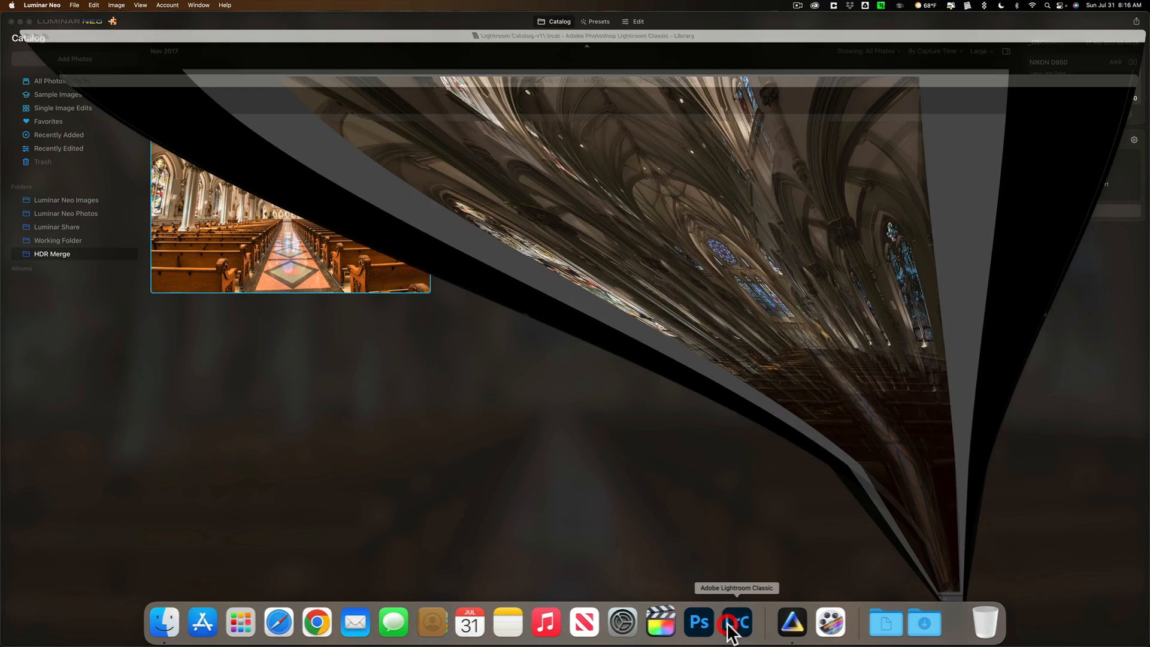
Step: Synchronize Working Folder from the Folders panel, importing the one new HDR TIFF into the catalog
{"action": "left_click", "coordinate": [734, 623]}
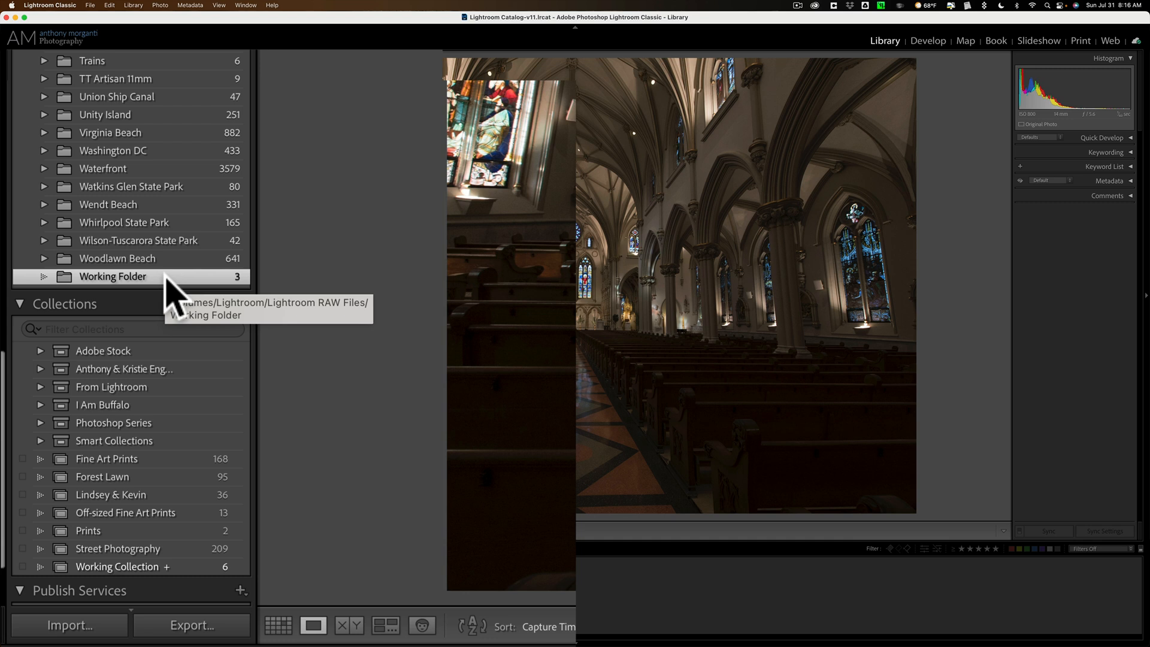
{"action": "mouse_move", "coordinate": [169, 297]}
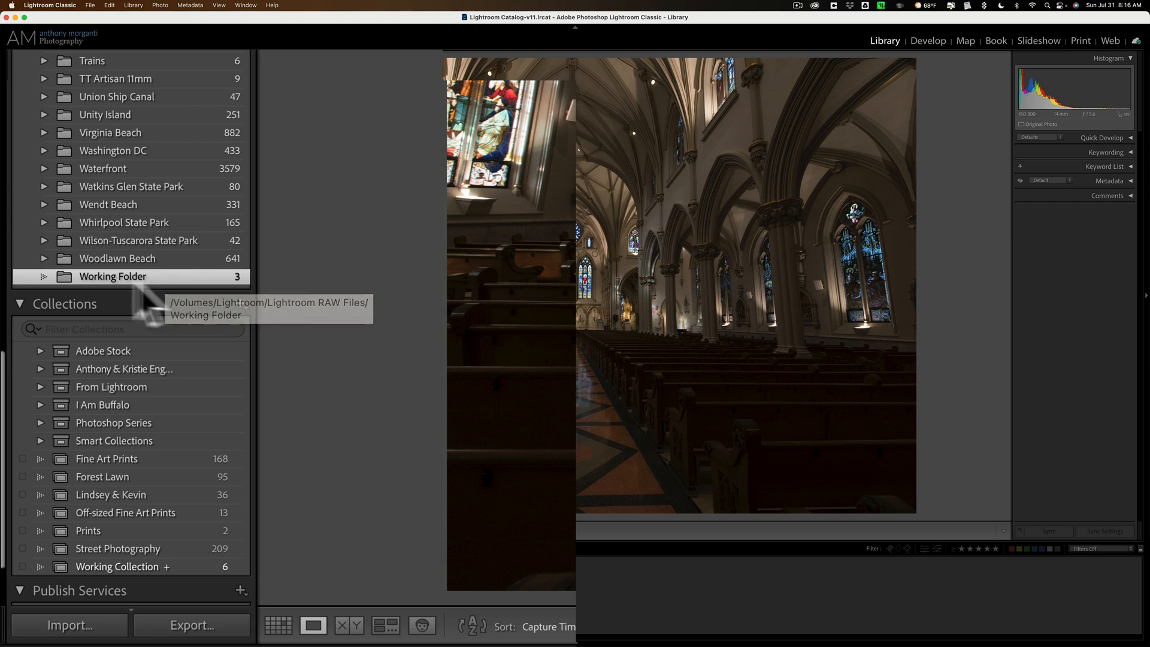
{"action": "mouse_move", "coordinate": [114, 293]}
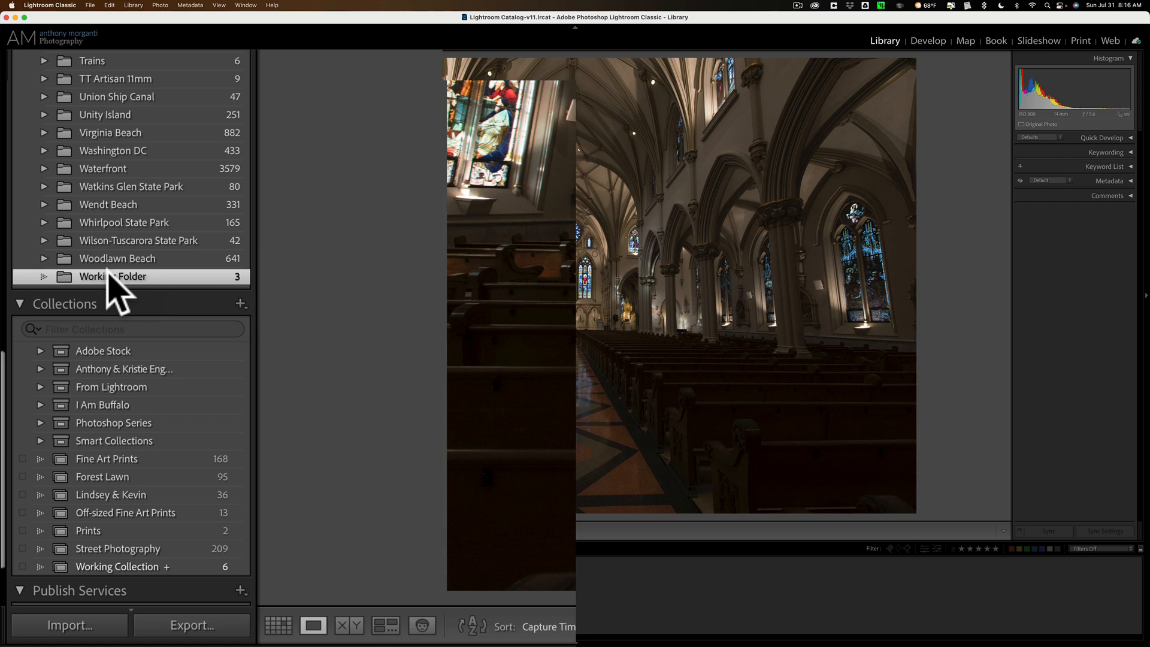
{"action": "right_click", "coordinate": [113, 277]}
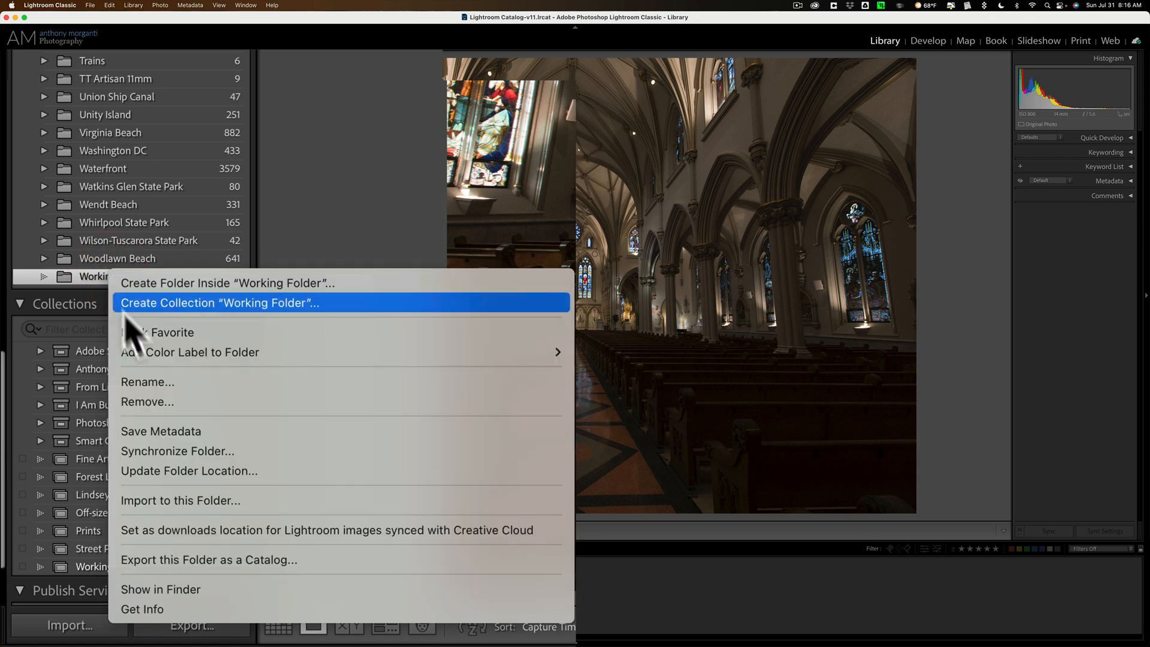
{"action": "left_click", "coordinate": [176, 451]}
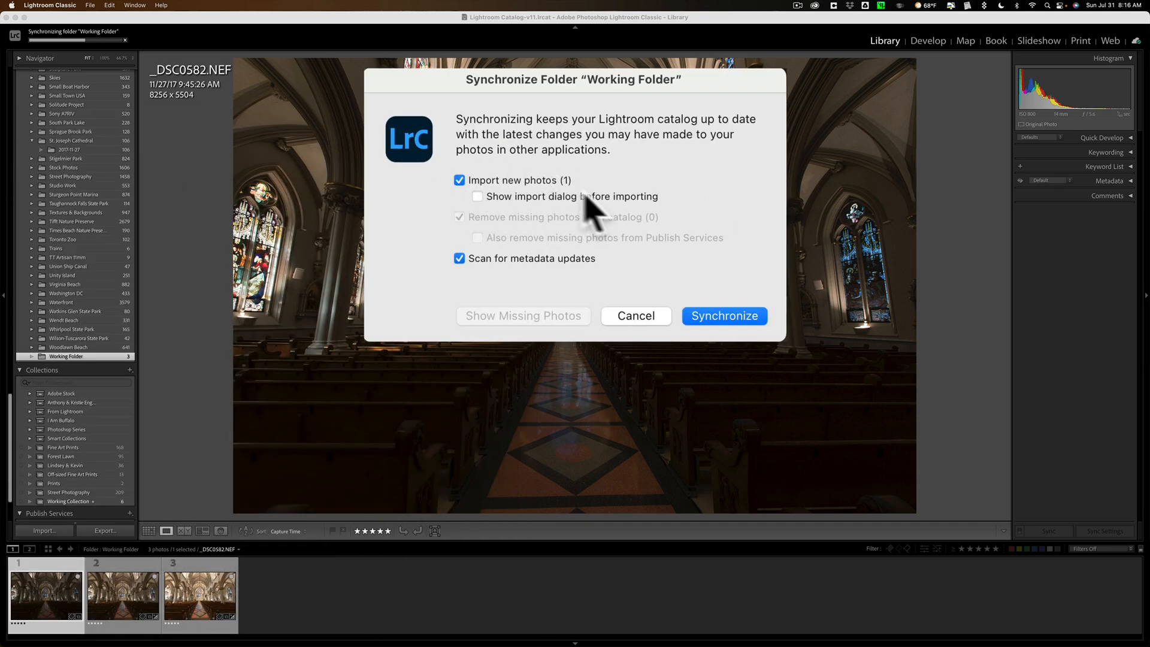
{"action": "mouse_move", "coordinate": [563, 201]}
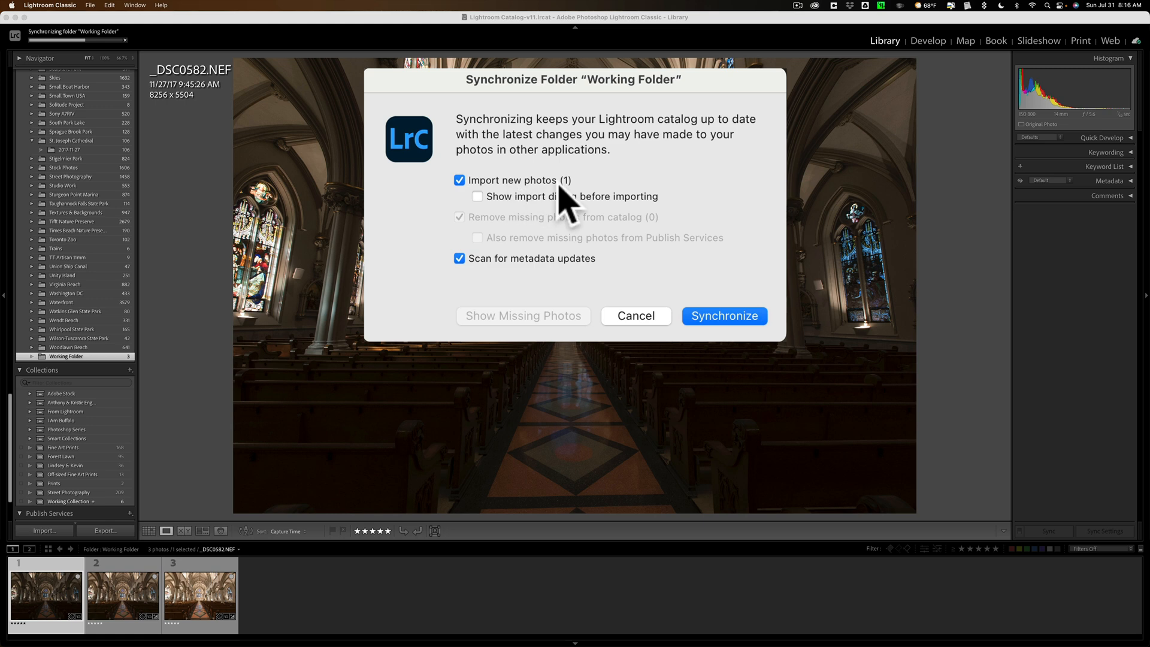
{"action": "mouse_move", "coordinate": [529, 287]}
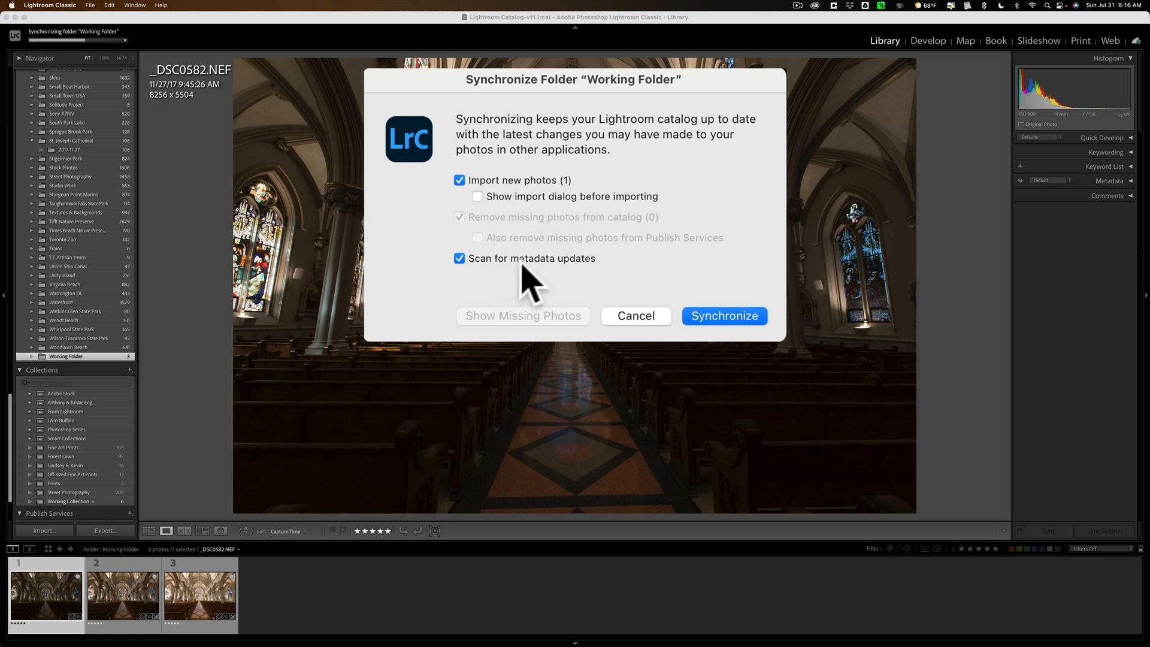
{"action": "left_click", "coordinate": [723, 315]}
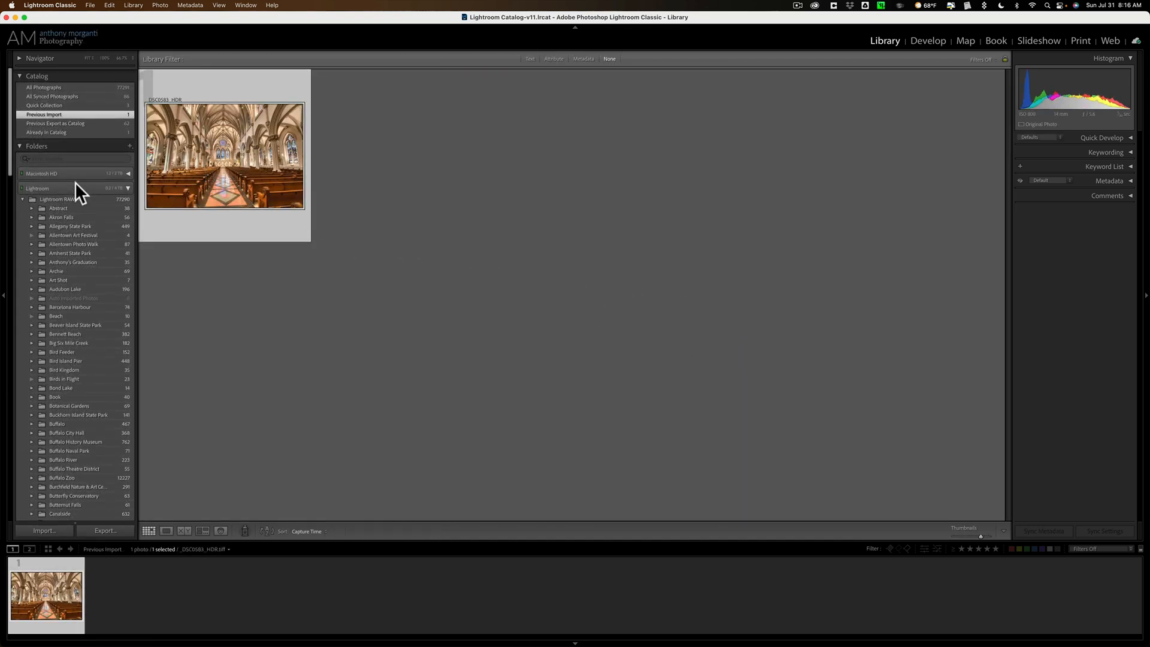
Step: Show Working Folder's four photos and view _DSC0583_HDR.tiff at full size in Loupe
{"action": "left_click", "coordinate": [37, 76]}
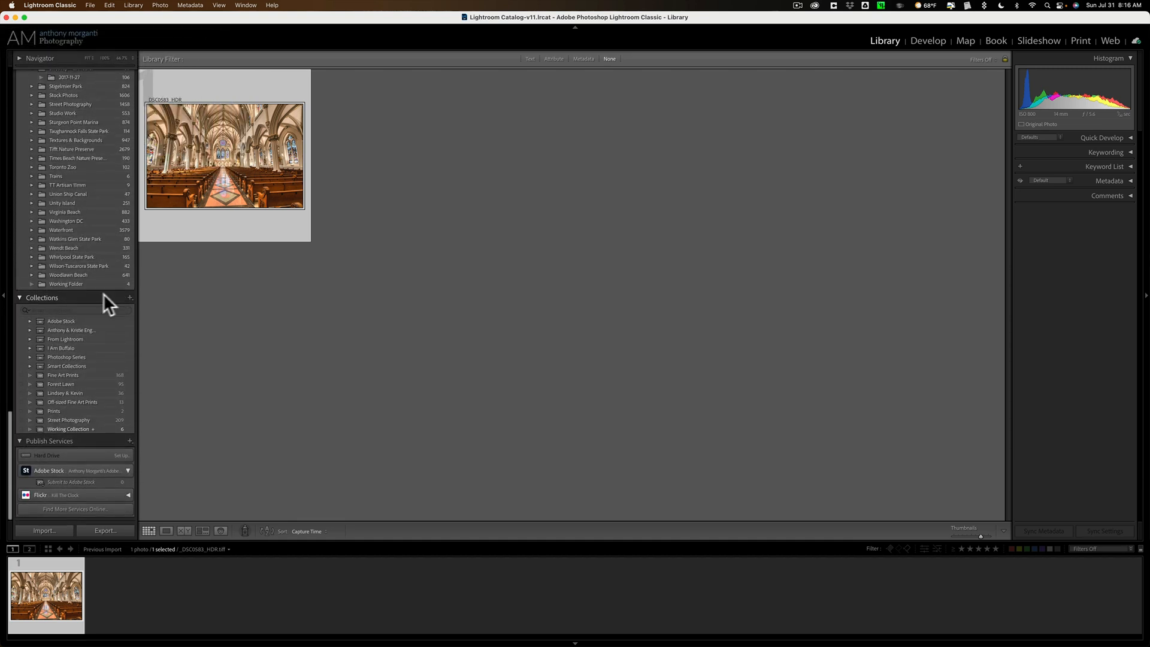
{"action": "left_click", "coordinate": [66, 284]}
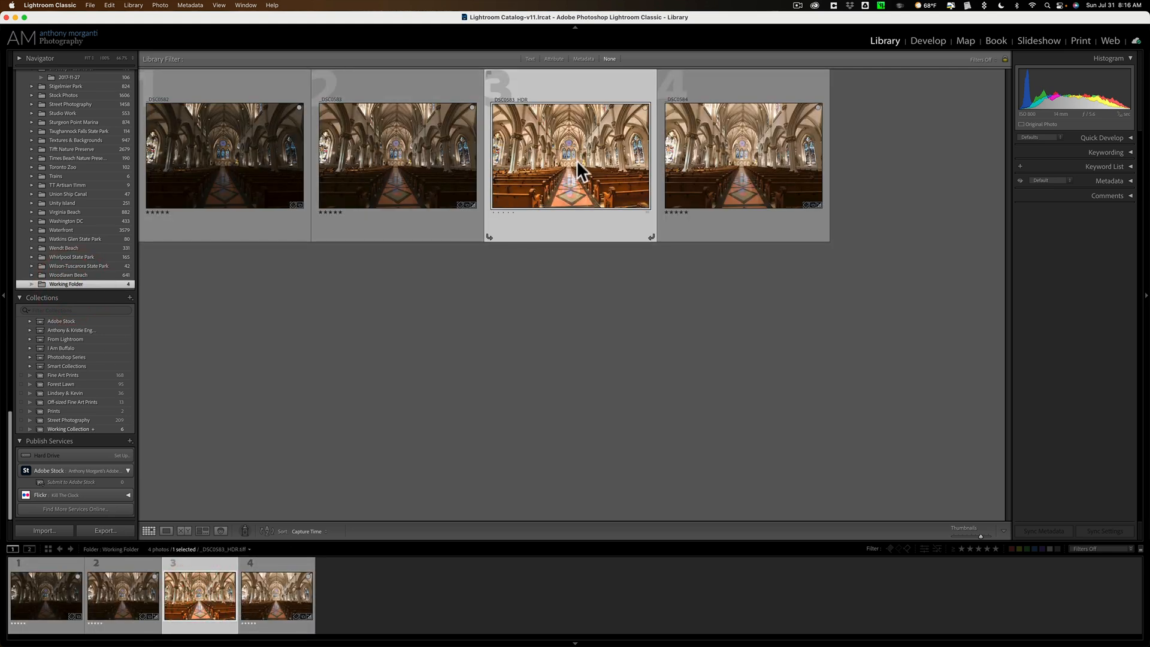
{"action": "double_click", "coordinate": [570, 156]}
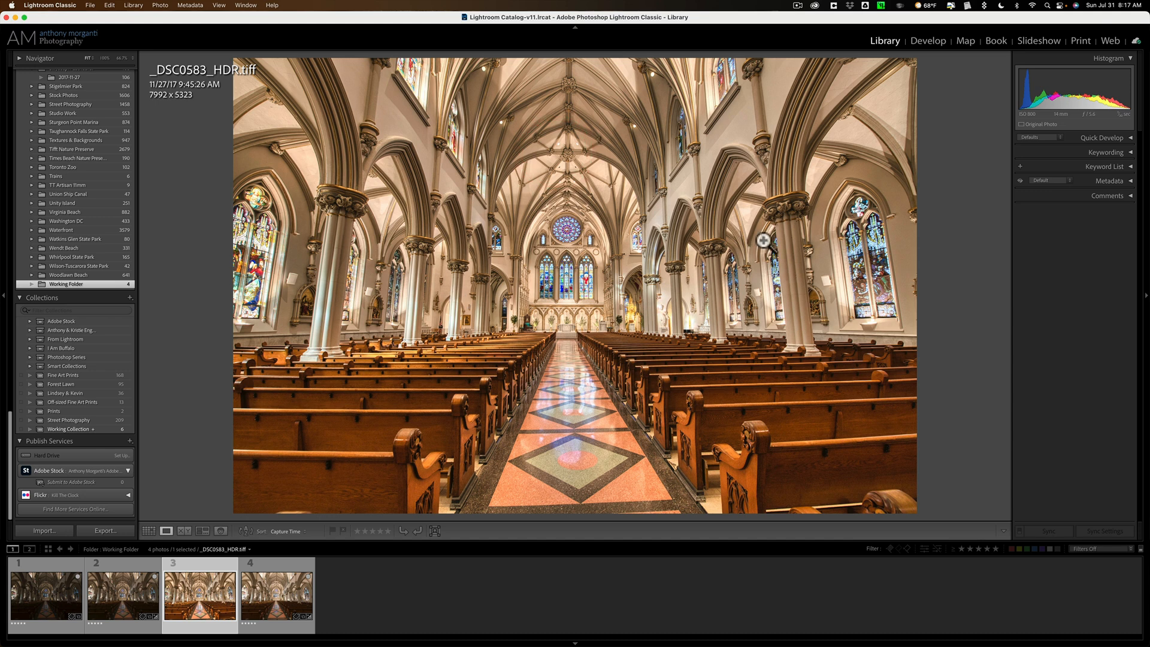
{"action": "mouse_move", "coordinate": [734, 243]}
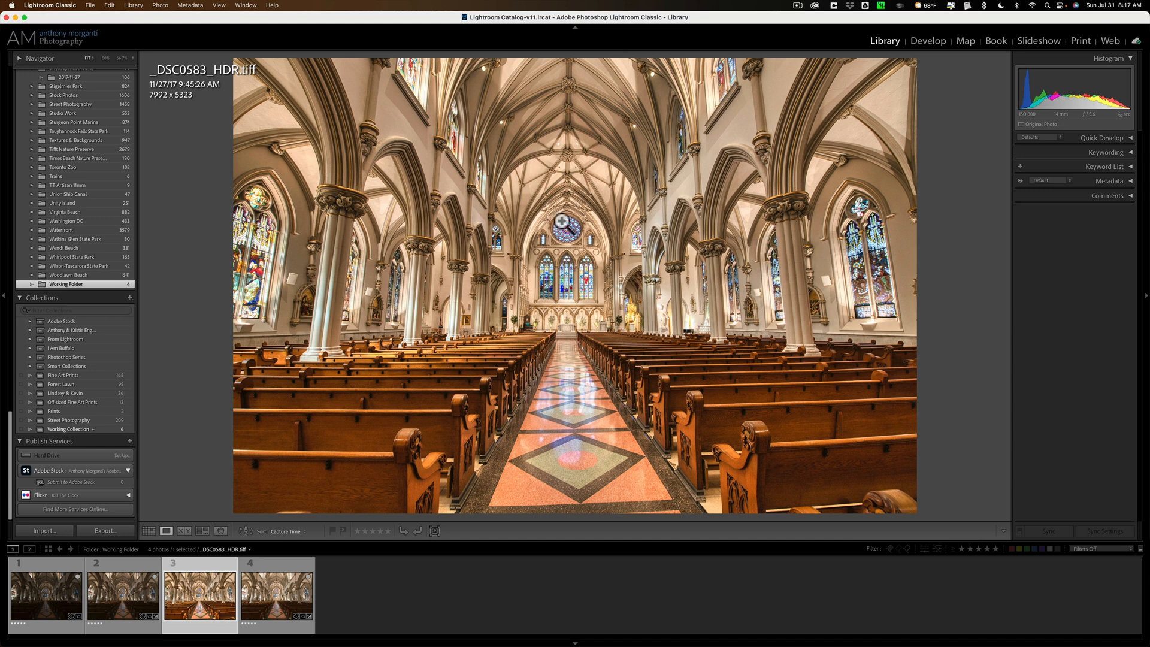
{"action": "left_click", "coordinate": [46, 594]}
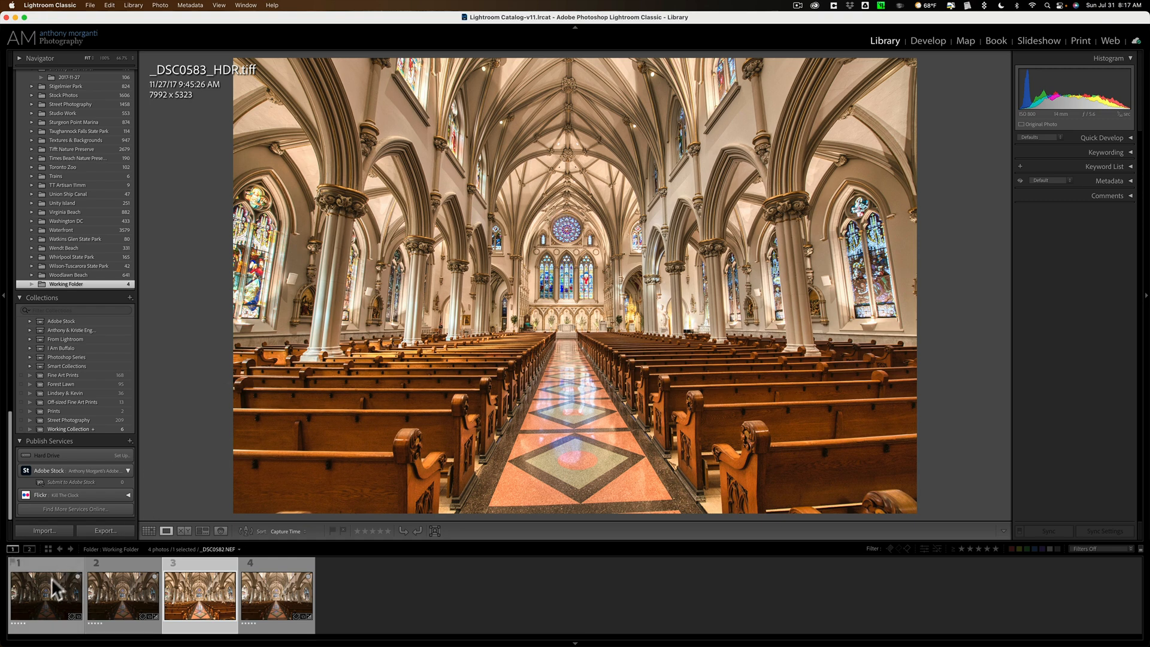
Step: Move all four photos into the St Joseph Cathedral 2017-11-27 folder and view the HDR TIFF there
{"action": "left_click", "coordinate": [277, 594]}
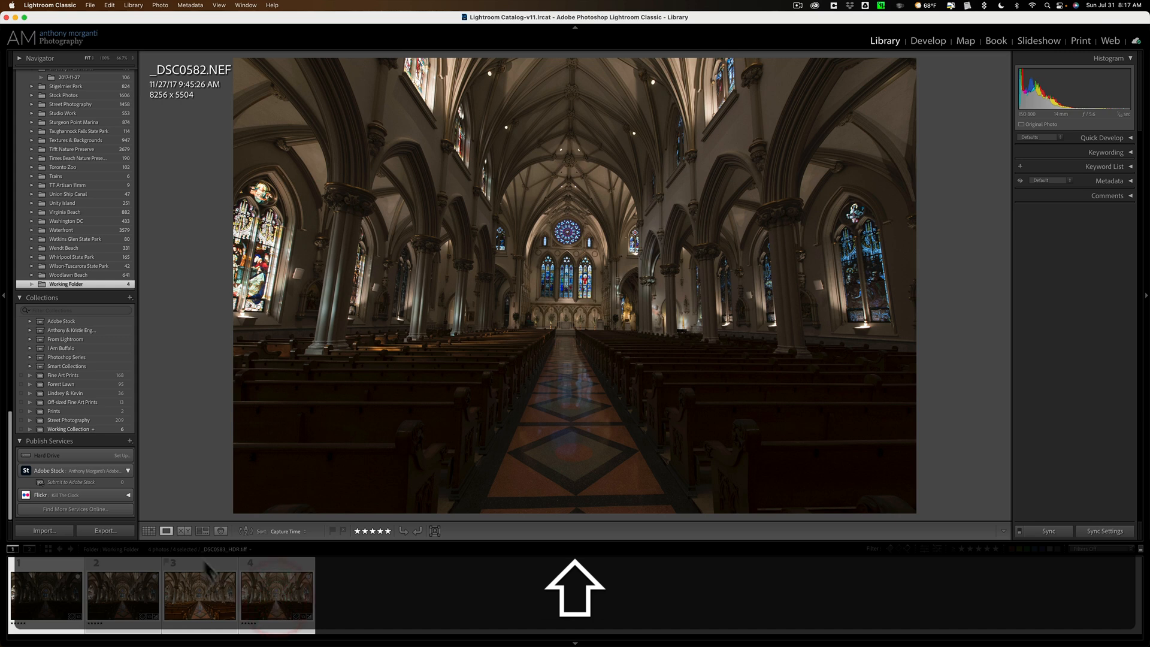
{"action": "scroll", "scroll_direction": "up", "scroll_amount": 3}
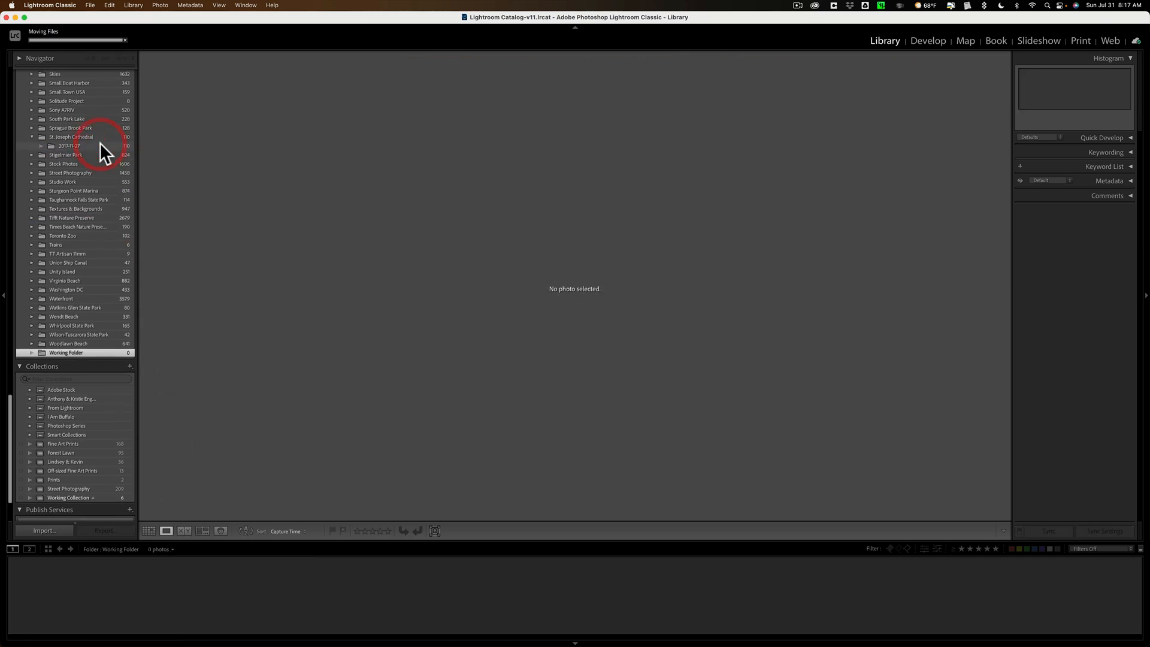
{"action": "left_click", "coordinate": [68, 147]}
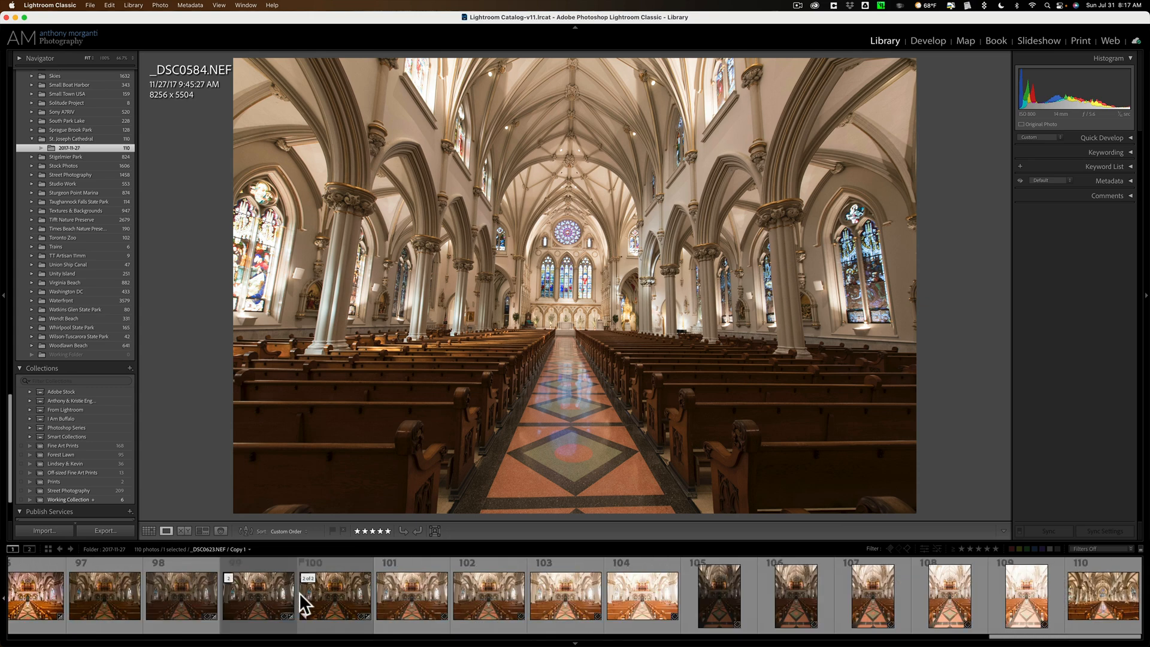
{"action": "left_click", "coordinate": [1093, 595]}
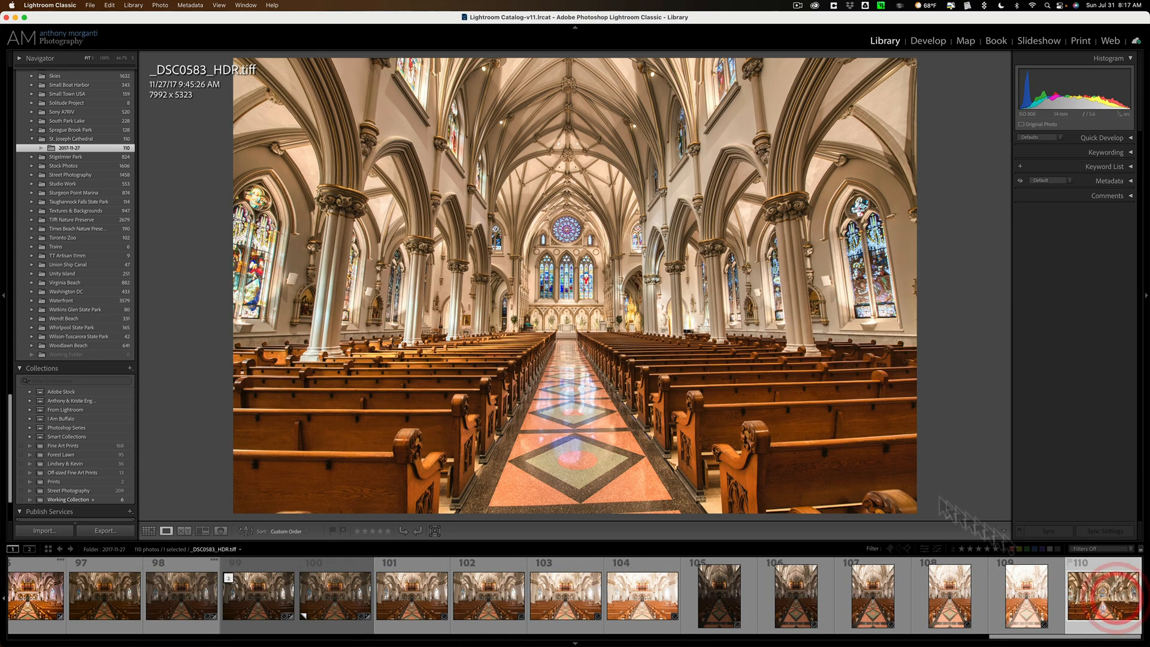